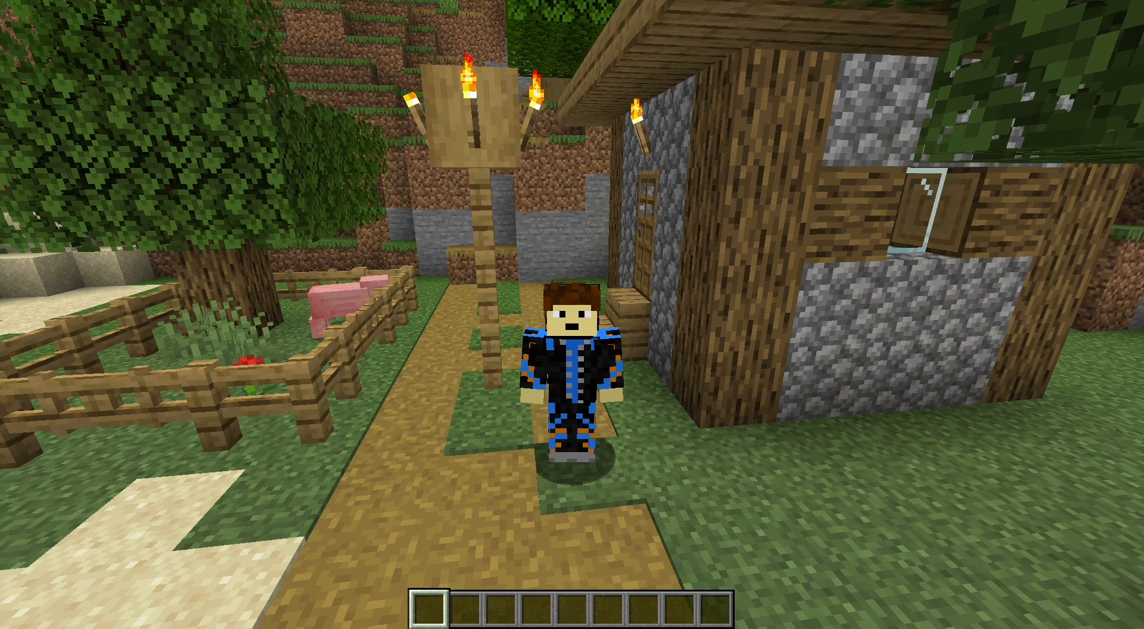
Step: Review the installed Datapack Helper Plus extension in the Extensions view
{"action": "left_click", "coordinate": [739, 605]}
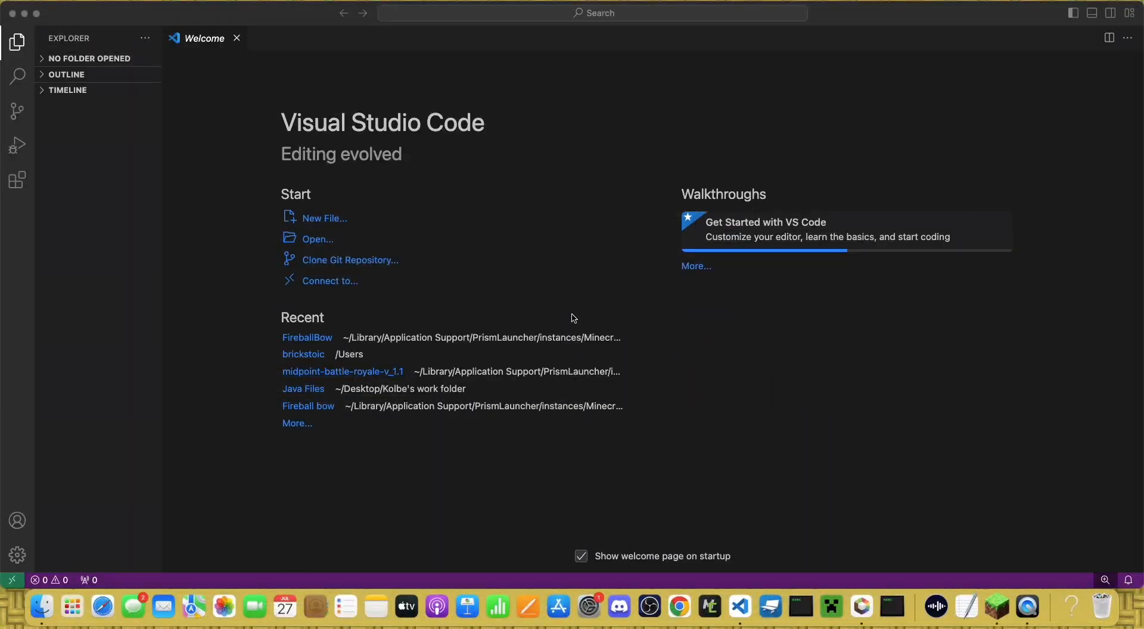
{"action": "mouse_move", "coordinate": [581, 297]}
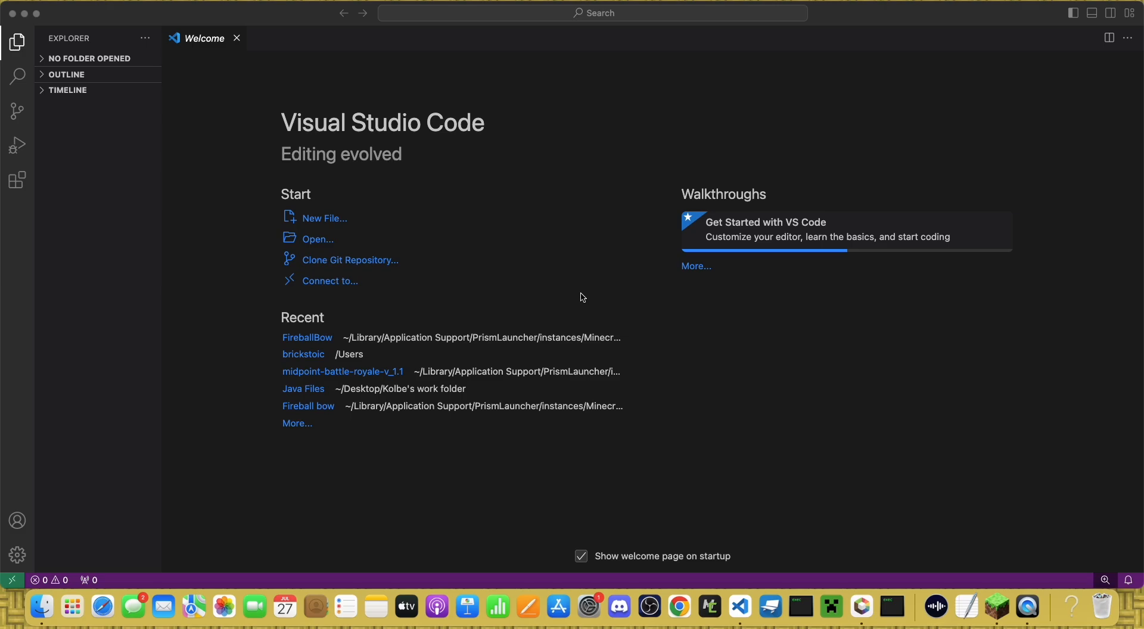
{"action": "left_click", "coordinate": [15, 180]}
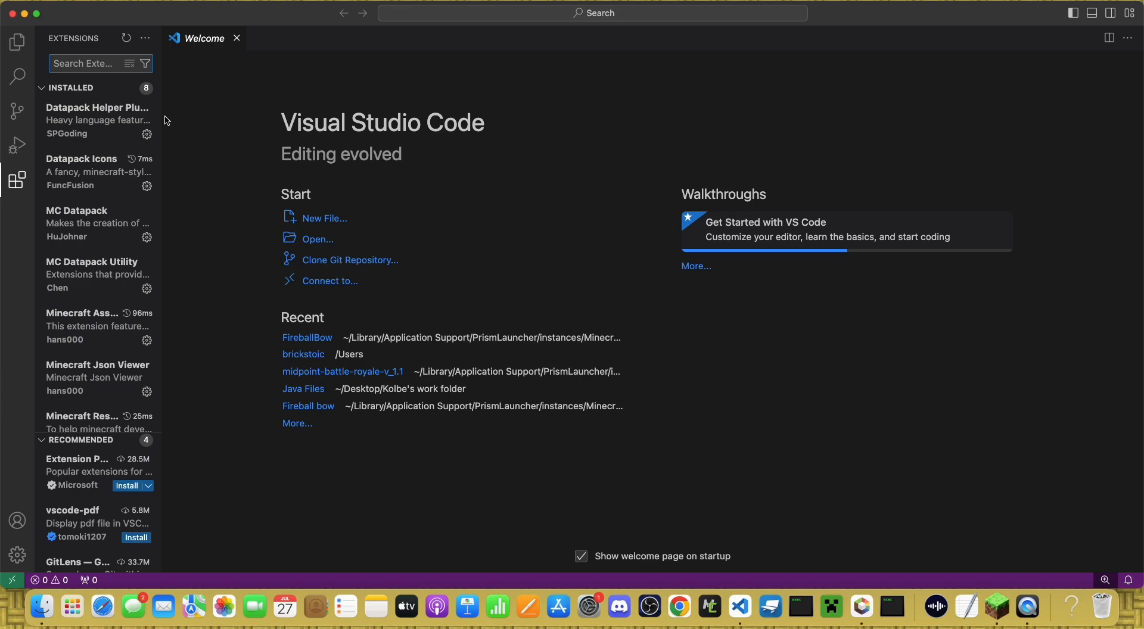
{"action": "left_click", "coordinate": [96, 120]}
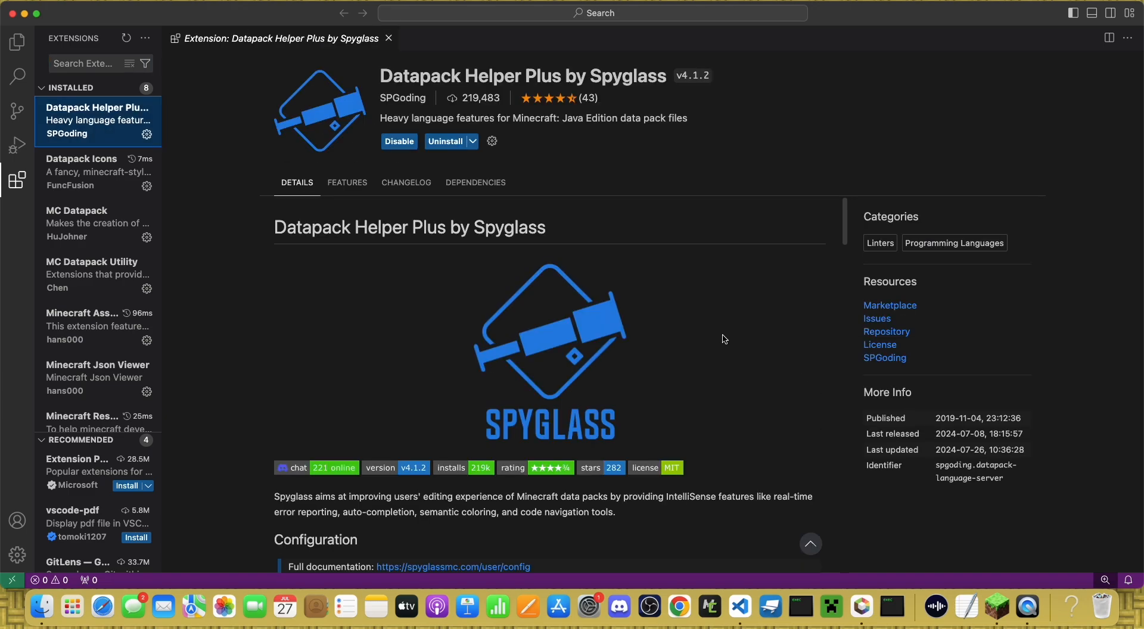
{"action": "mouse_move", "coordinate": [501, 297]}
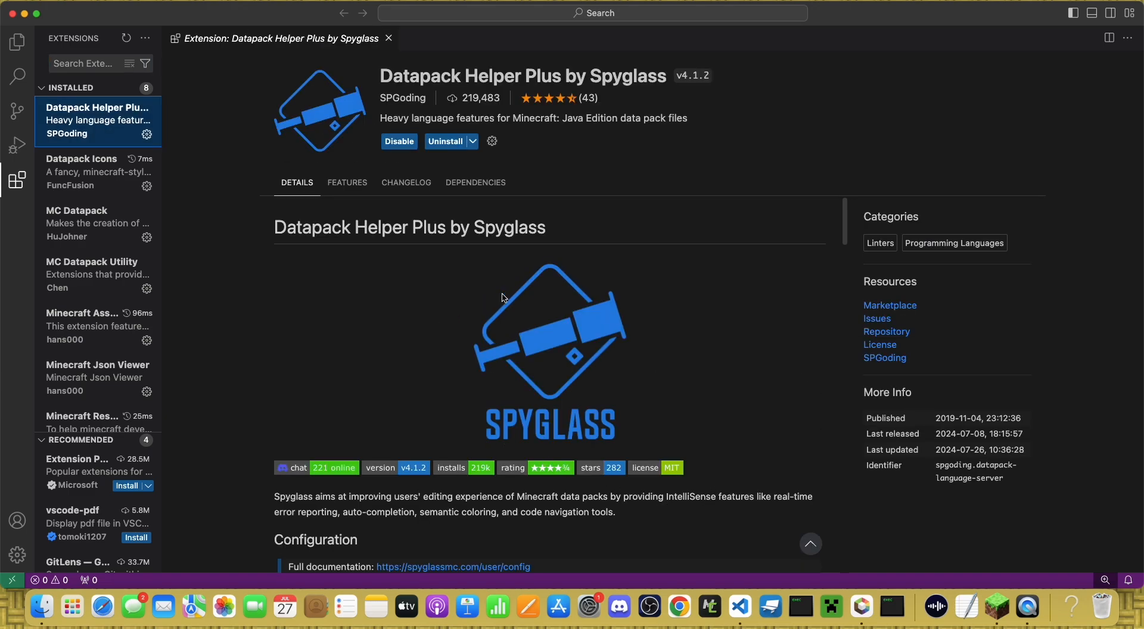
{"action": "mouse_move", "coordinate": [689, 520]}
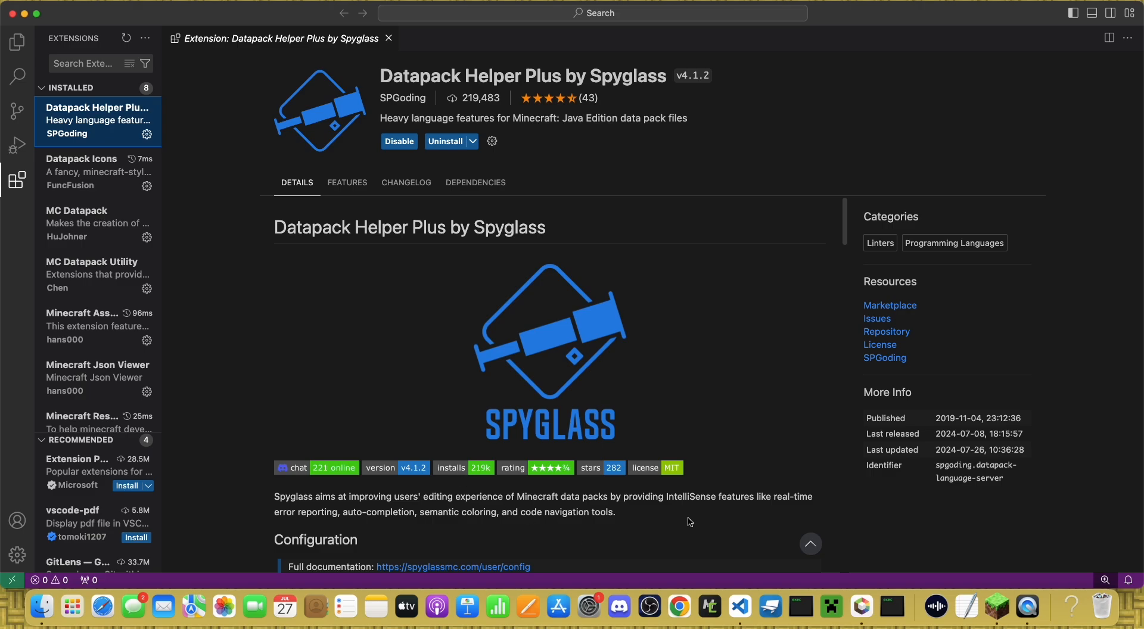
{"action": "mouse_move", "coordinate": [698, 414]}
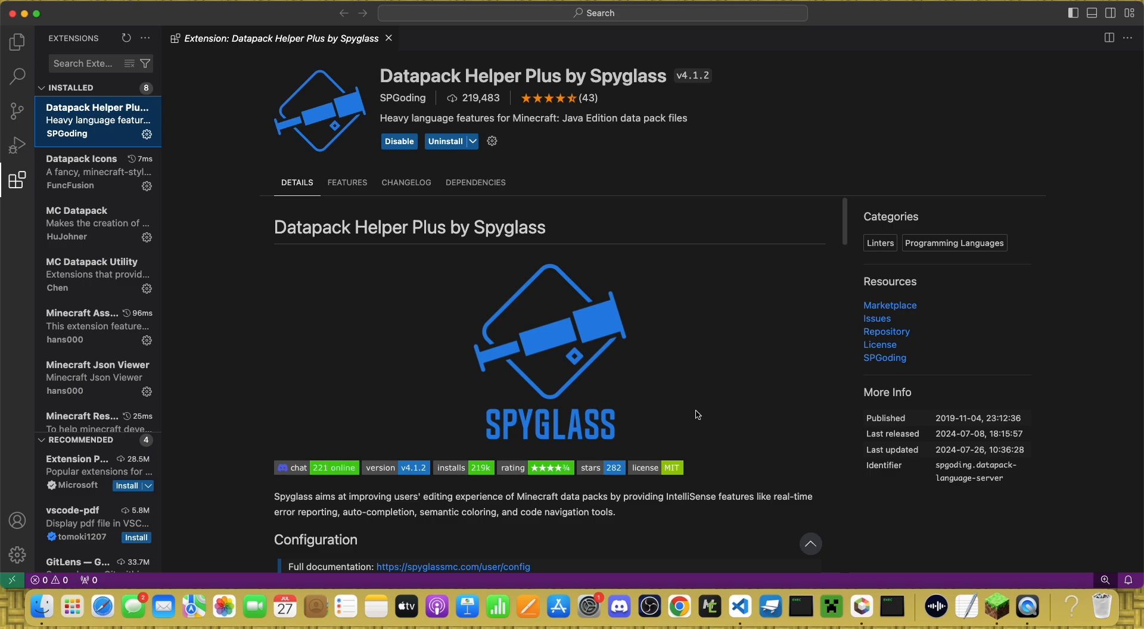
{"action": "mouse_move", "coordinate": [621, 443]}
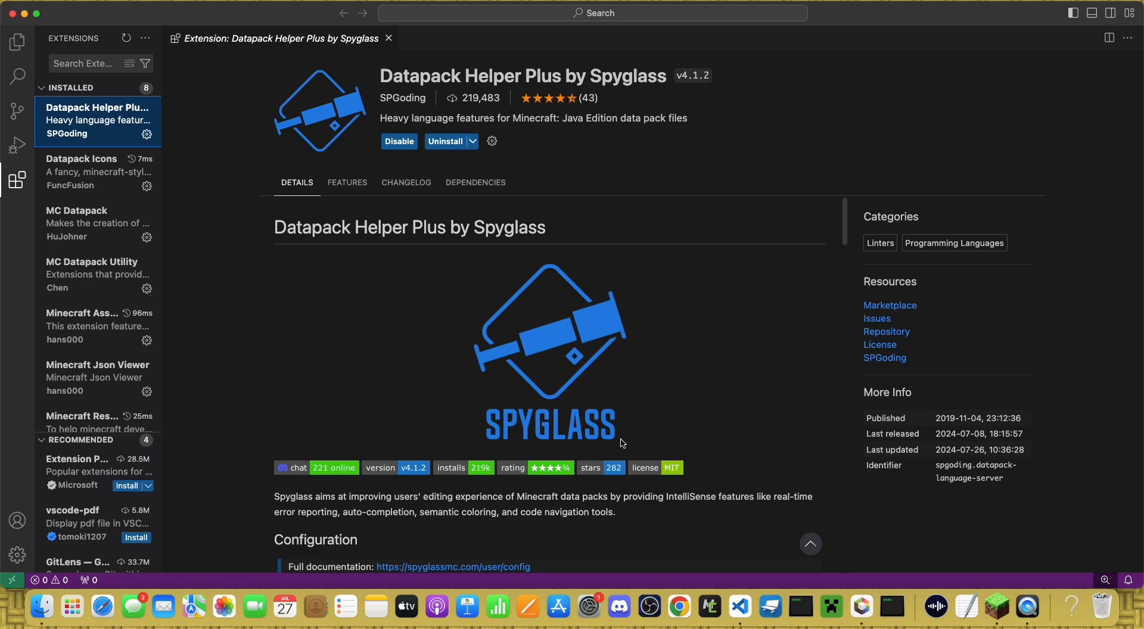
{"action": "mouse_move", "coordinate": [439, 174]}
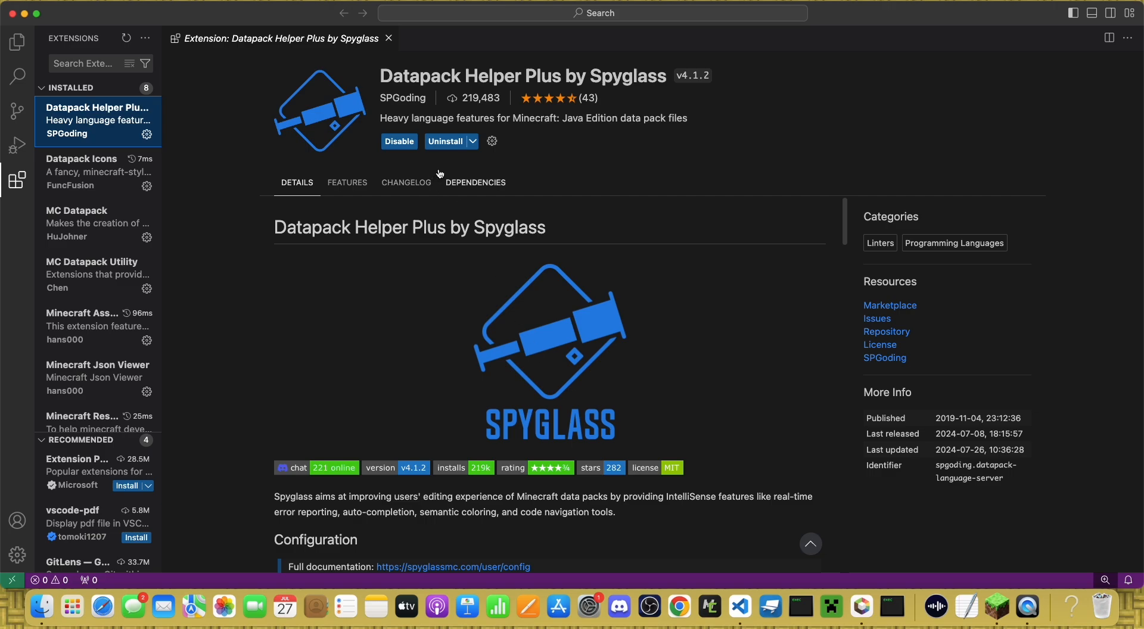
Step: Inspect the Datapack Icons extension page, then return to Explorer with no tabs open
{"action": "left_click", "coordinate": [96, 372]}
{"action": "type", "text": "worldgen"}
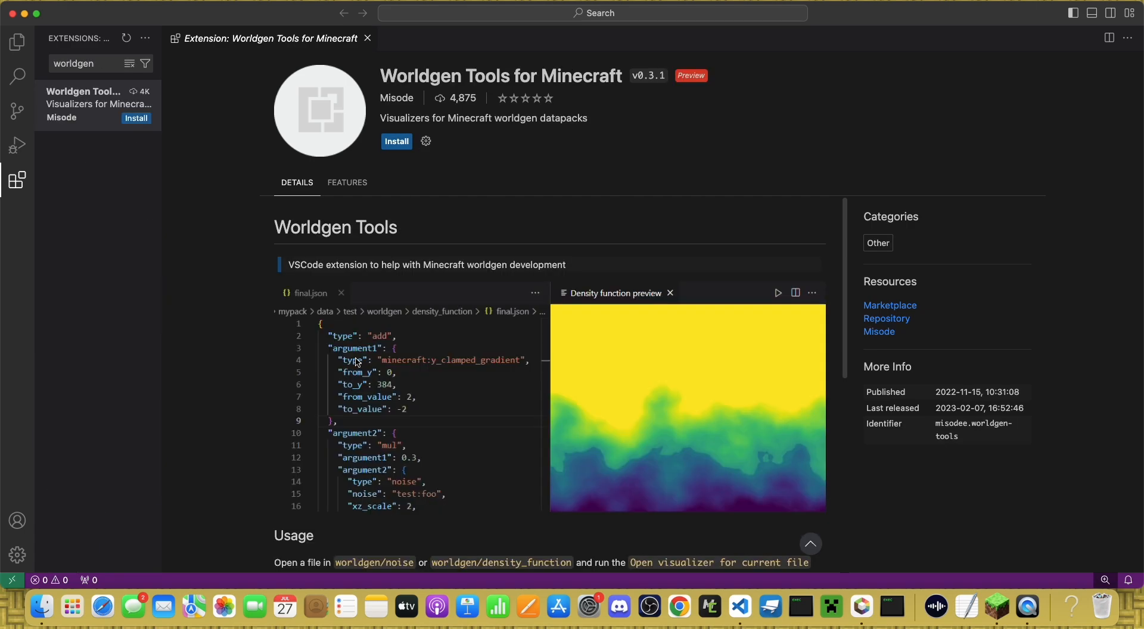
{"action": "mouse_move", "coordinate": [434, 365]}
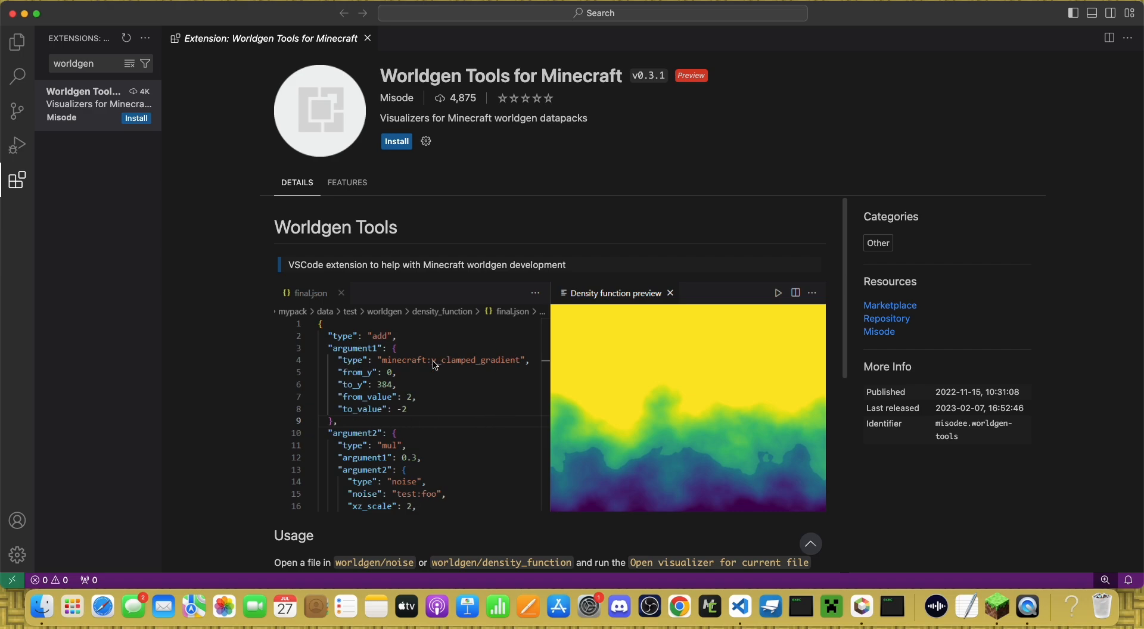
{"action": "mouse_move", "coordinate": [496, 455]}
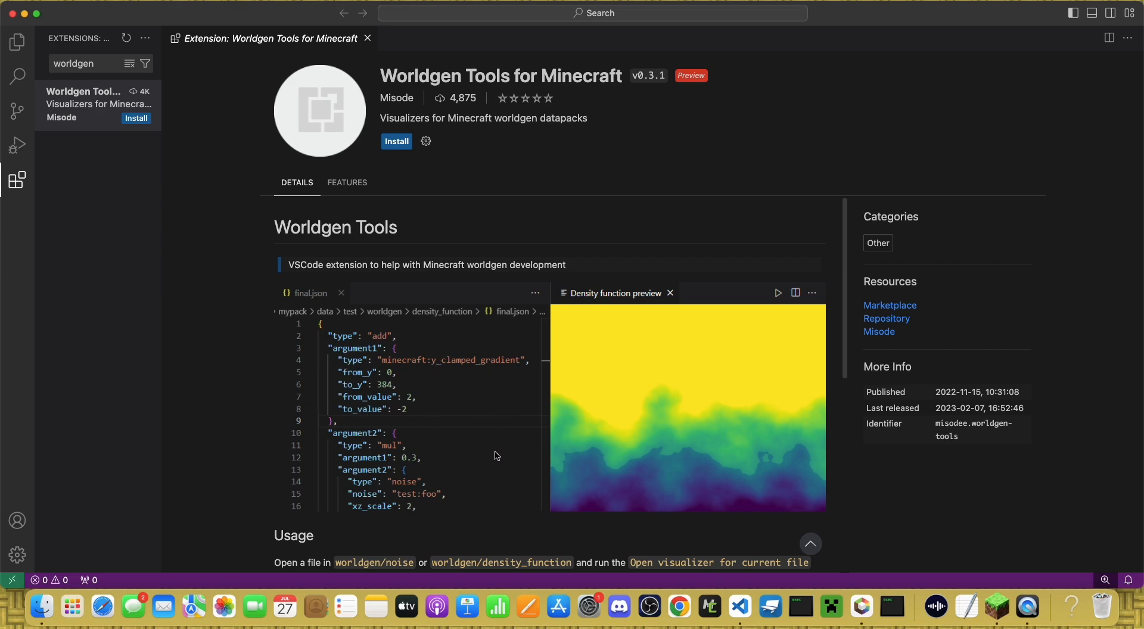
{"action": "mouse_move", "coordinate": [543, 442]}
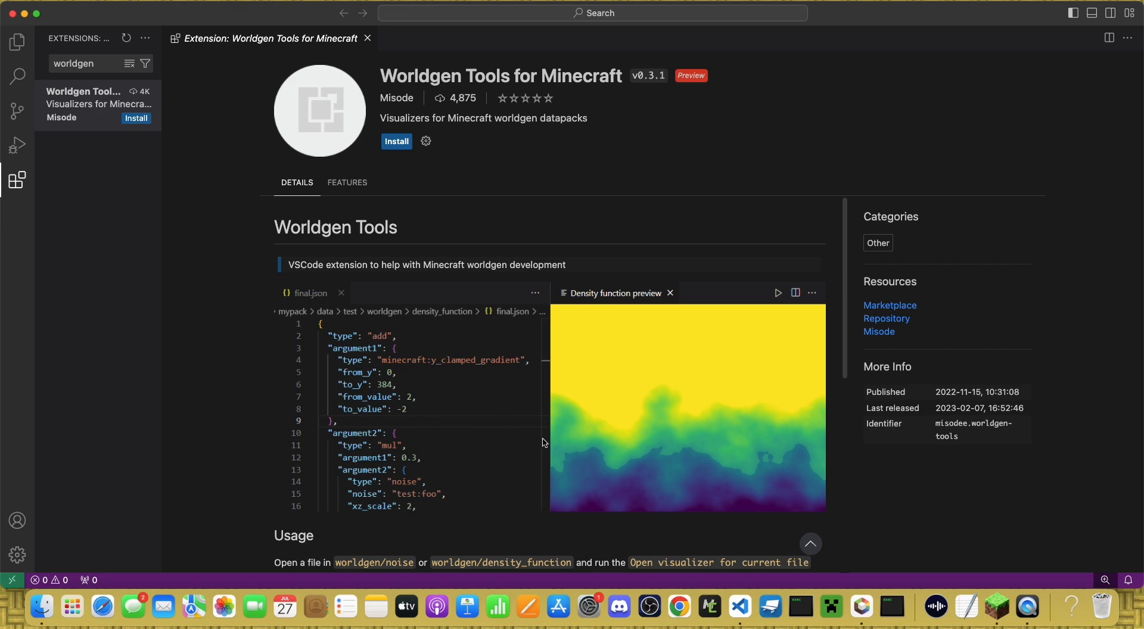
{"action": "mouse_move", "coordinate": [334, 387]}
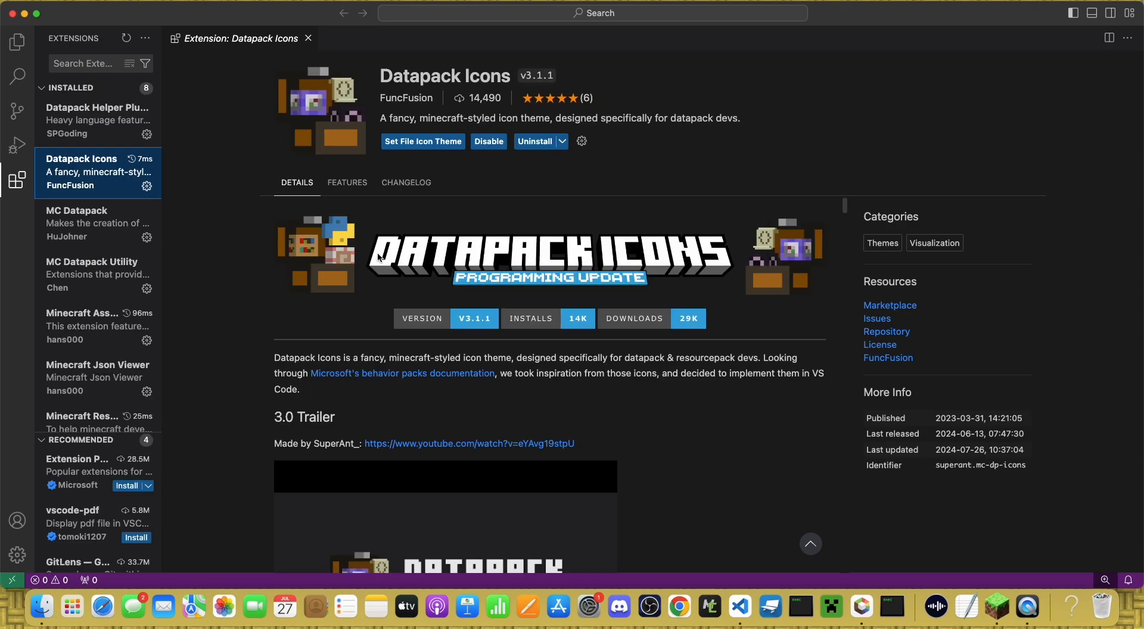
{"action": "scroll", "scroll_direction": "down", "scroll_amount": 3}
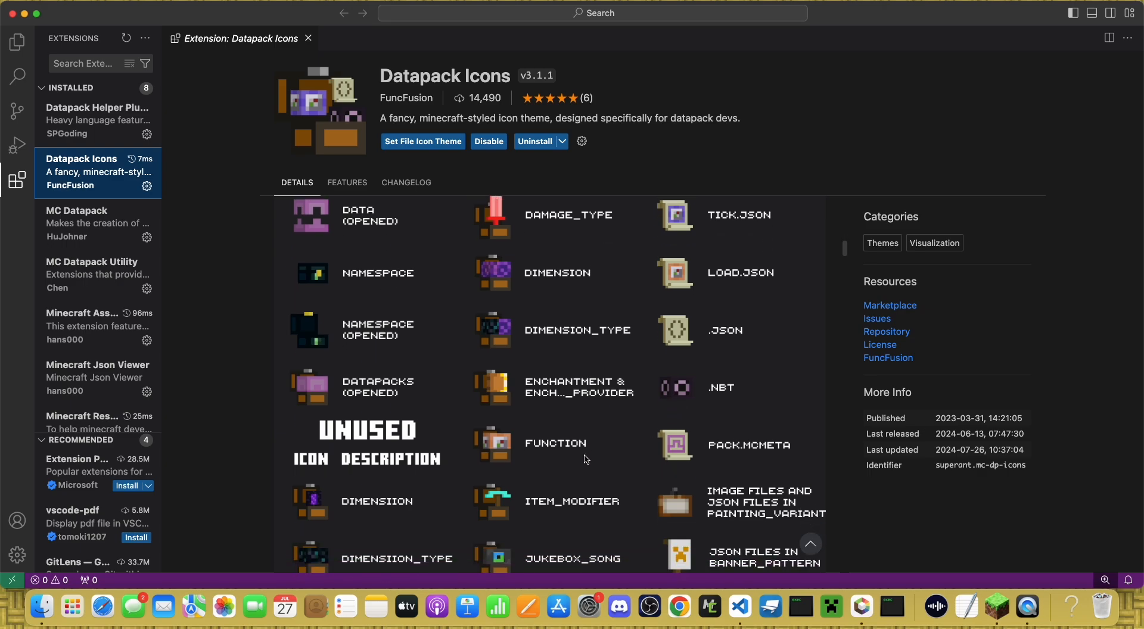
{"action": "left_click", "coordinate": [17, 42]}
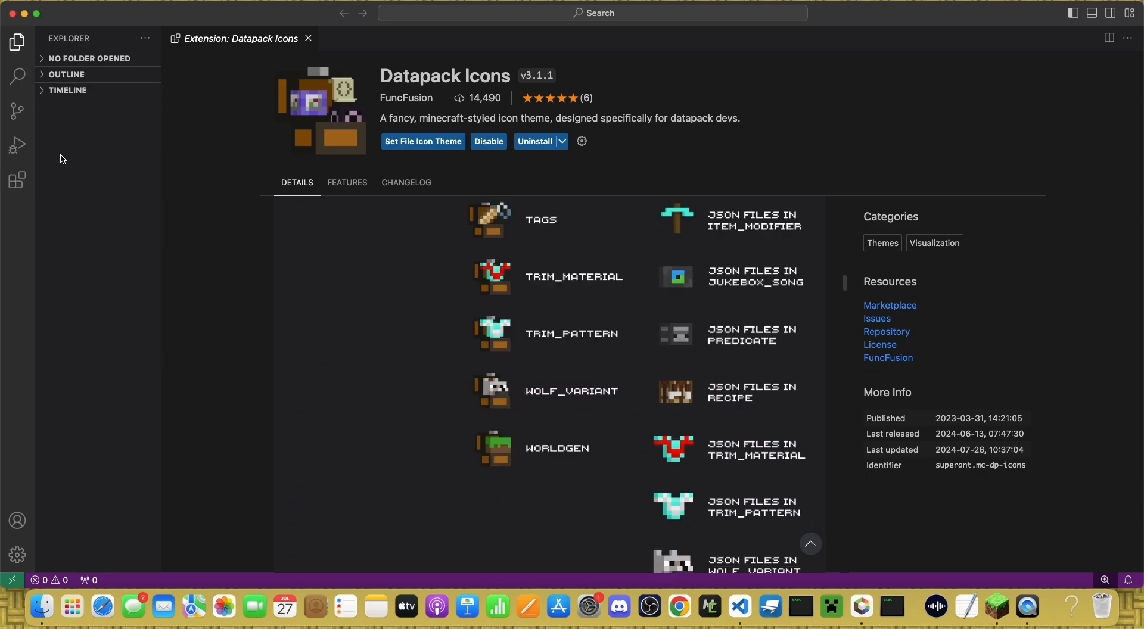
{"action": "left_click", "coordinate": [307, 39]}
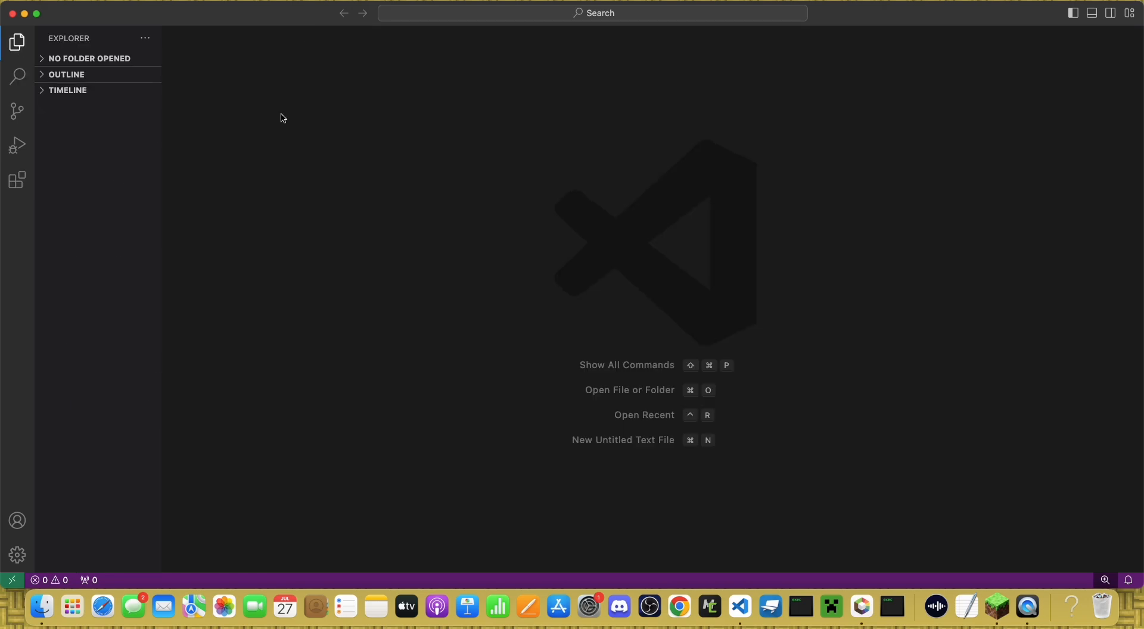
{"action": "mouse_move", "coordinate": [652, 394]}
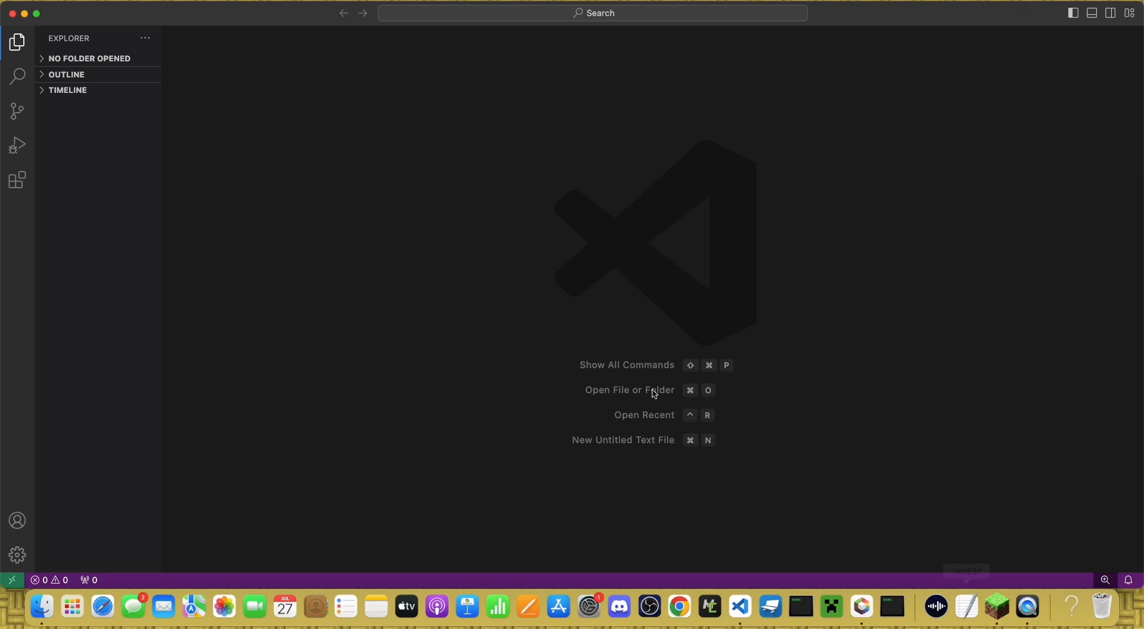
Step: Bring up Minecraft's Resource Packs screen from the game menu options
{"action": "left_click", "coordinate": [829, 605]}
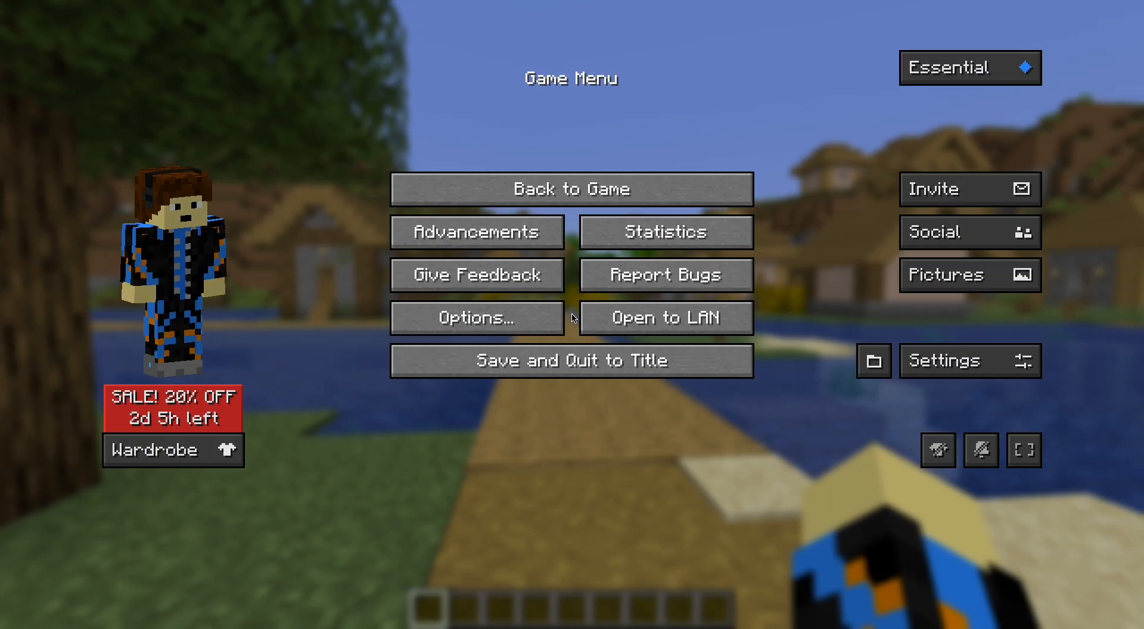
{"action": "mouse_move", "coordinate": [476, 317]}
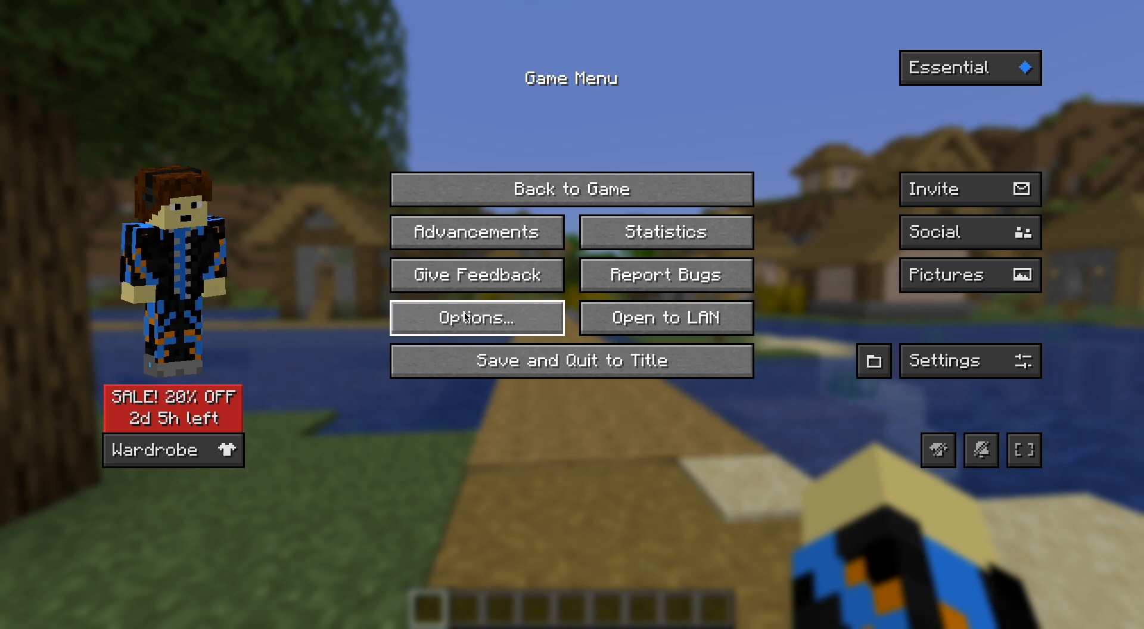
{"action": "left_click", "coordinate": [476, 317]}
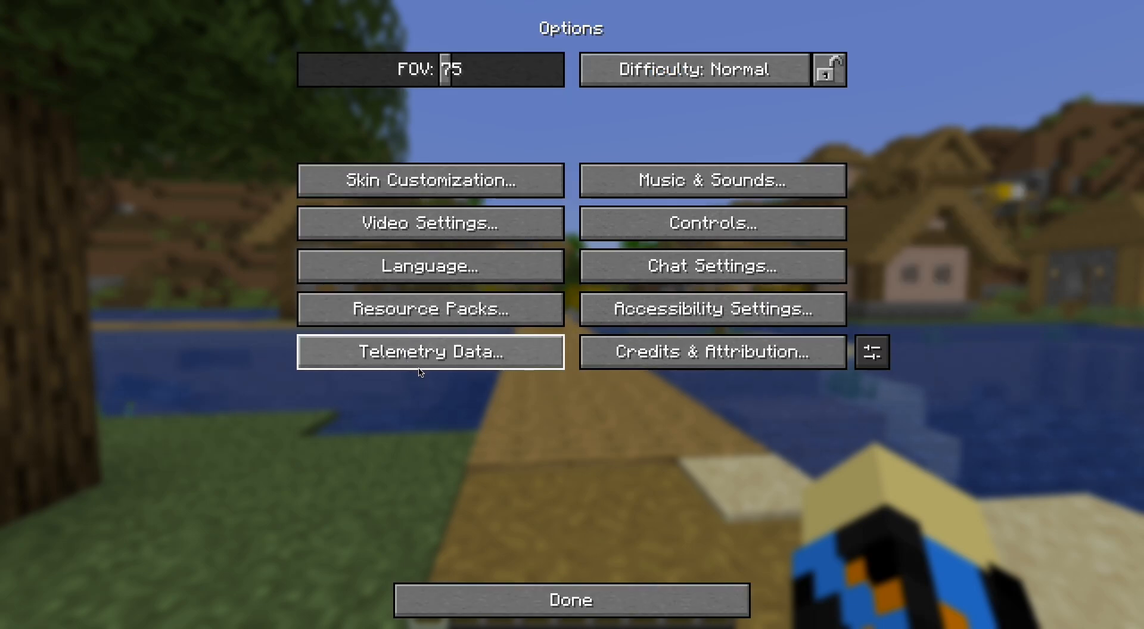
{"action": "left_click", "coordinate": [430, 308]}
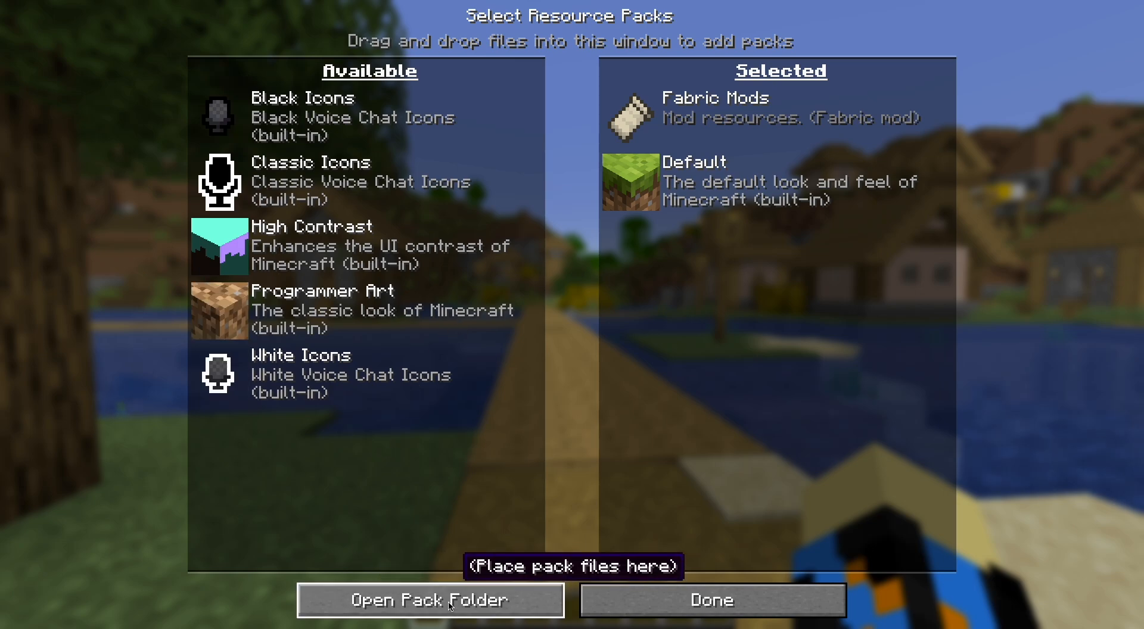
Step: Show the resource pack folder on disk in Finder
{"action": "left_click", "coordinate": [429, 599]}
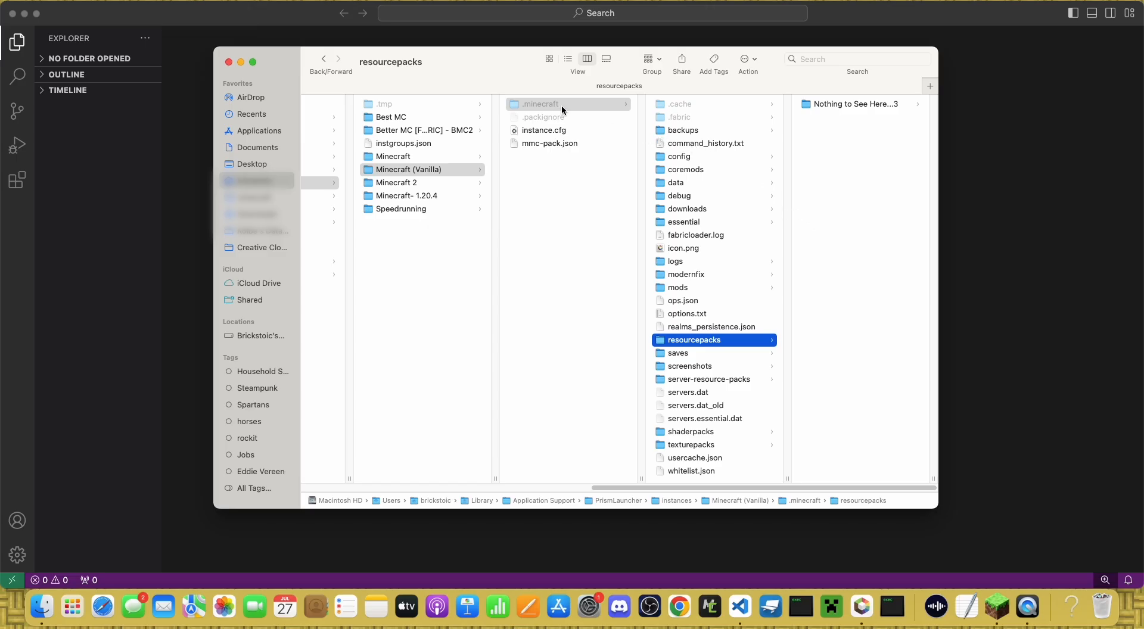
{"action": "mouse_move", "coordinate": [686, 357]}
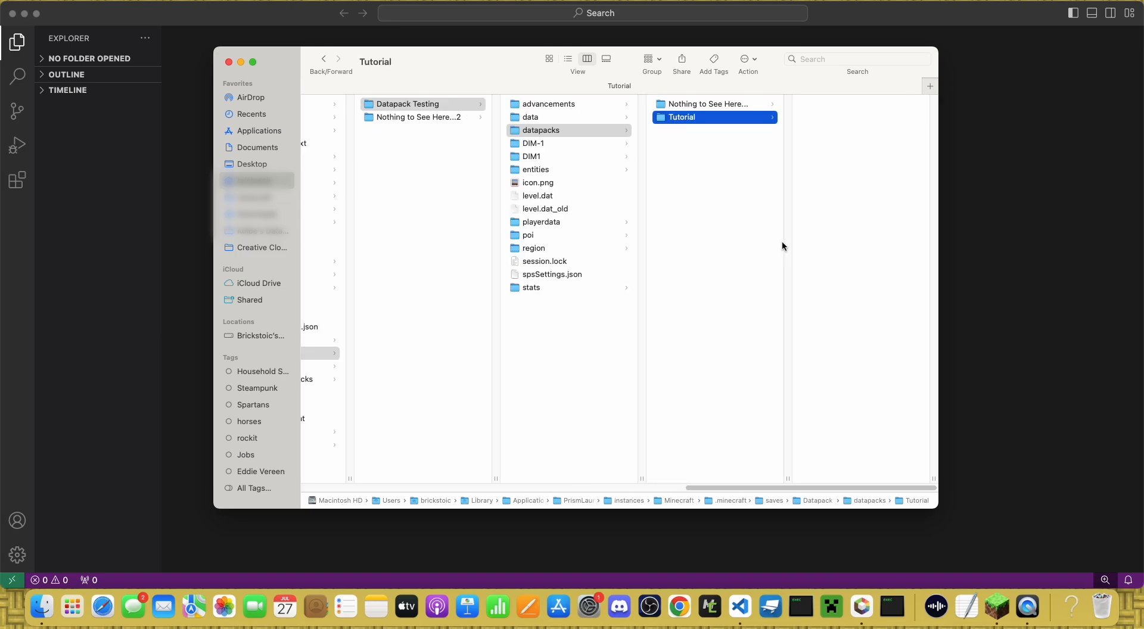
{"action": "mouse_move", "coordinate": [712, 128]}
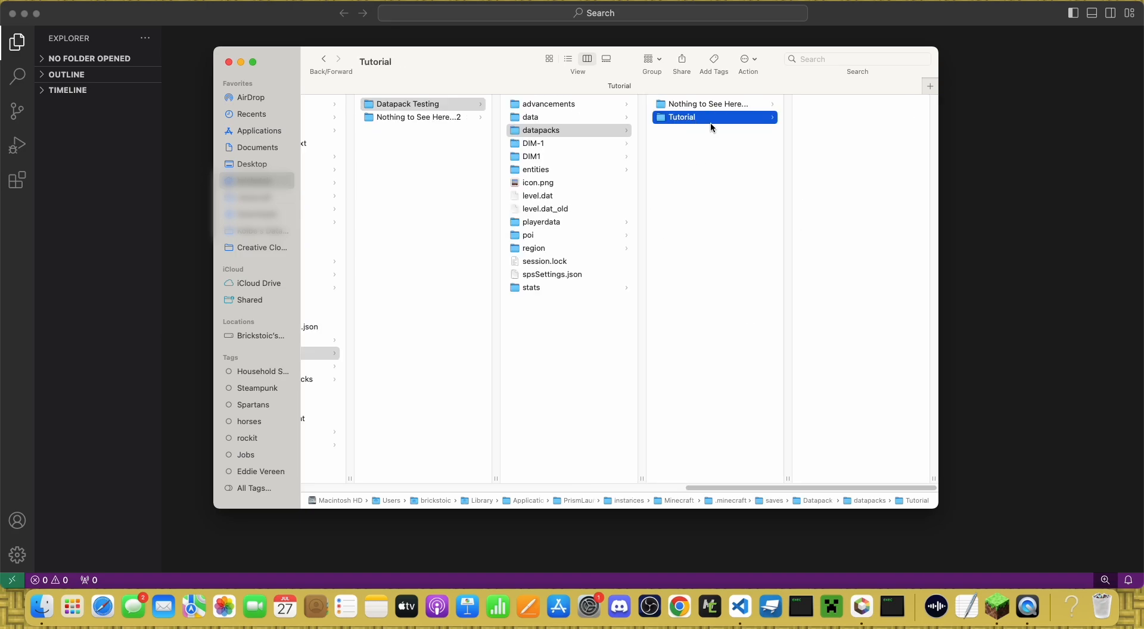
Step: Choose the Tutorial folder in the test world's datapacks directory in VS Code's open-folder dialog
{"action": "left_click", "coordinate": [229, 62]}
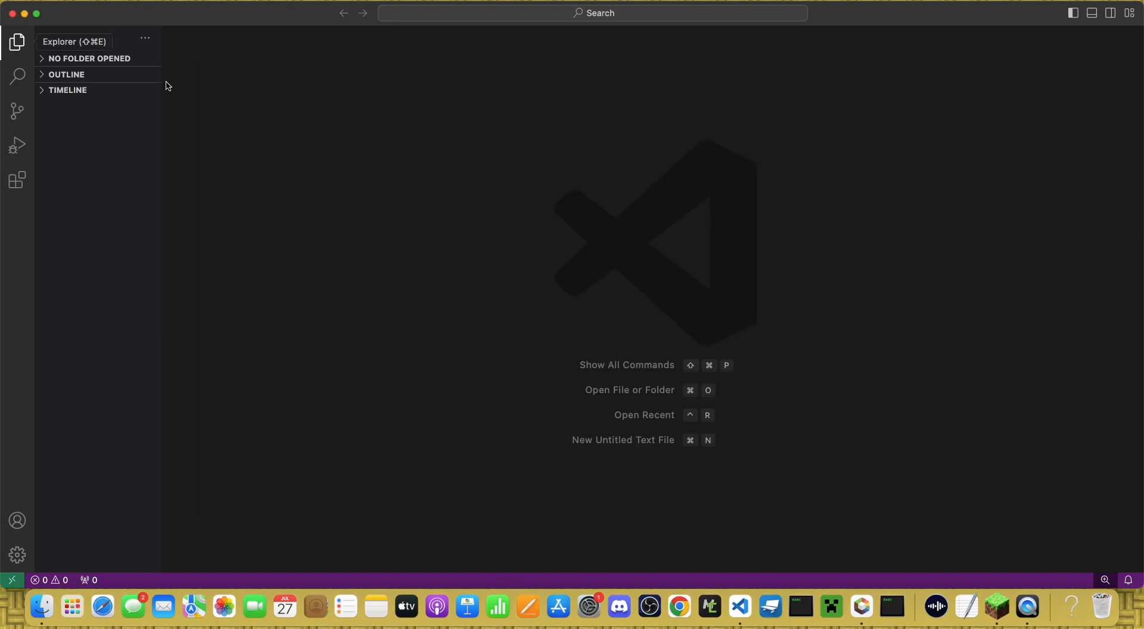
{"action": "mouse_move", "coordinate": [261, 117]}
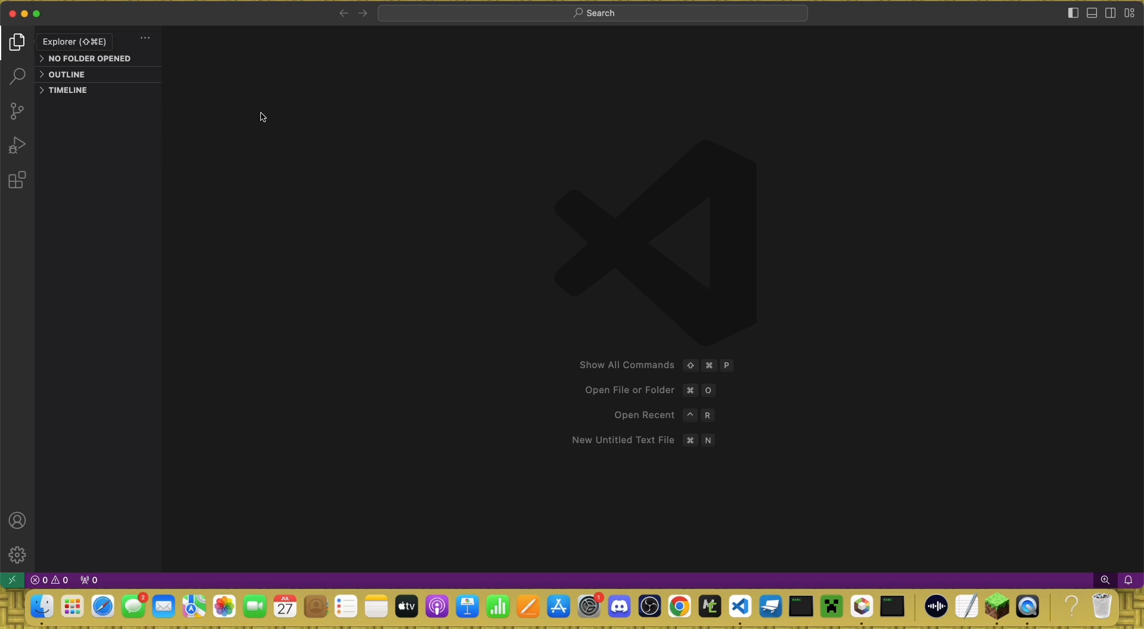
{"action": "mouse_move", "coordinate": [264, 142]}
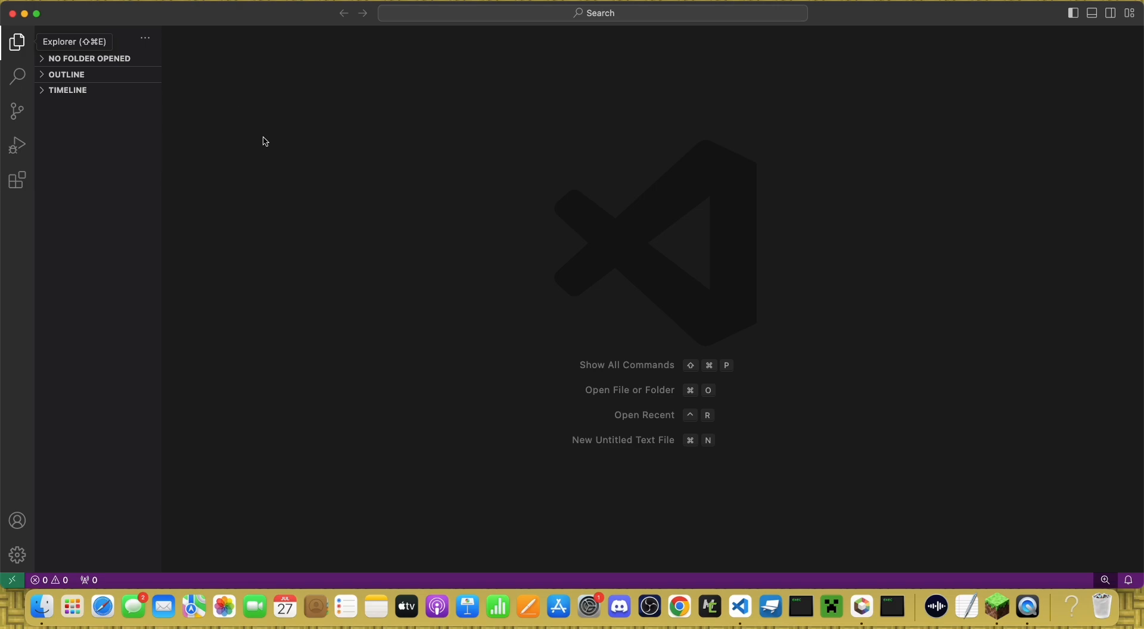
{"action": "left_click", "coordinate": [629, 390]}
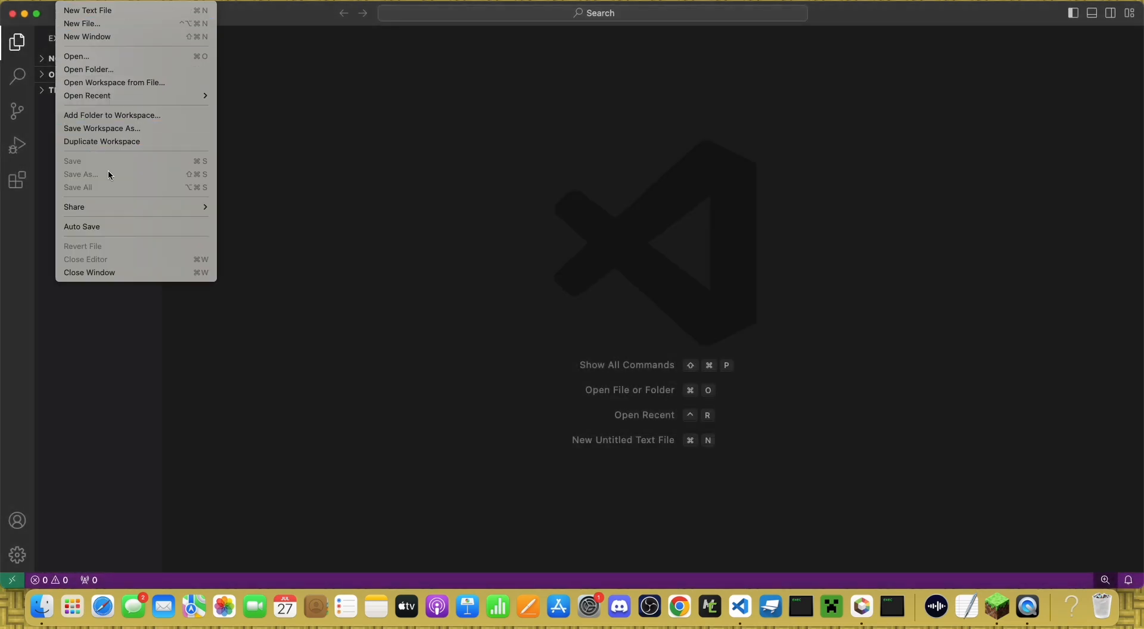
{"action": "key", "text": "Escape"}
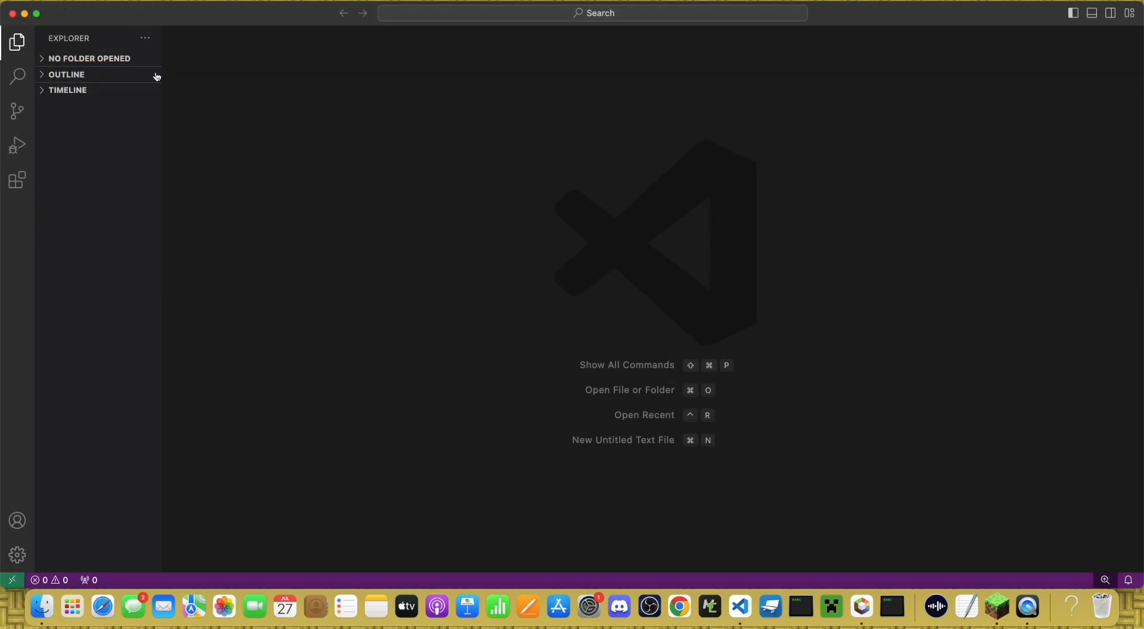
{"action": "left_click", "coordinate": [629, 389]}
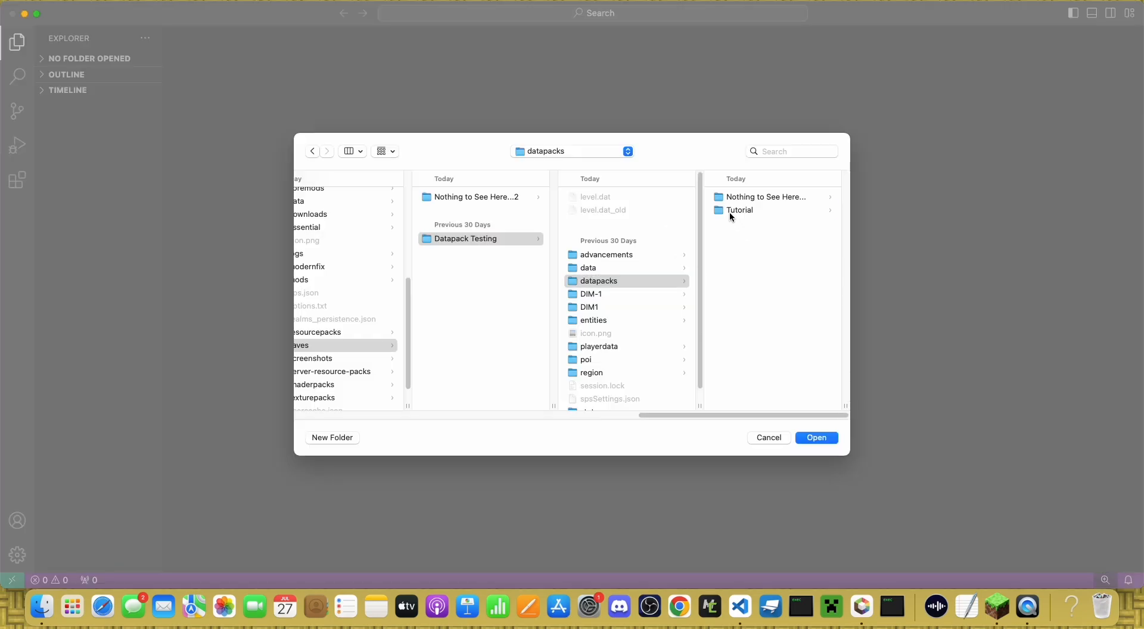
{"action": "left_click", "coordinate": [739, 210]}
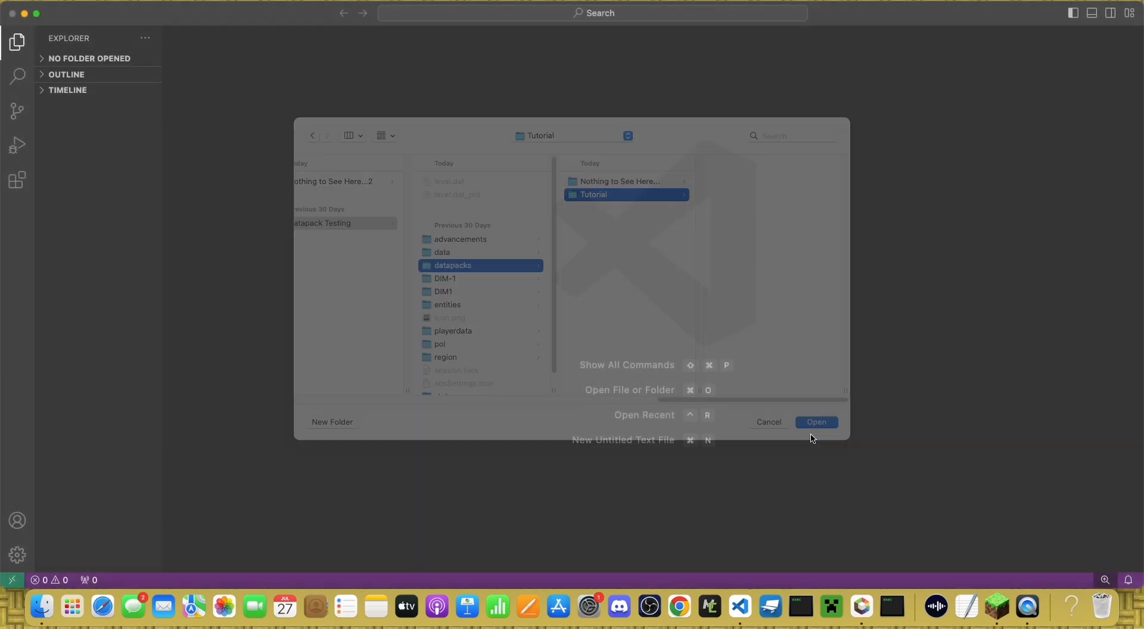
Step: Open the Tutorial workspace and create an empty pack.mcmeta file at its root
{"action": "left_click", "coordinate": [815, 421]}
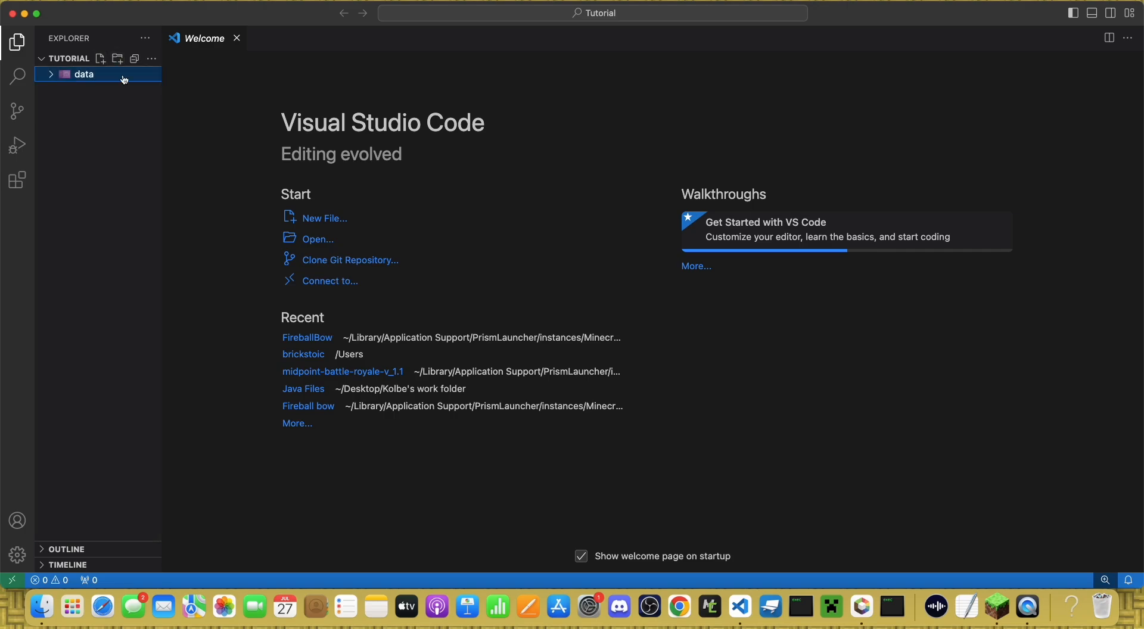
{"action": "left_click", "coordinate": [100, 58]}
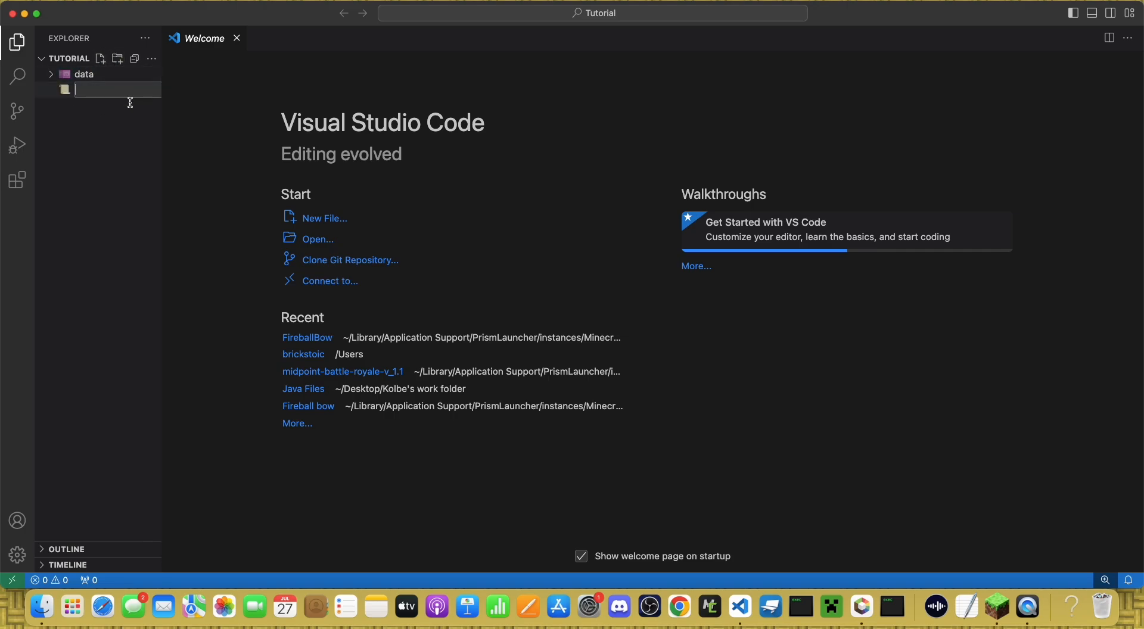
{"action": "mouse_move", "coordinate": [136, 118]}
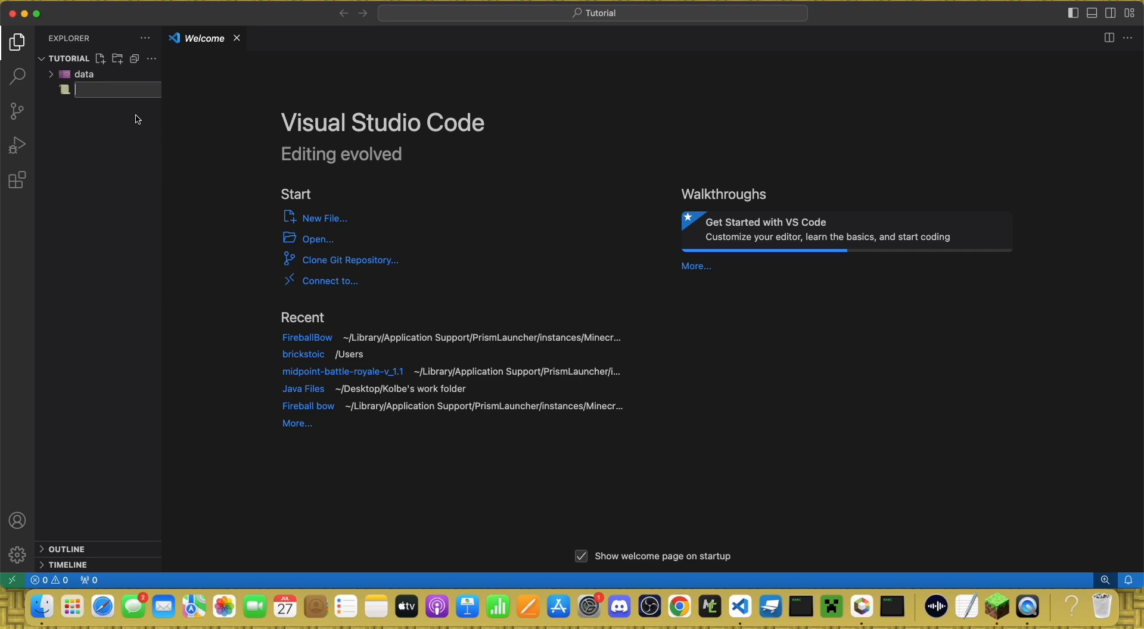
{"action": "type", "text": "pack.md"}
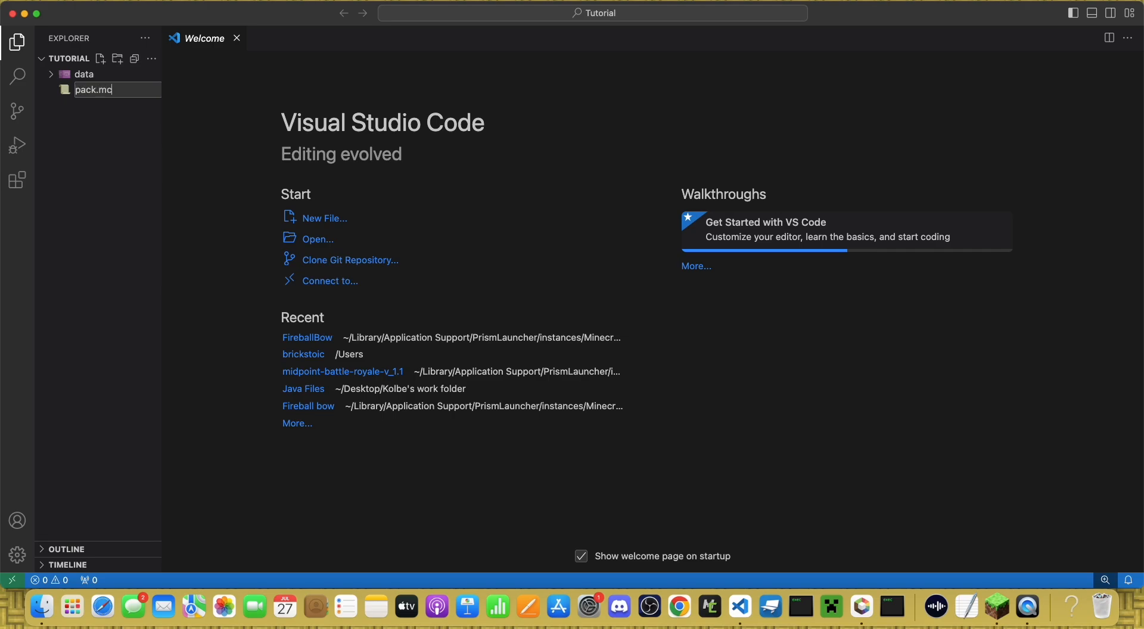
{"action": "type", "text": "meta"}
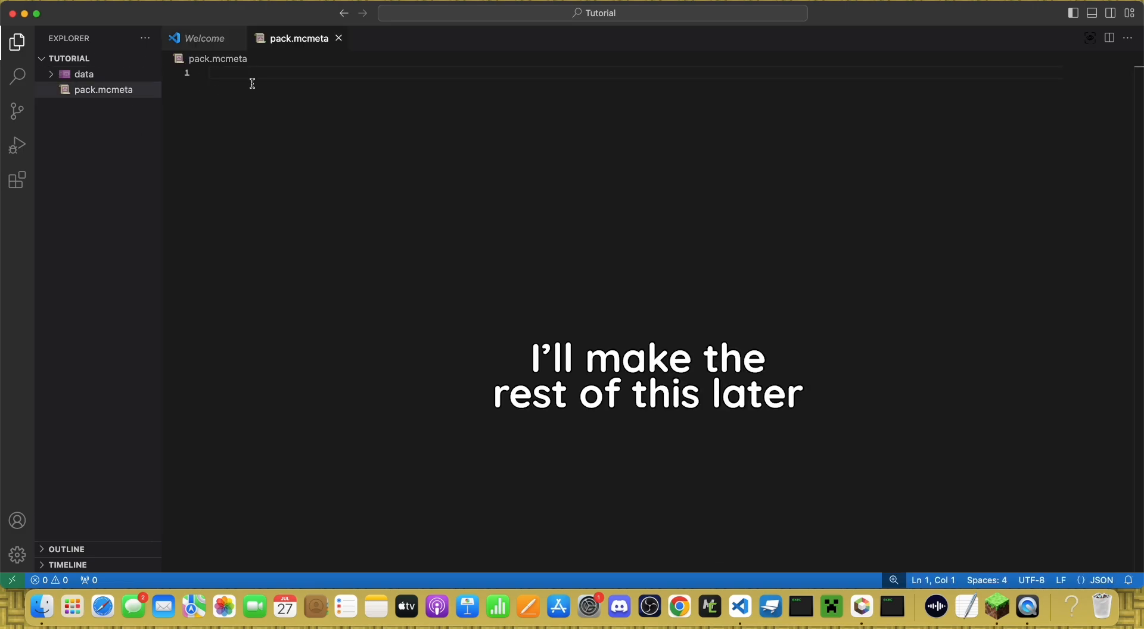
Step: Create data/minecraft with a tags/function folder inside it
{"action": "left_click", "coordinate": [83, 74]}
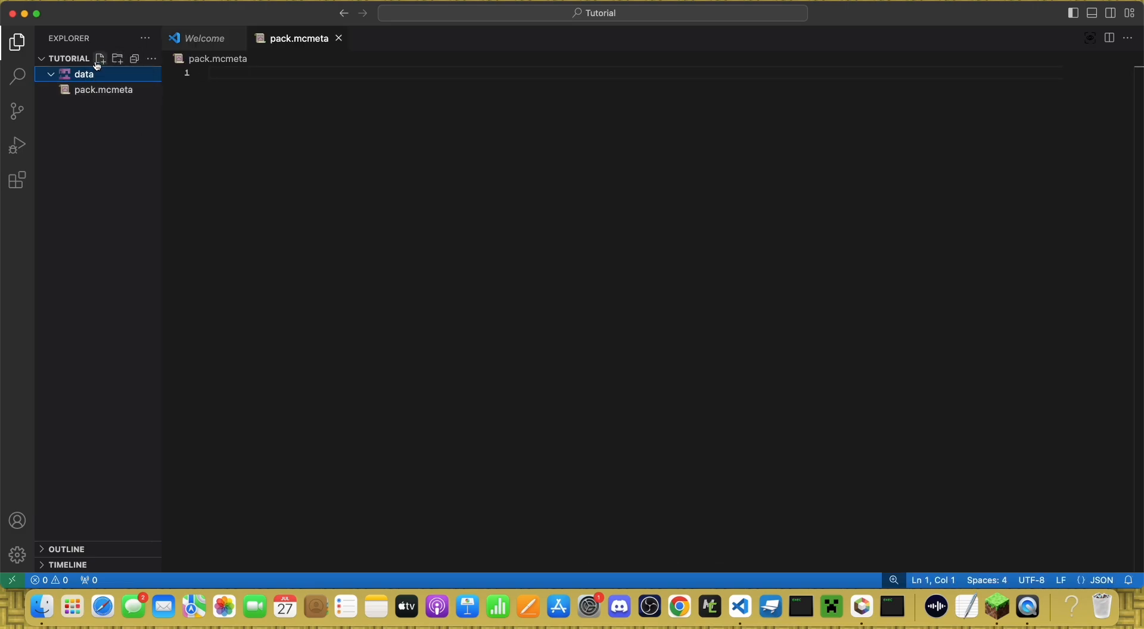
{"action": "left_click", "coordinate": [116, 58]}
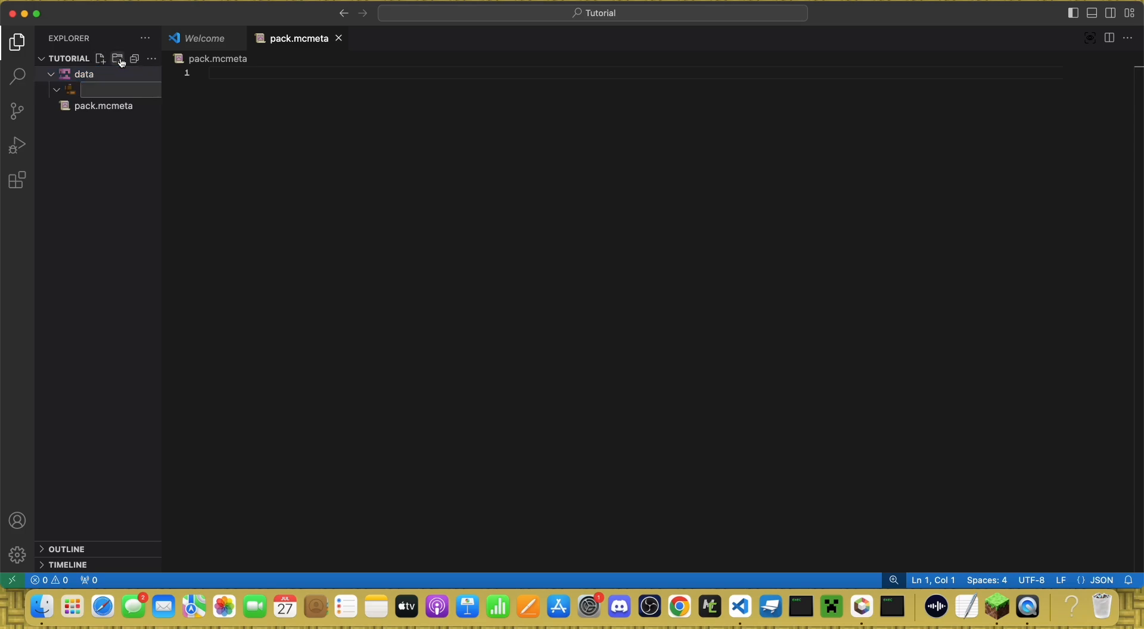
{"action": "type", "text": "minecrafrt"}
{"action": "type", "text": "tutorial"}
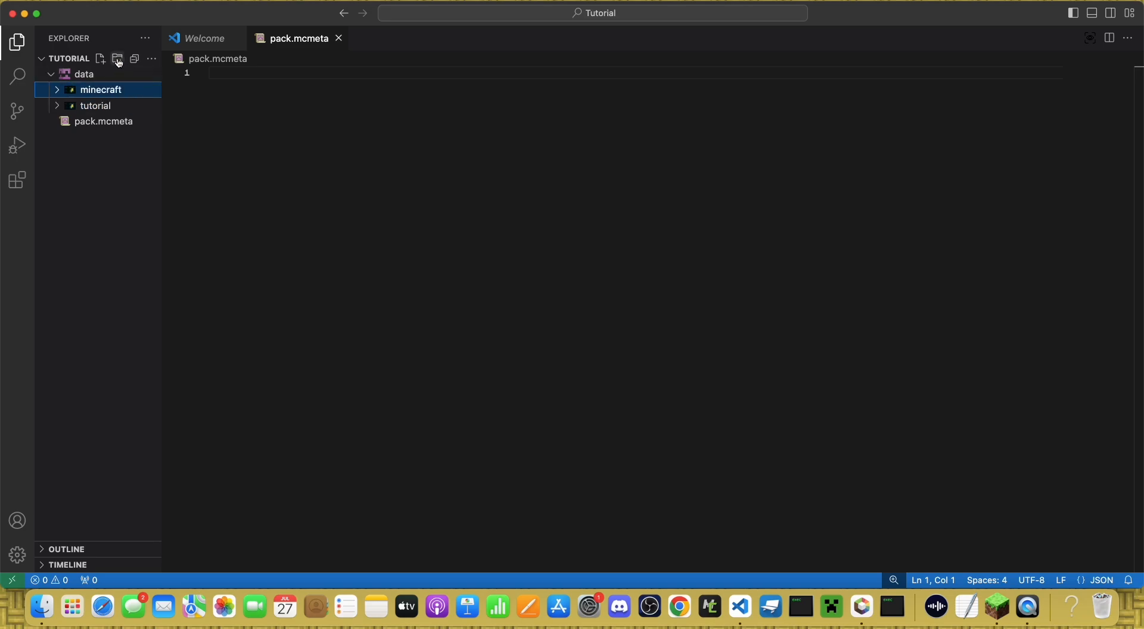
{"action": "left_click", "coordinate": [117, 58]}
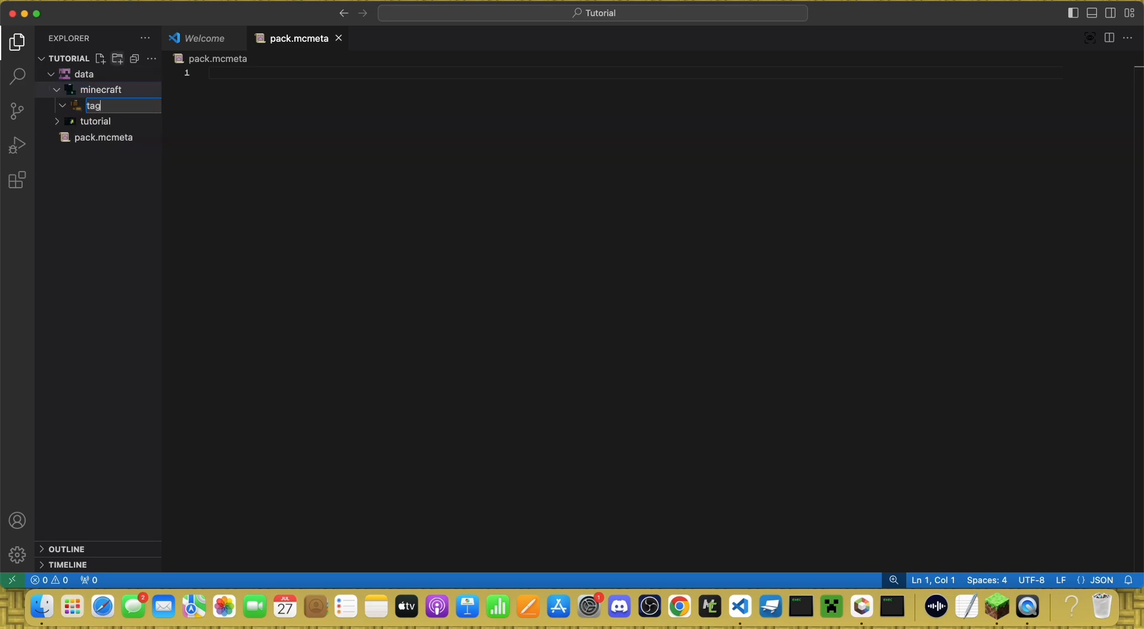
{"action": "key", "text": "Return"}
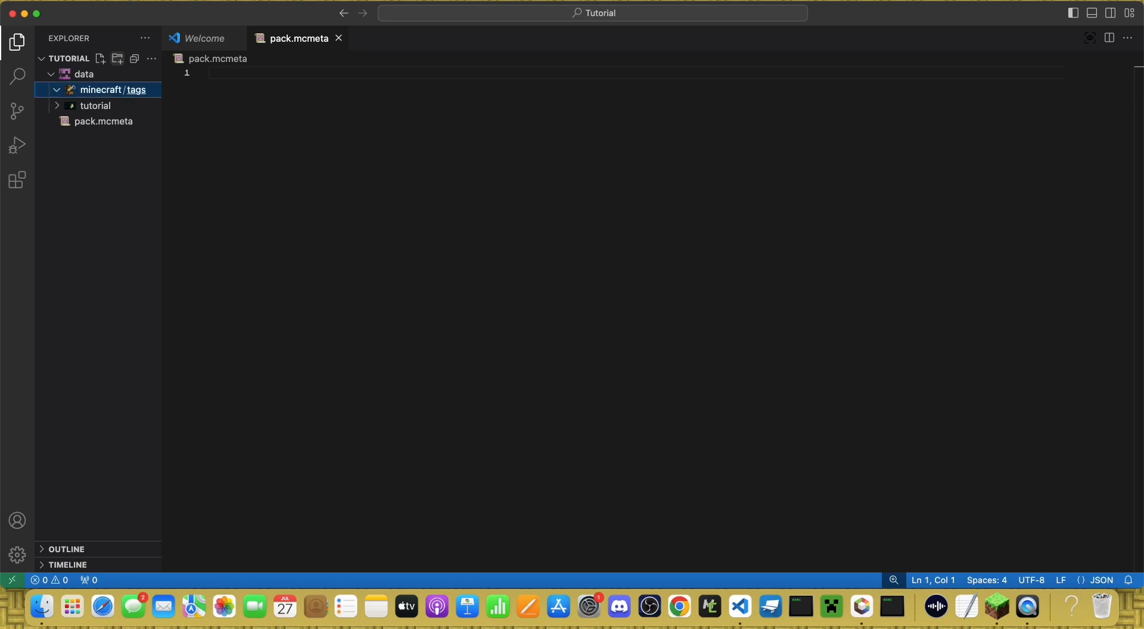
{"action": "left_click", "coordinate": [117, 58]}
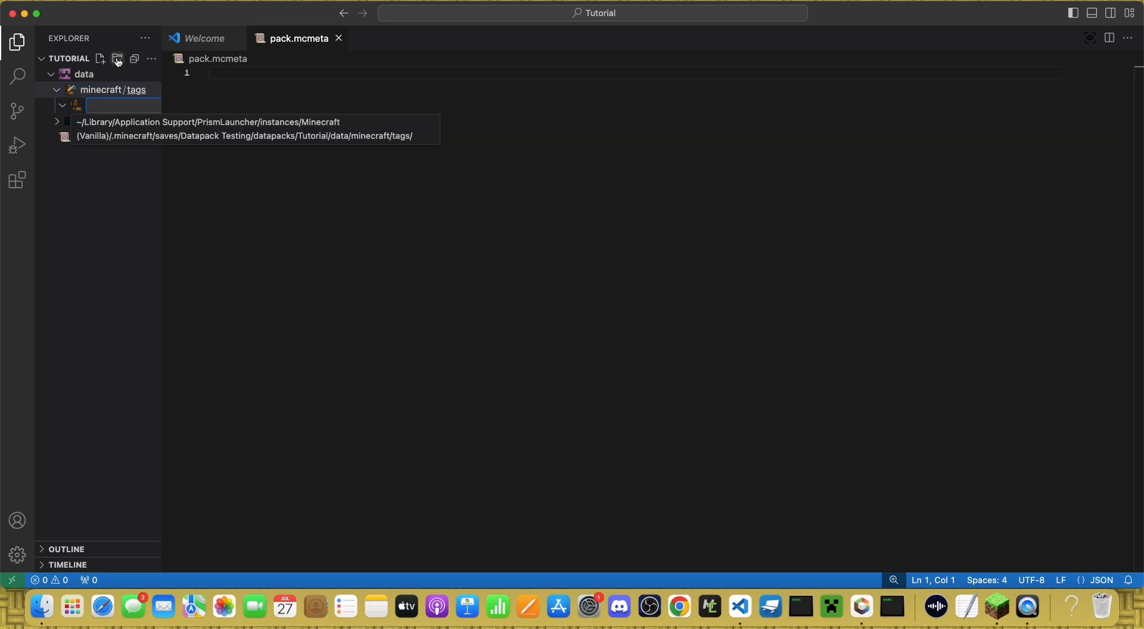
{"action": "type", "text": "function"}
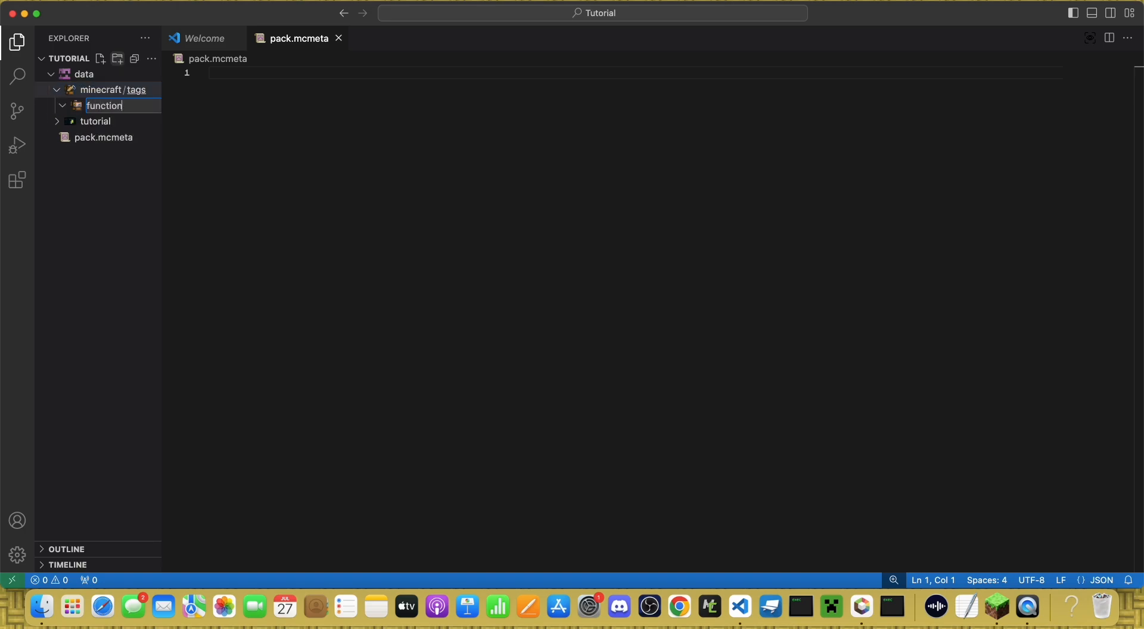
{"action": "type", "text": "s"}
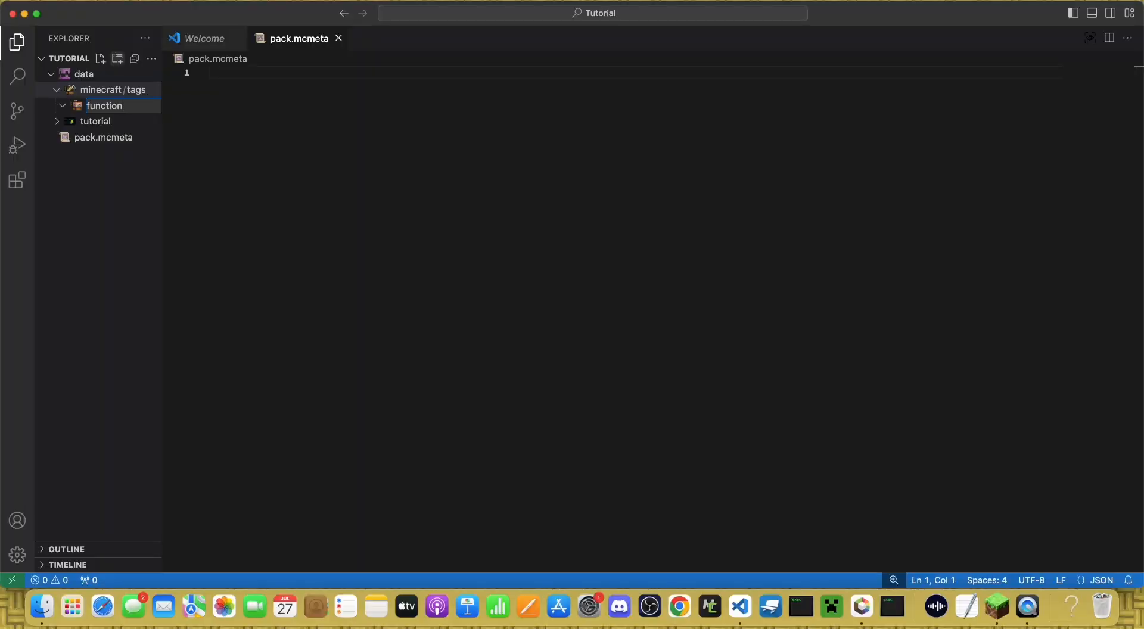
Step: Add empty tick.json and load.json tag files in minecraft/tags/function
{"action": "left_click", "coordinate": [100, 59]}
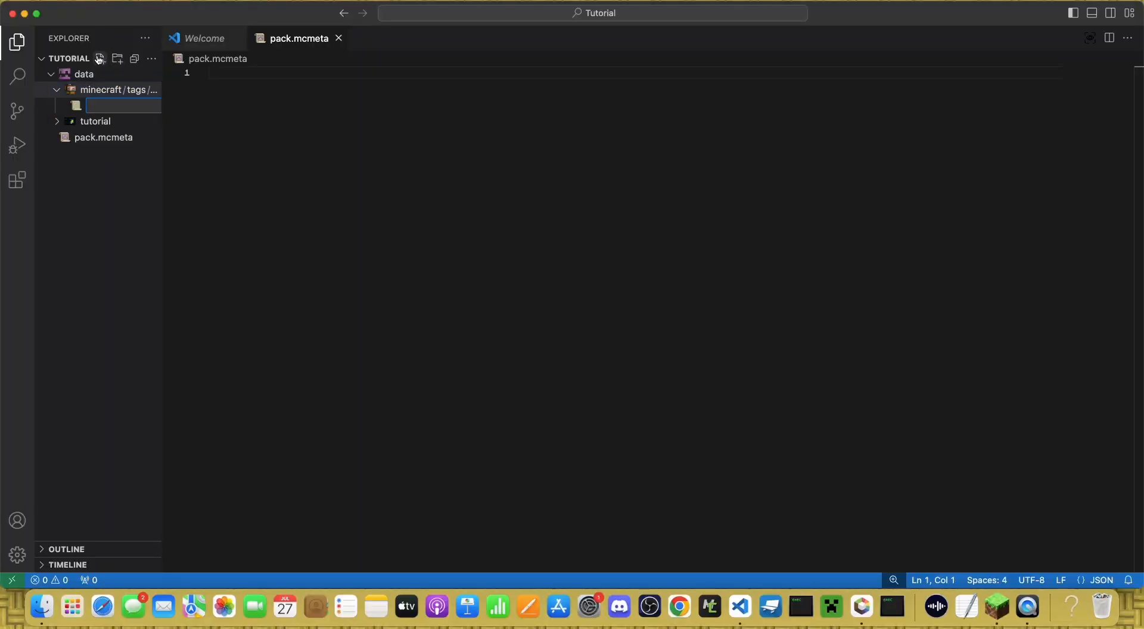
{"action": "type", "text": "tick.json"}
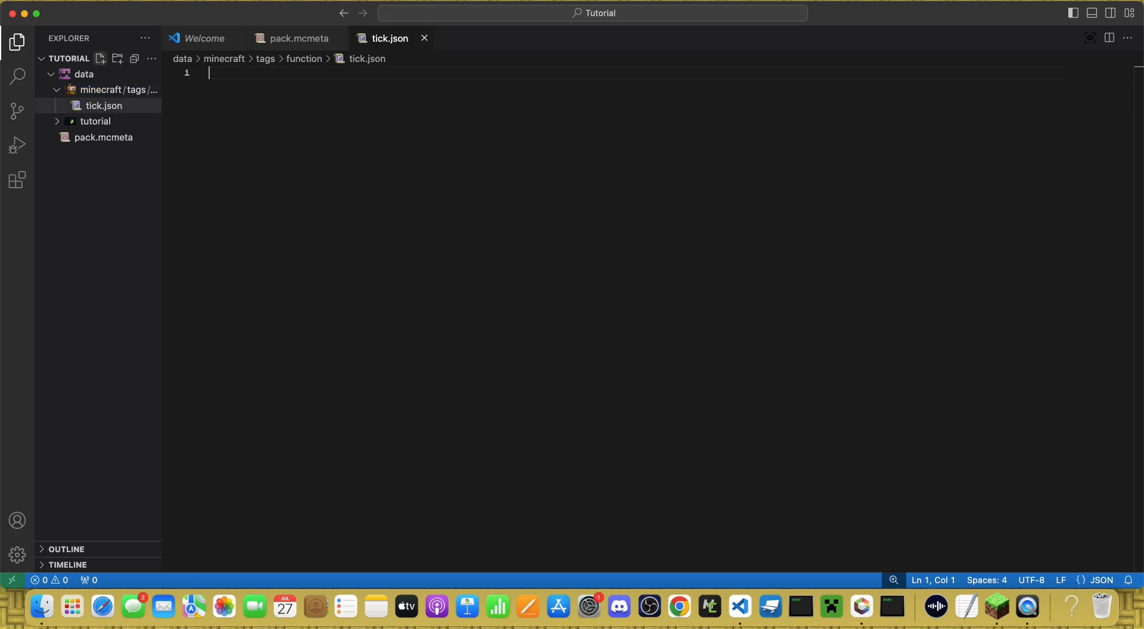
{"action": "left_click", "coordinate": [100, 58]}
{"action": "type", "text": "load.json"}
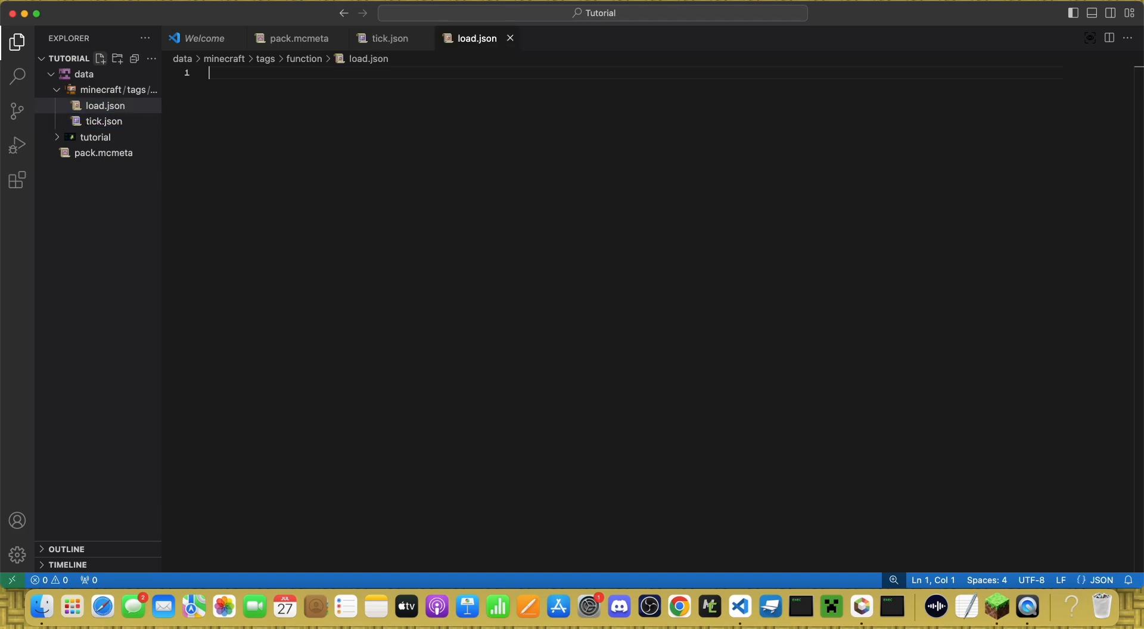
Step: Create tutorial/function holding empty tick.mcfunction and load.mcfunction files
{"action": "left_click", "coordinate": [94, 137]}
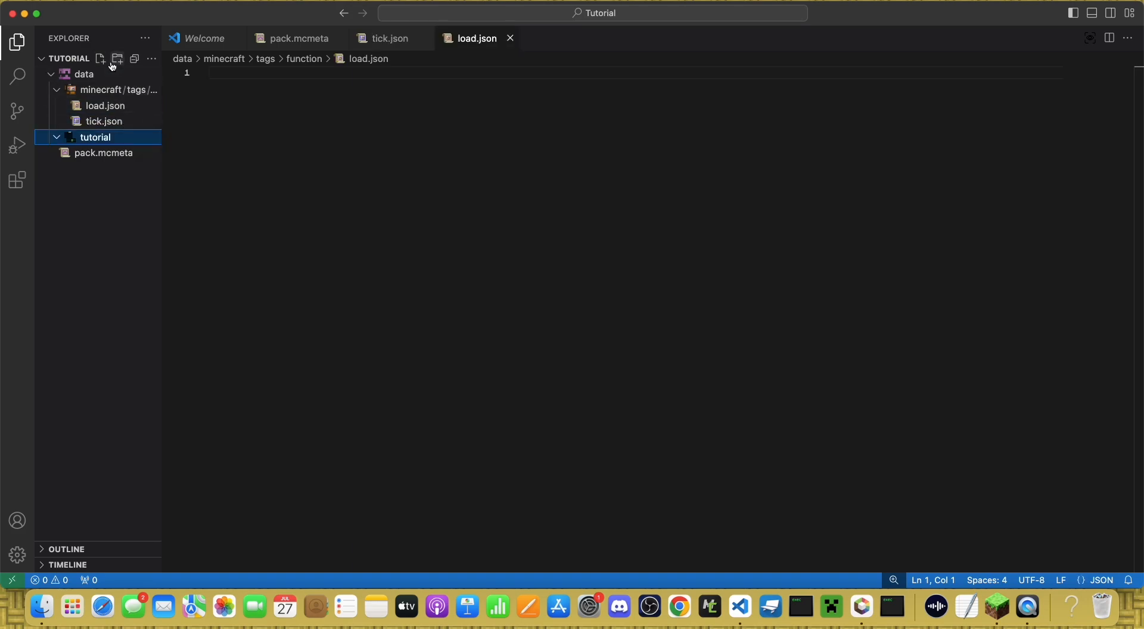
{"action": "left_click", "coordinate": [116, 59]}
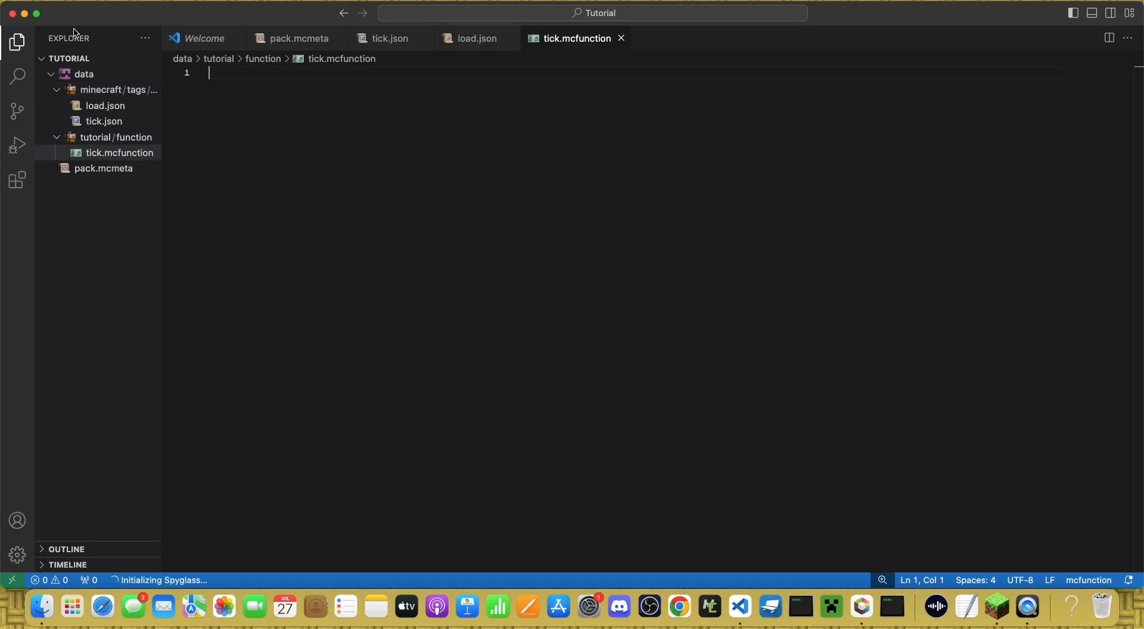
{"action": "left_click", "coordinate": [100, 59]}
{"action": "type", "text": "load.mcfunction"}
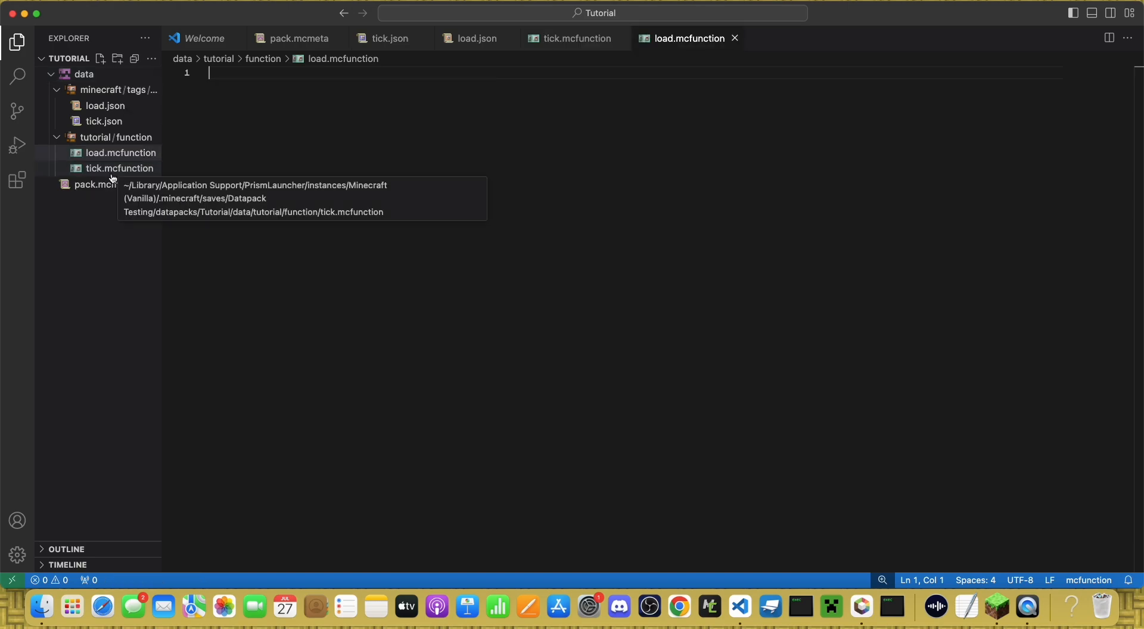
{"action": "mouse_move", "coordinate": [182, 183]}
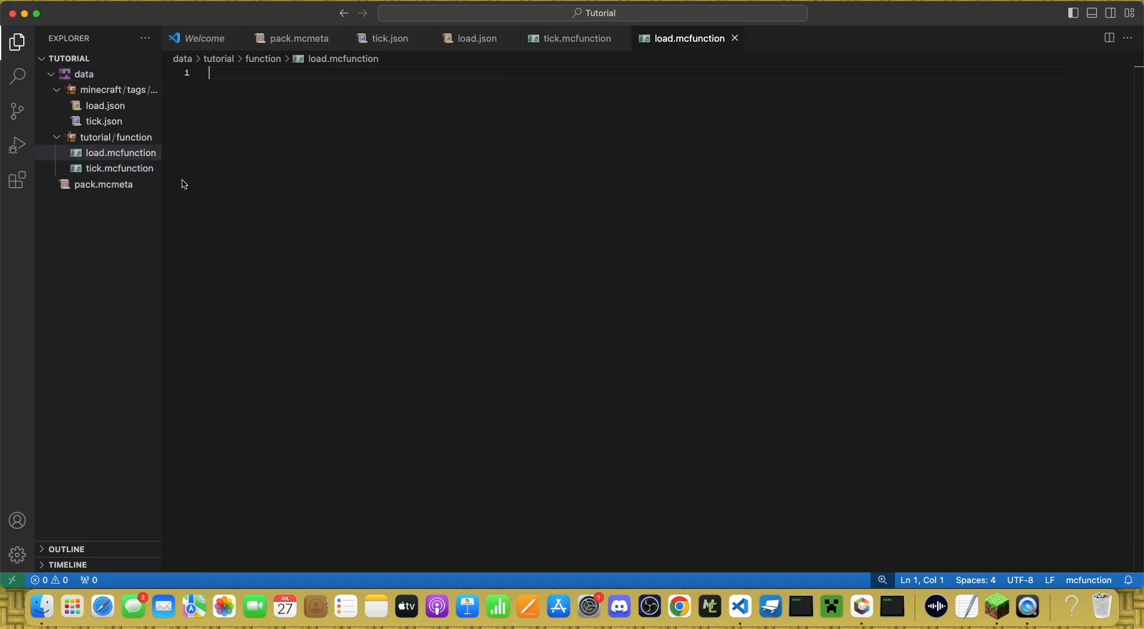
Step: Set tick.json's values to tutorial:tick and load.json's to tutorial:load
{"action": "left_click", "coordinate": [105, 121]}
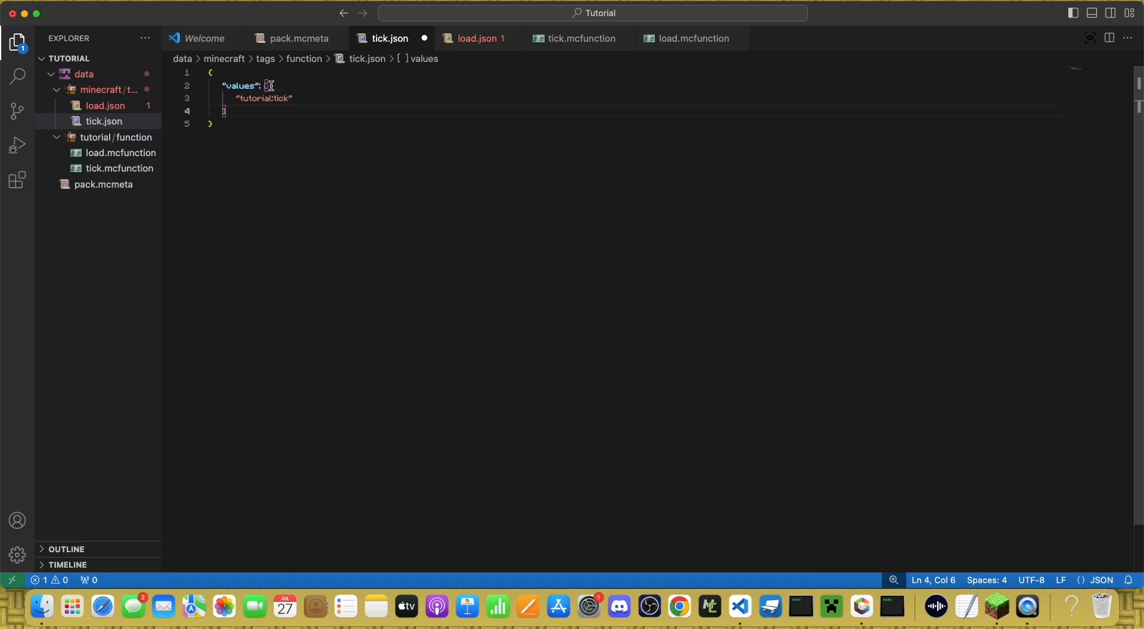
{"action": "double_click", "coordinate": [251, 97]}
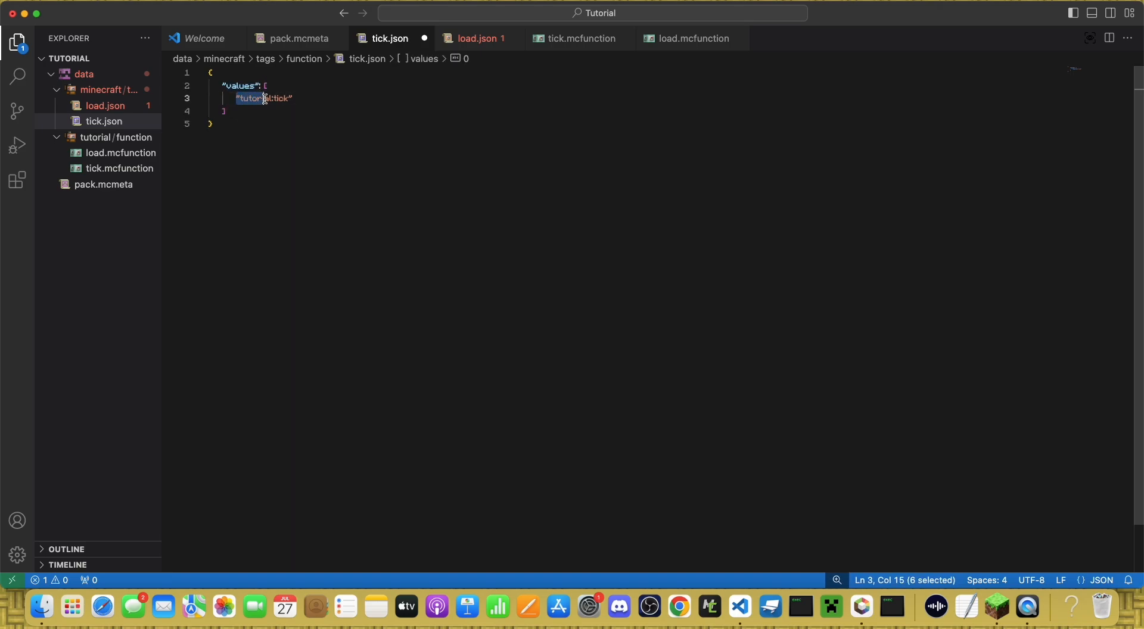
{"action": "left_click", "coordinate": [275, 98]}
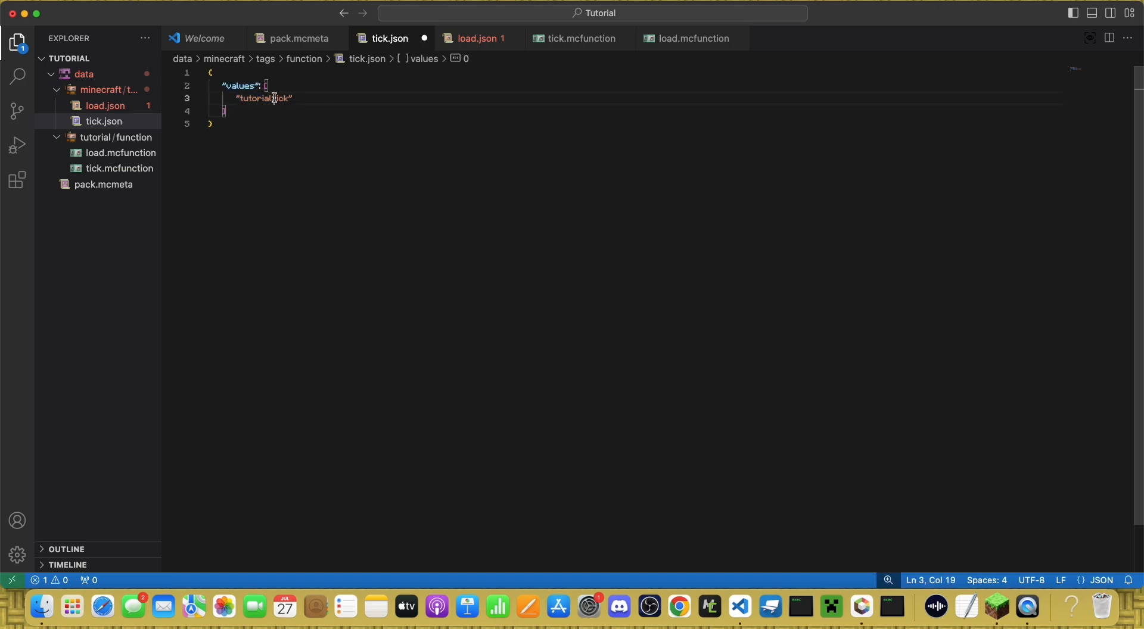
{"action": "double_click", "coordinate": [278, 99]}
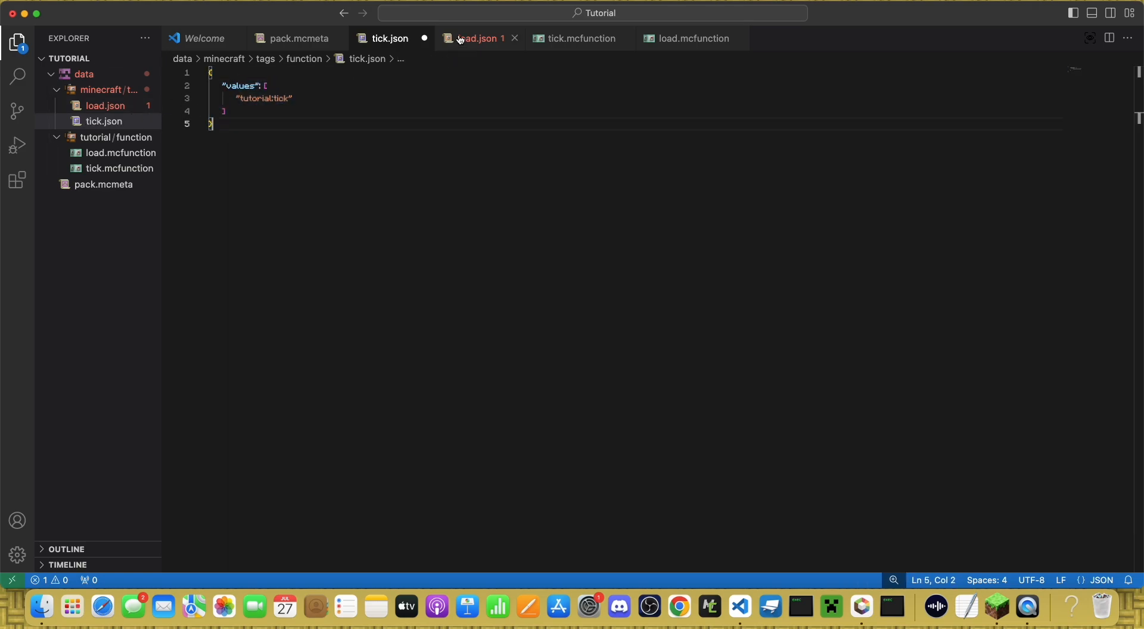
{"action": "left_click", "coordinate": [475, 38]}
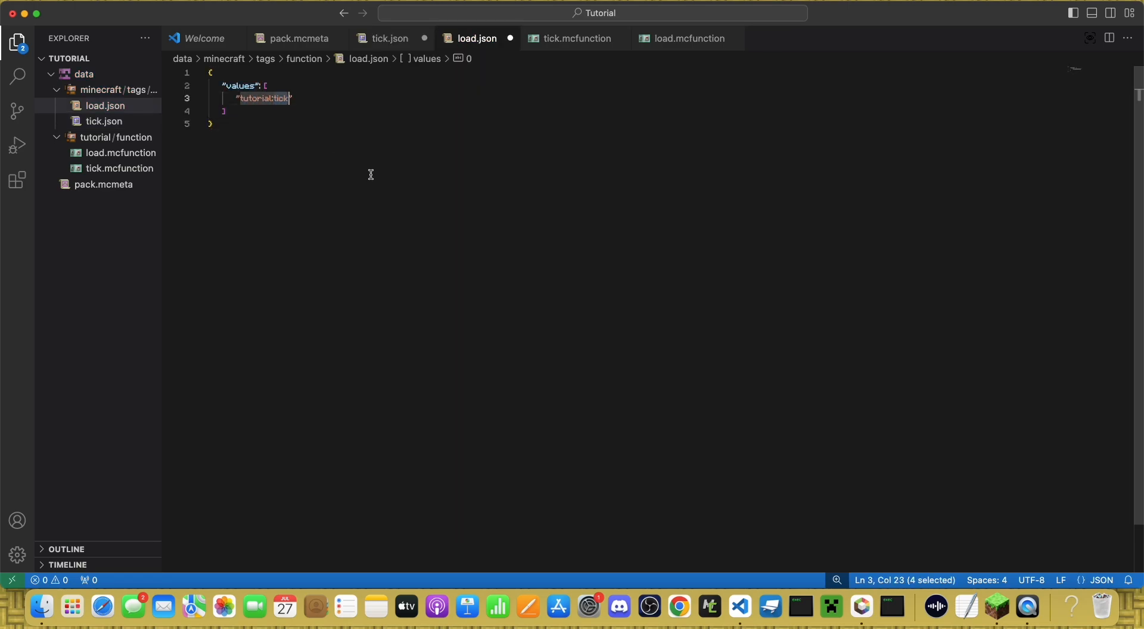
{"action": "type", "text": "load"}
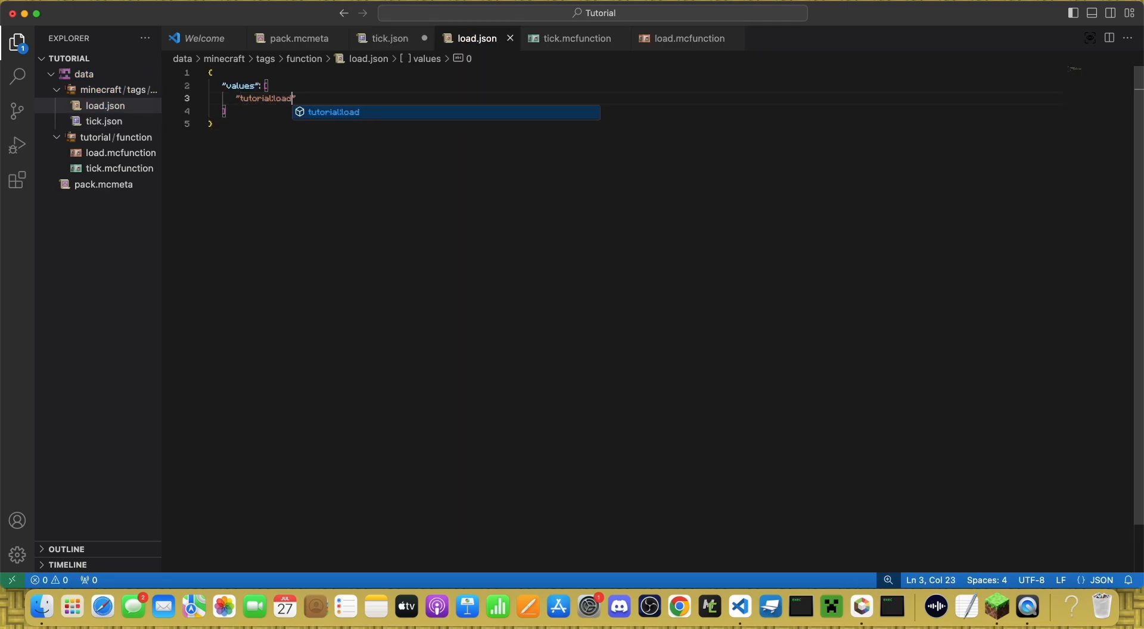
Step: Recheck the tutorial:tick value in tick.json and save both tag files
{"action": "left_click", "coordinate": [389, 38]}
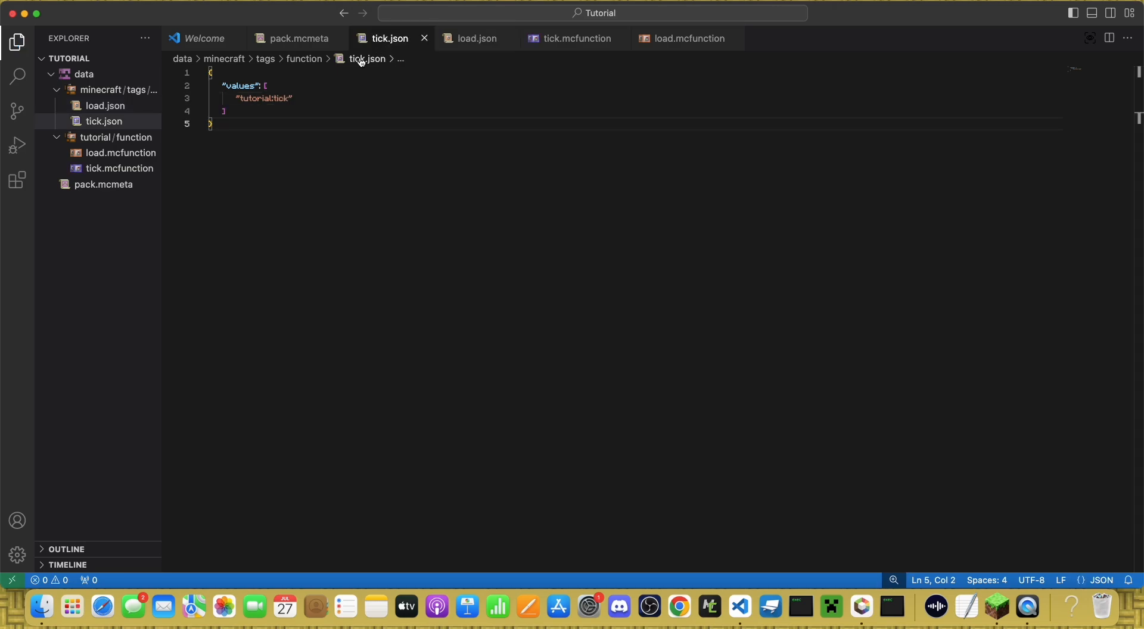
{"action": "double_click", "coordinate": [252, 99]}
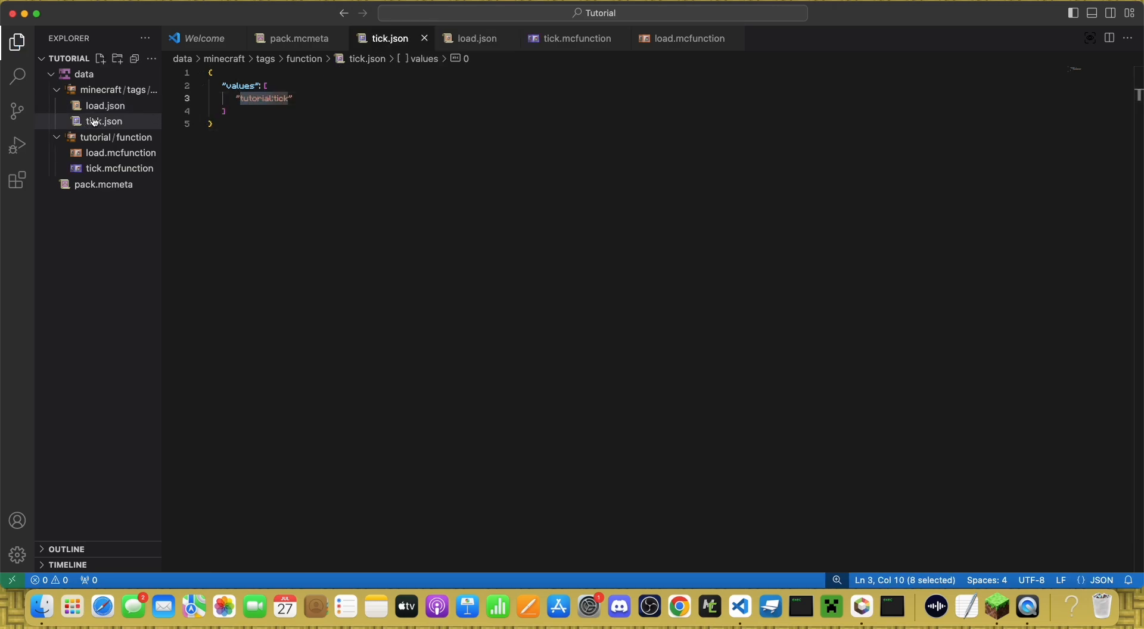
{"action": "left_click", "coordinate": [278, 99]}
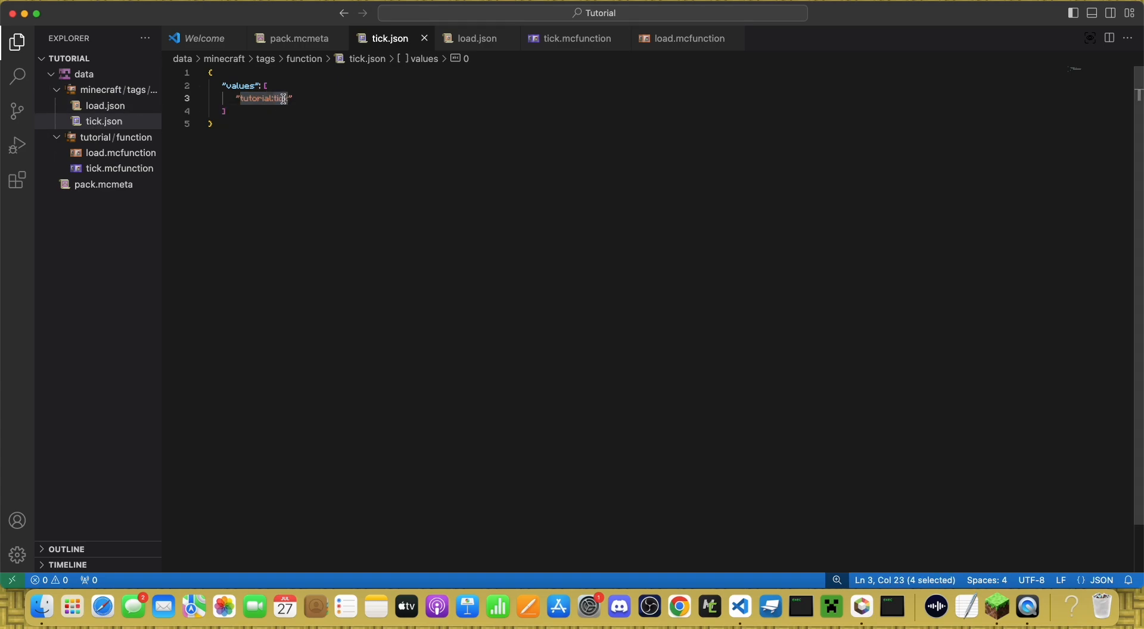
{"action": "mouse_move", "coordinate": [127, 166]}
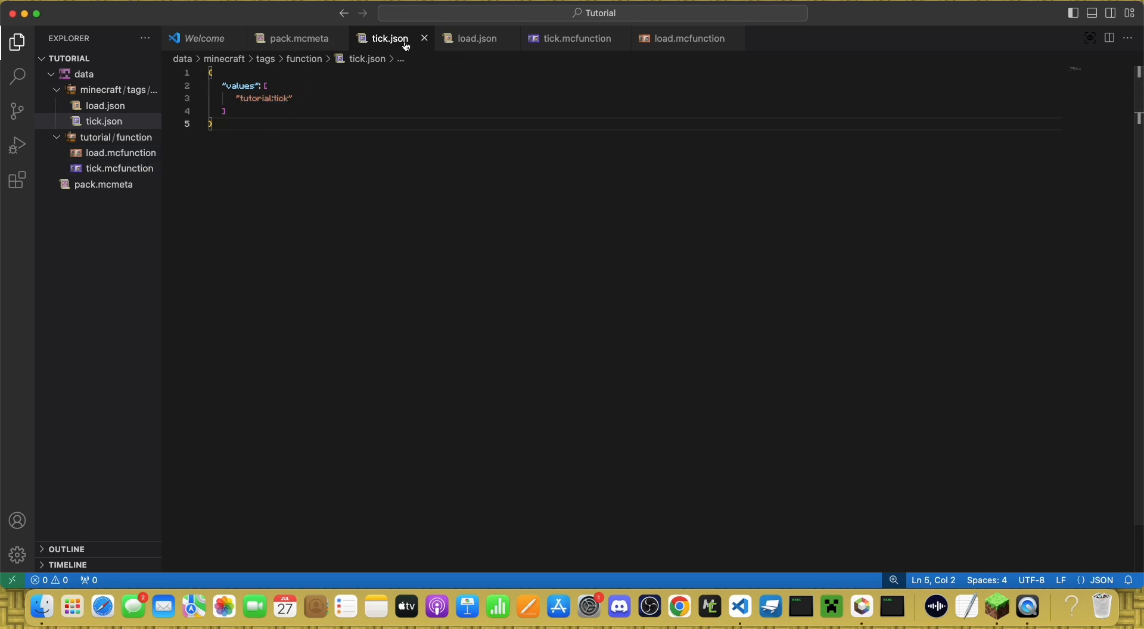
{"action": "left_click", "coordinate": [105, 121]}
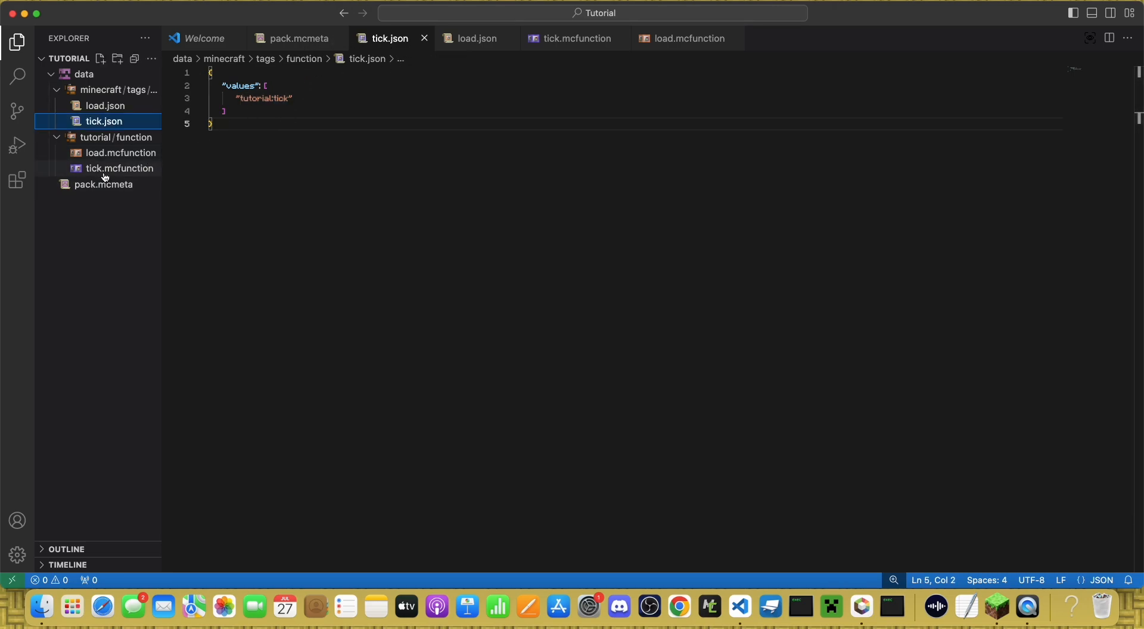
Step: Create test.mcfunction in tutorial/function containing the command say hi
{"action": "left_click", "coordinate": [119, 168]}
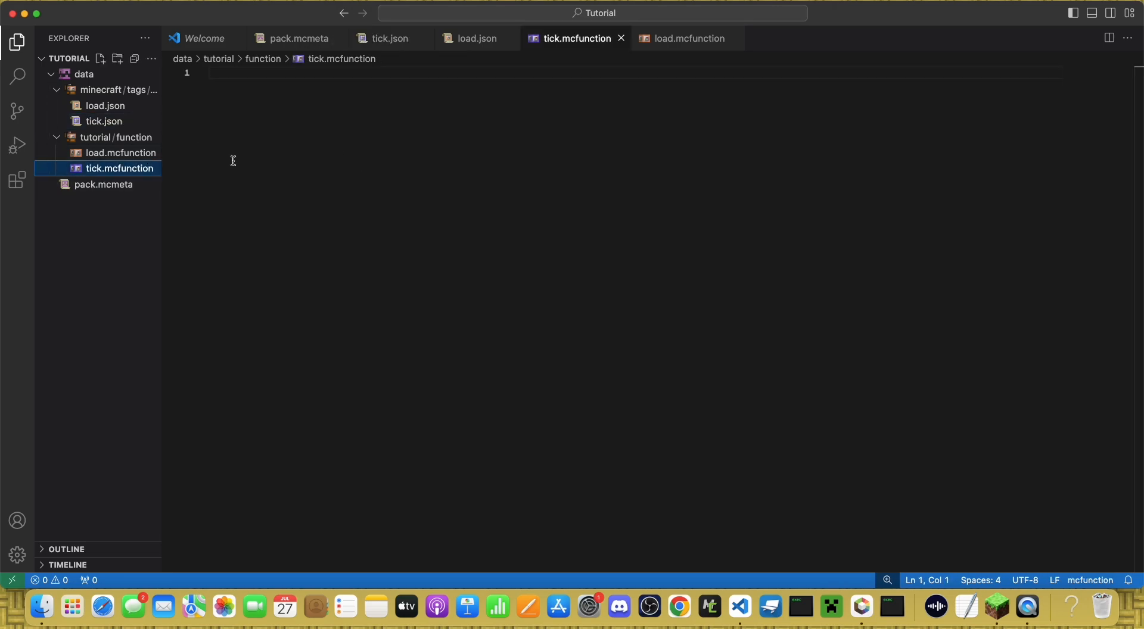
{"action": "left_click", "coordinate": [121, 153]}
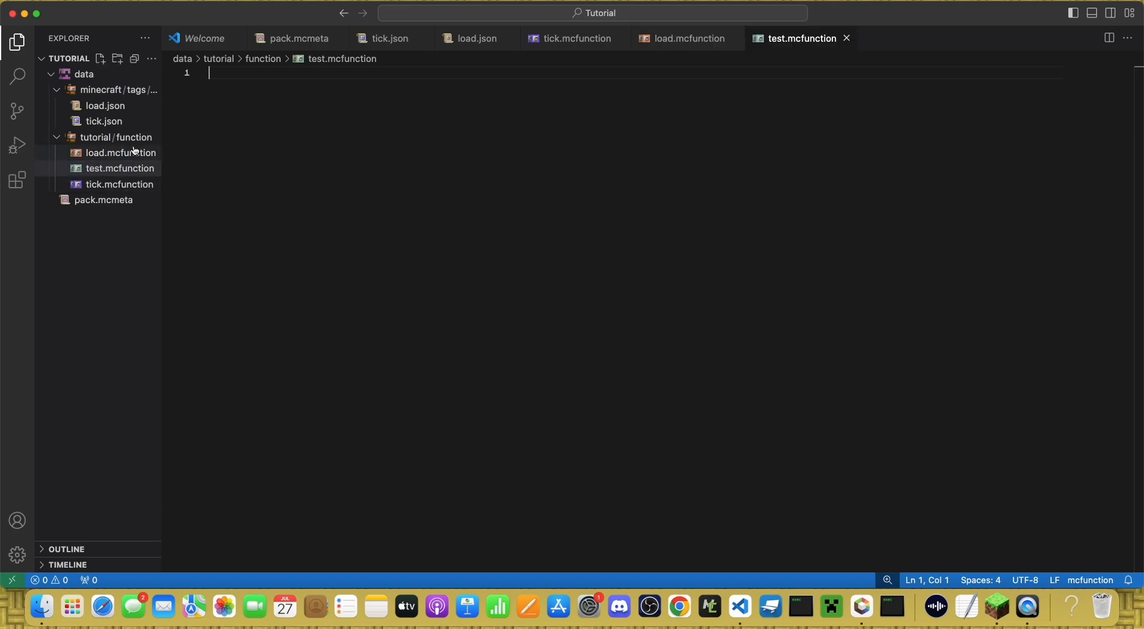
{"action": "mouse_move", "coordinate": [247, 155]}
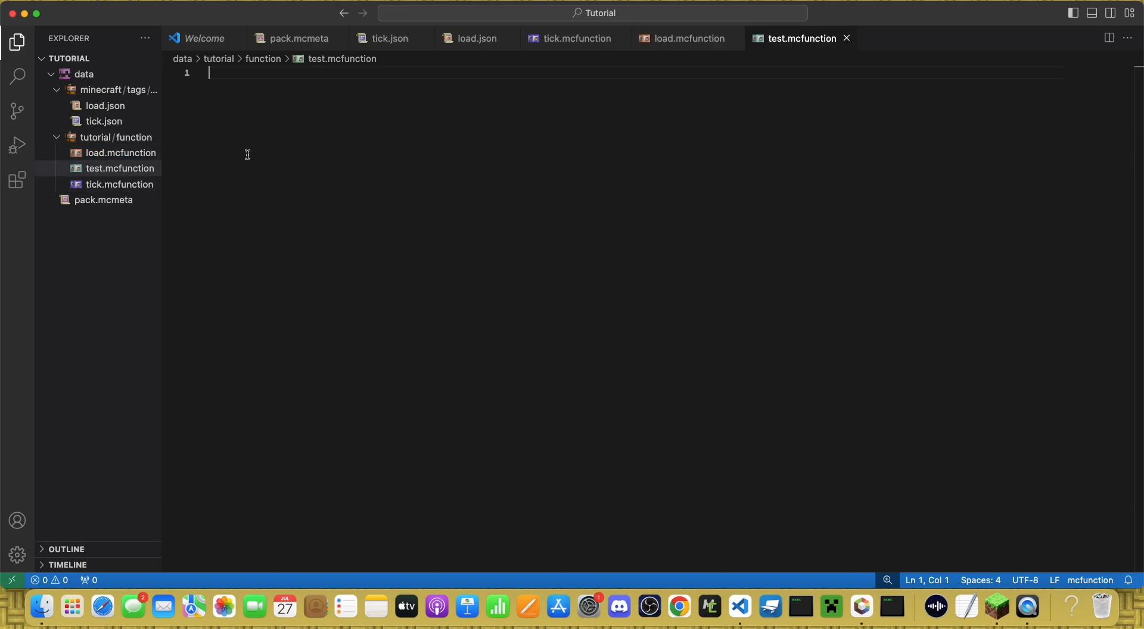
{"action": "type", "text": "say"}
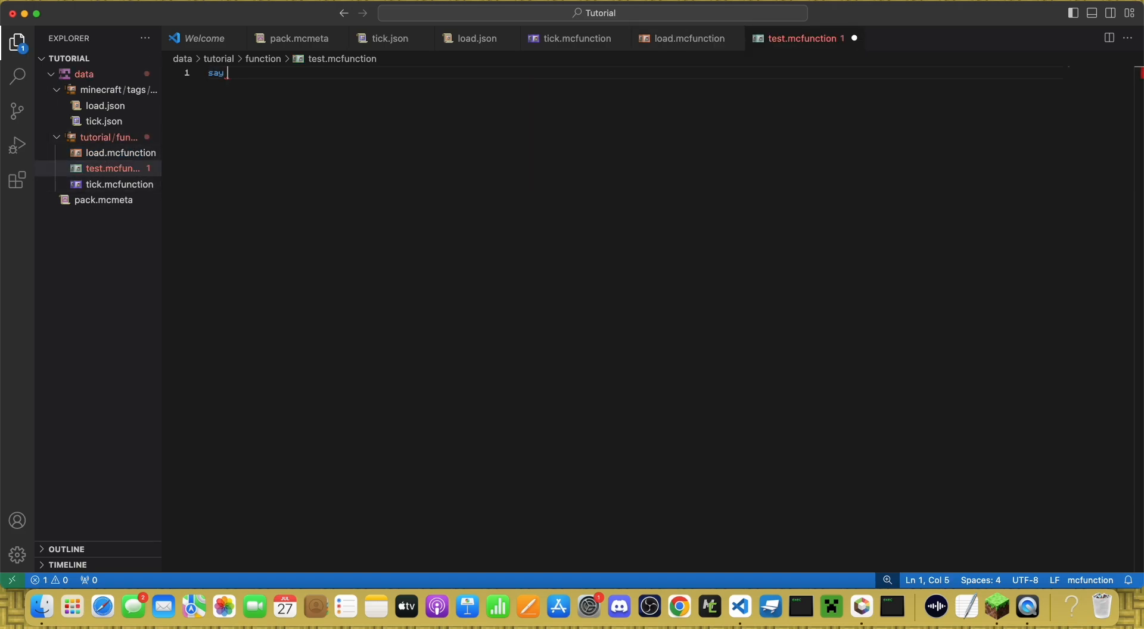
{"action": "type", "text": "hi"}
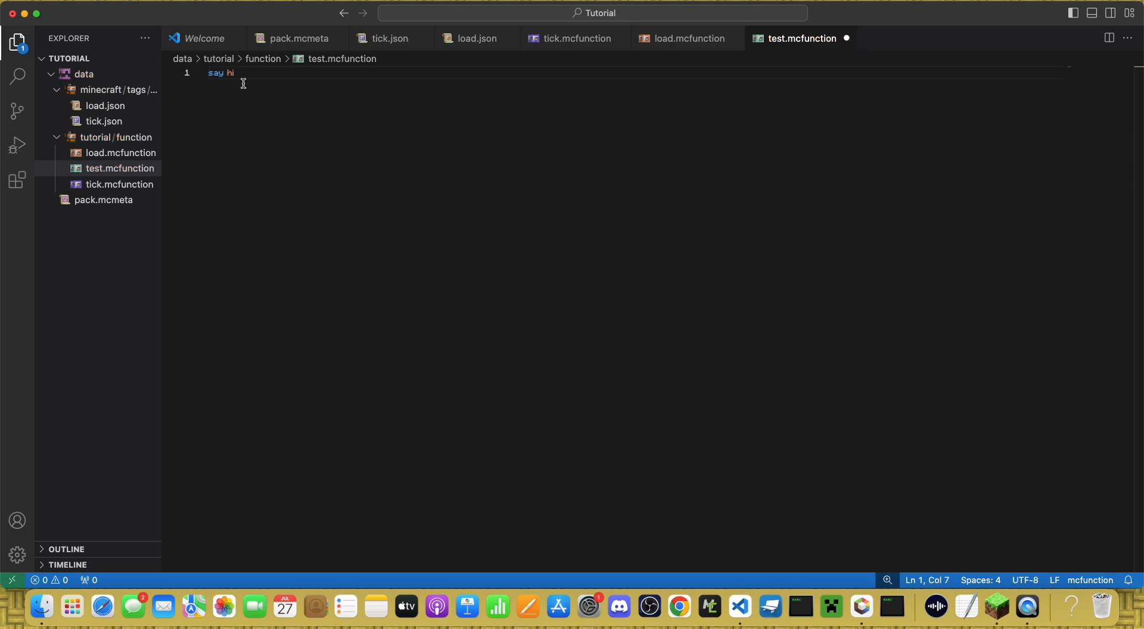
{"action": "mouse_move", "coordinate": [304, 174]}
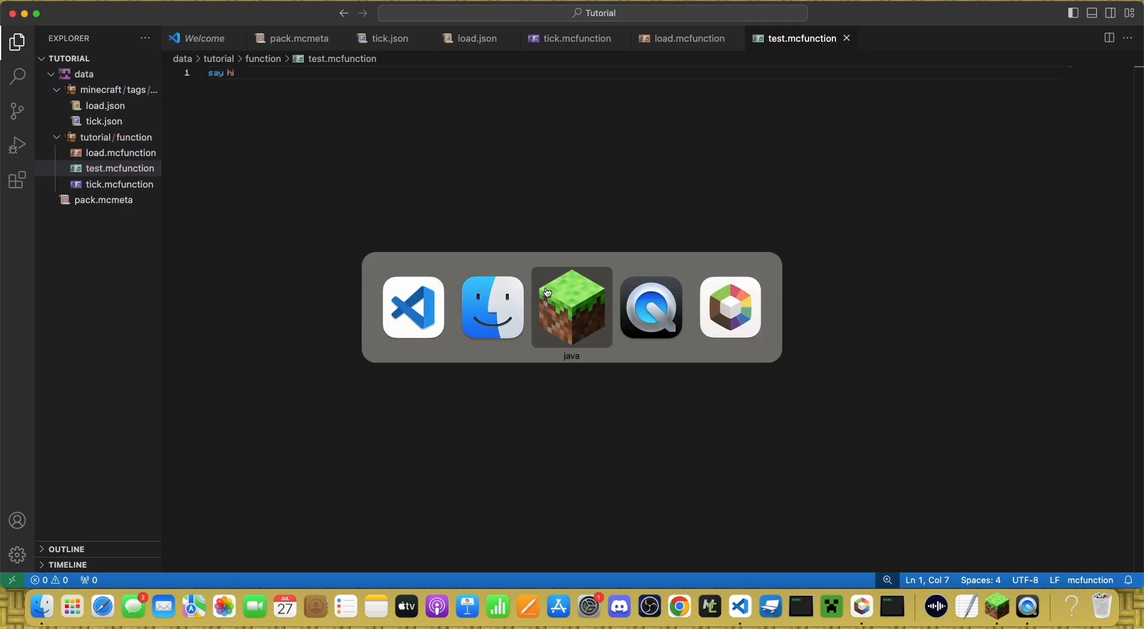
Step: Switch to Minecraft and leave its game menu
{"action": "left_click", "coordinate": [570, 307]}
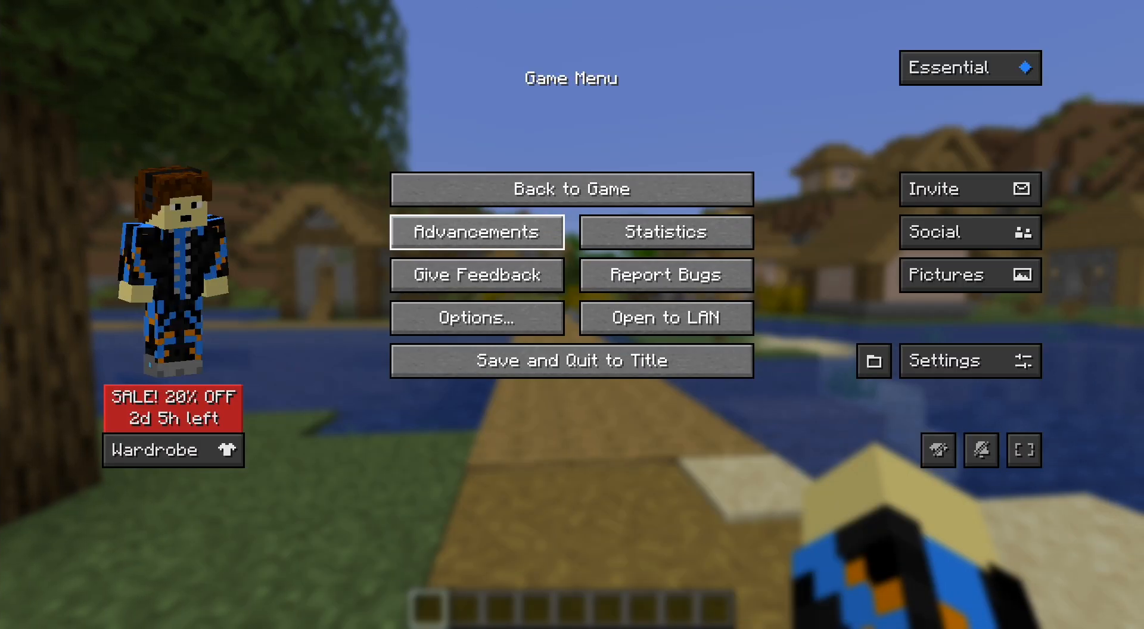
{"action": "left_click", "coordinate": [570, 188]}
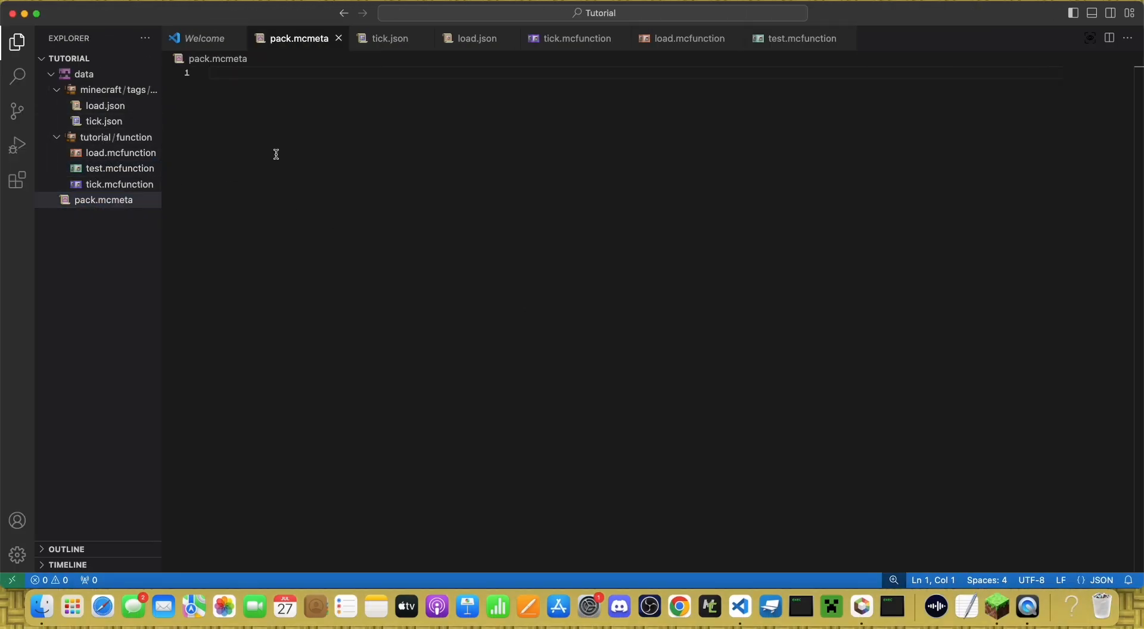
Step: Write the pack block with pack_format 48 and a placeholder description, checking the format-version hover
{"action": "left_click", "coordinate": [103, 199]}
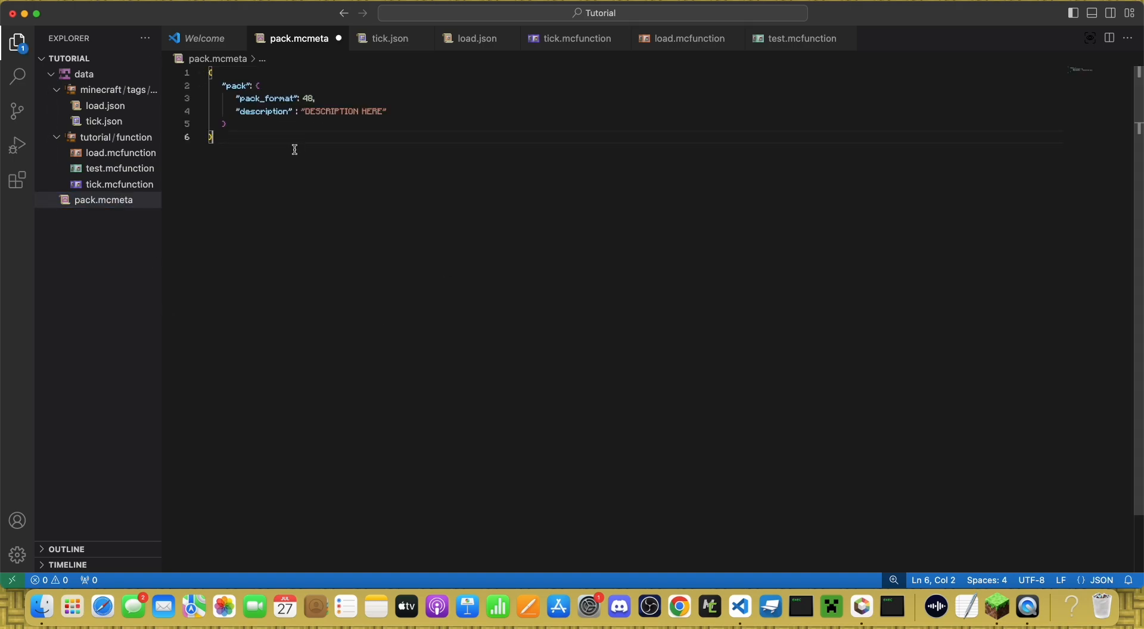
{"action": "double_click", "coordinate": [308, 99]}
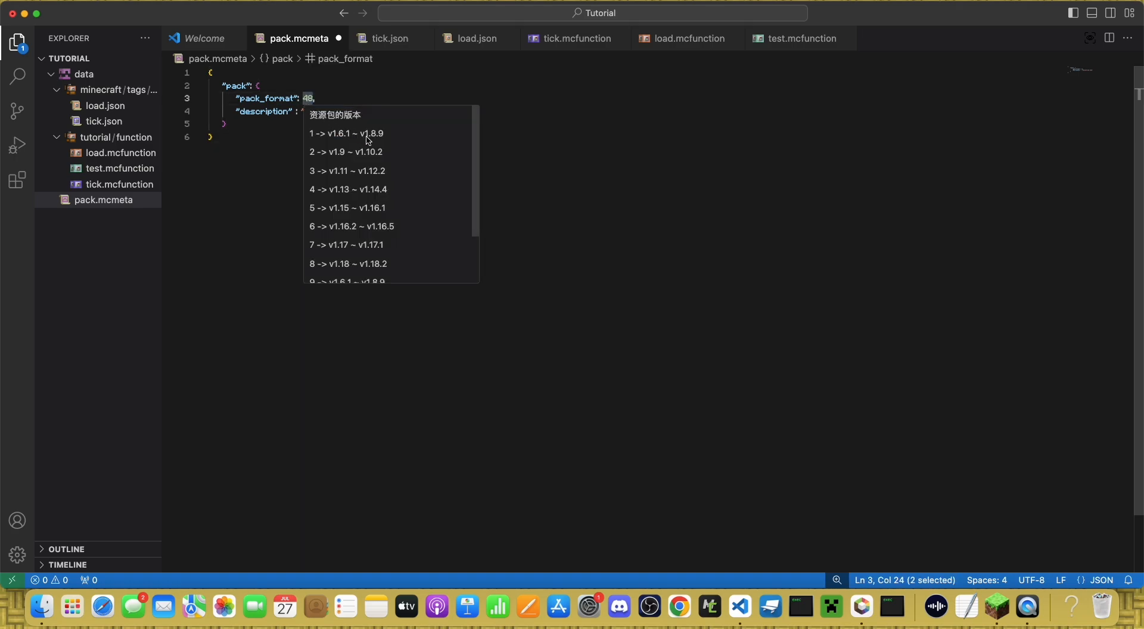
{"action": "mouse_move", "coordinate": [299, 99]}
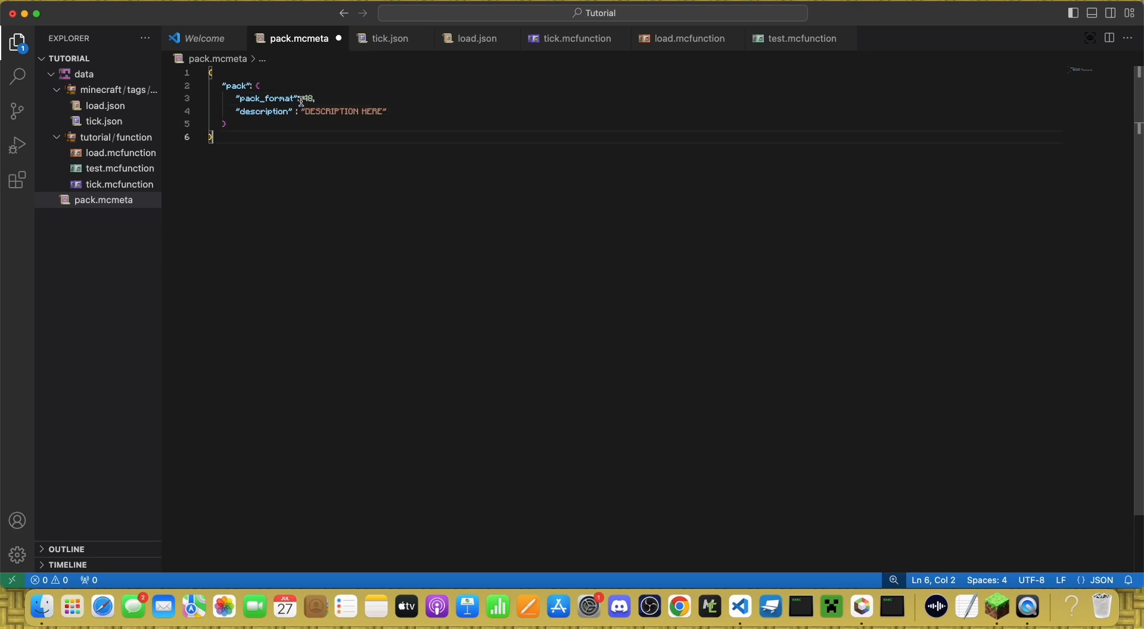
{"action": "double_click", "coordinate": [306, 99]}
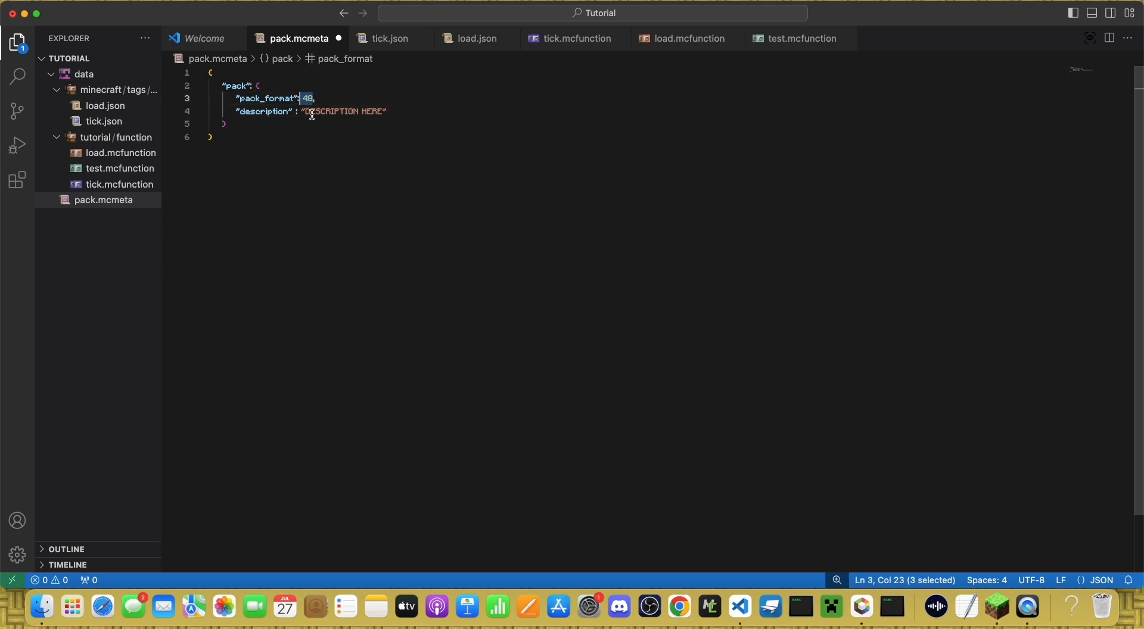
{"action": "mouse_move", "coordinate": [346, 146]}
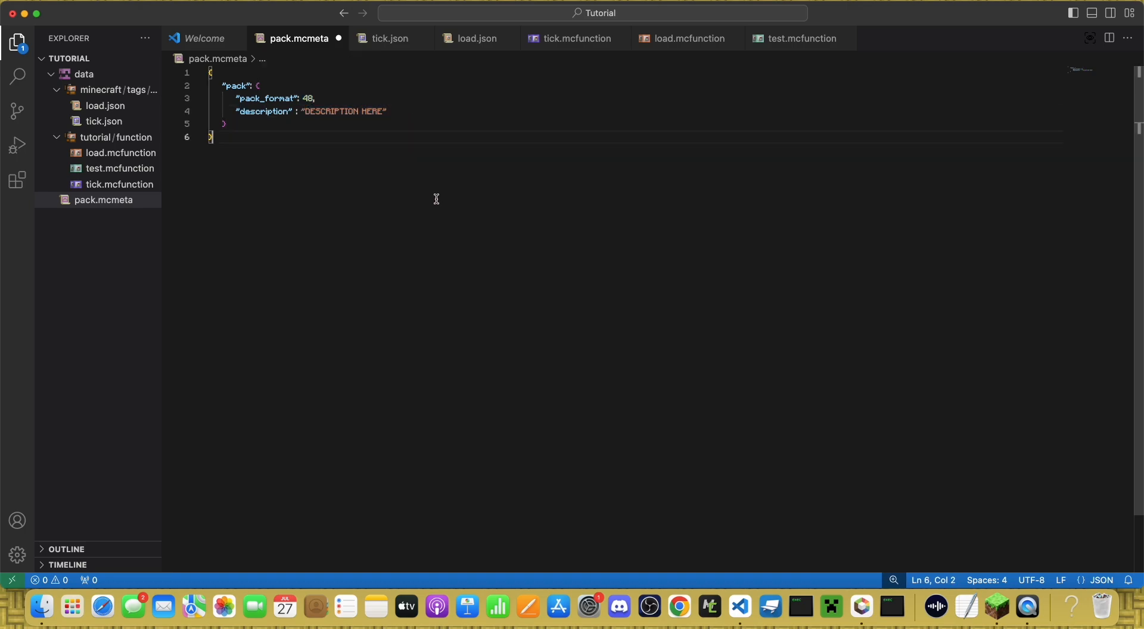
{"action": "mouse_move", "coordinate": [313, 287]}
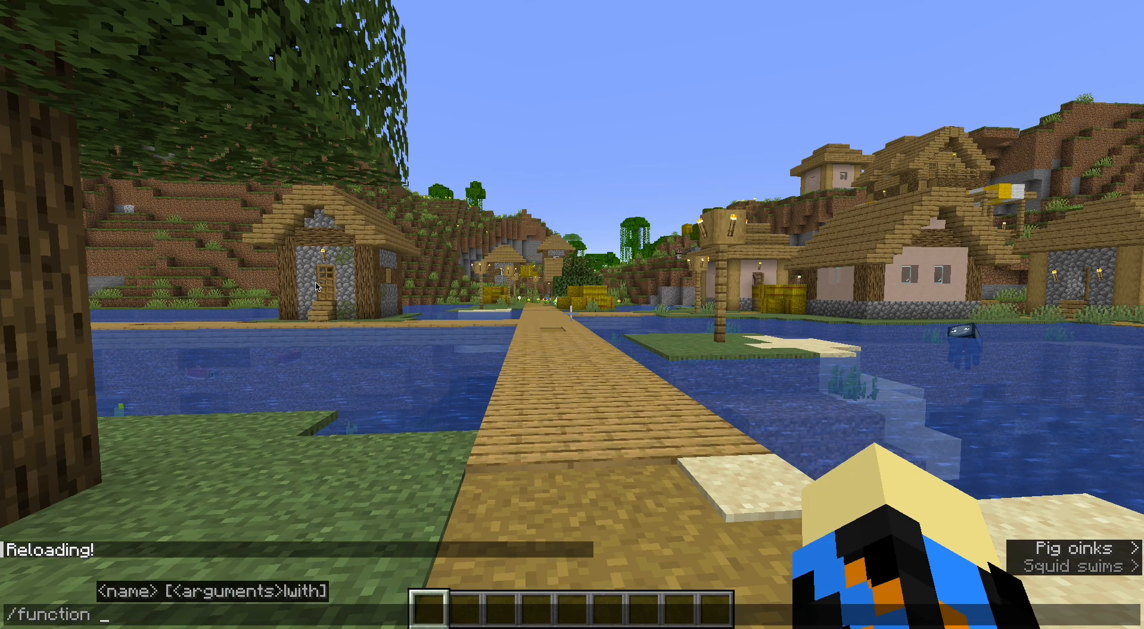
Step: Run /reload in chat, then enter /function tutorial:tick to run the tick function
{"action": "type", "text": "recipe"}
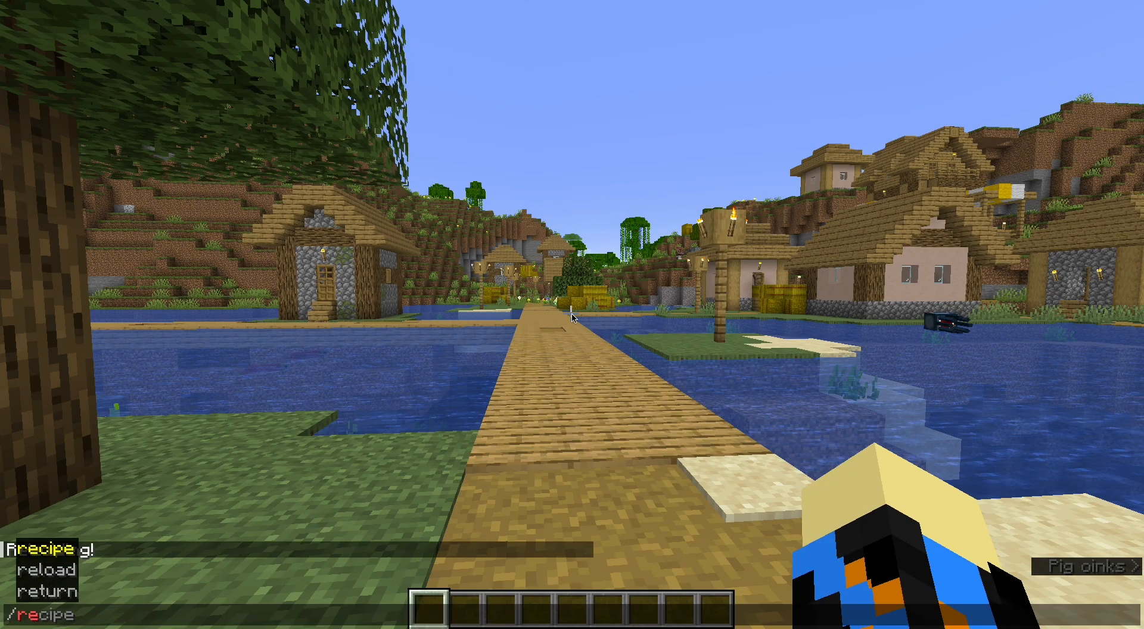
{"action": "key", "text": "Return"}
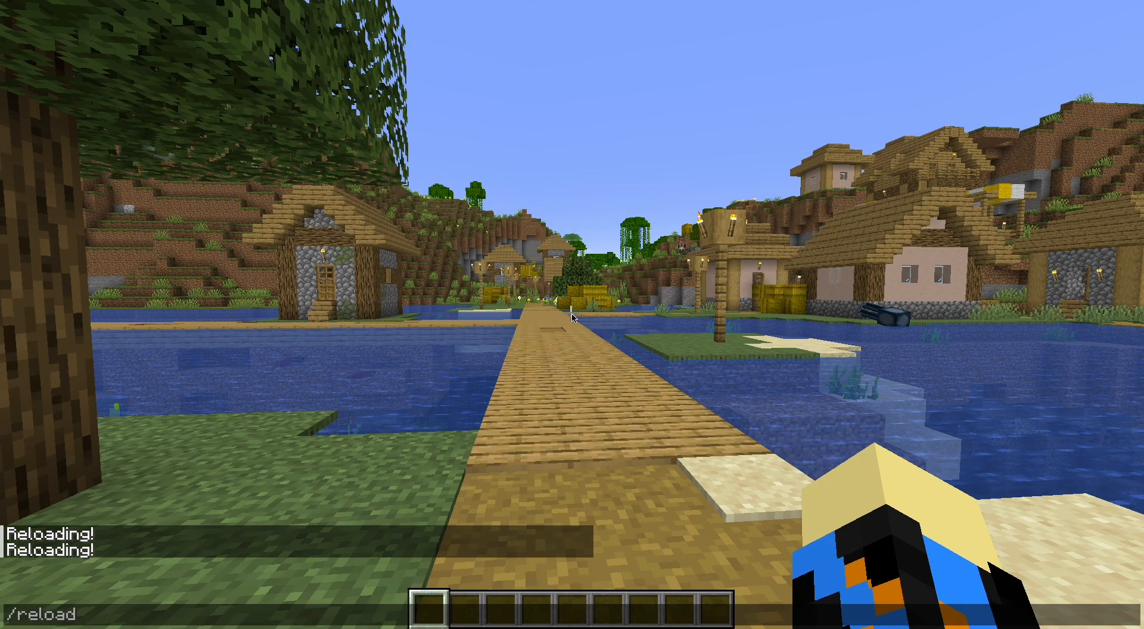
{"action": "type", "text": "function"}
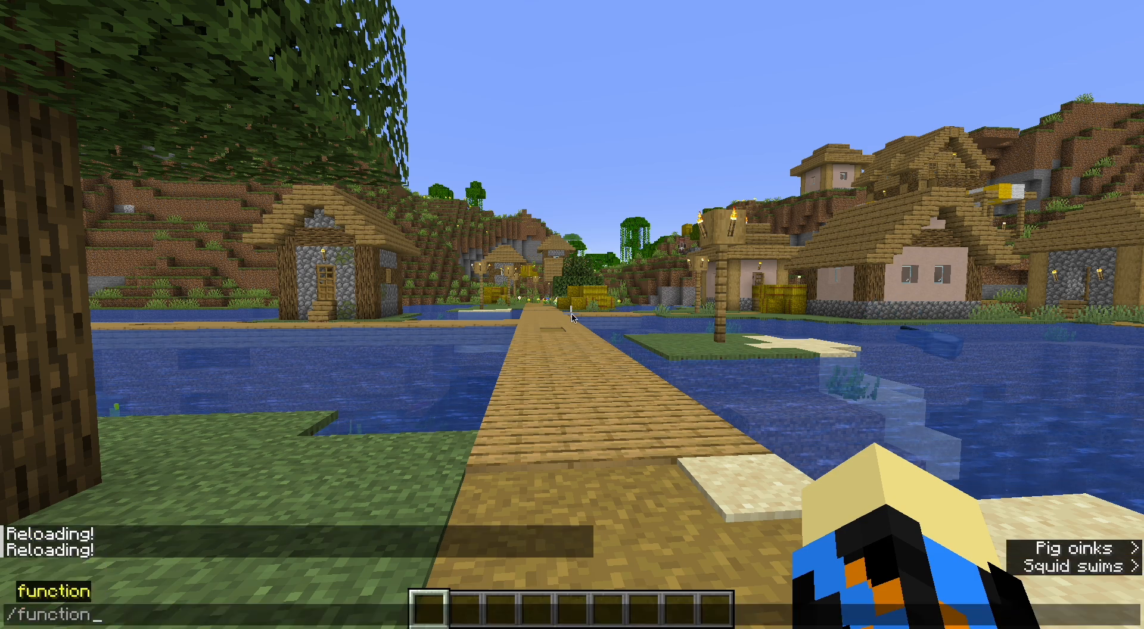
{"action": "type", "text": "tutorial:tick"}
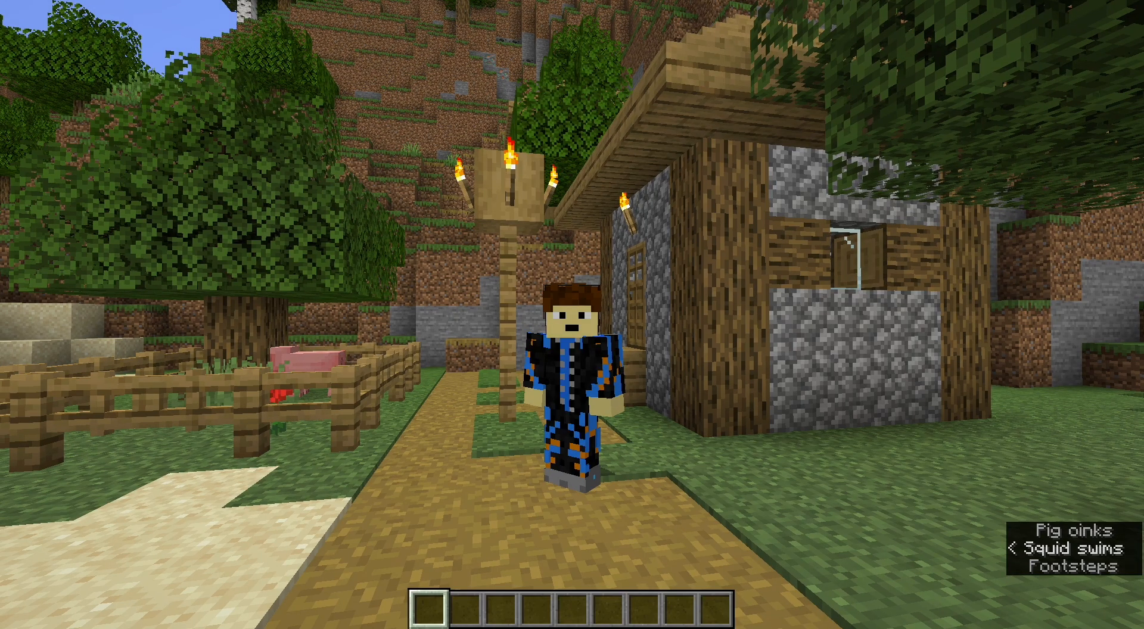
{"action": "mouse_move", "coordinate": [572, 315]}
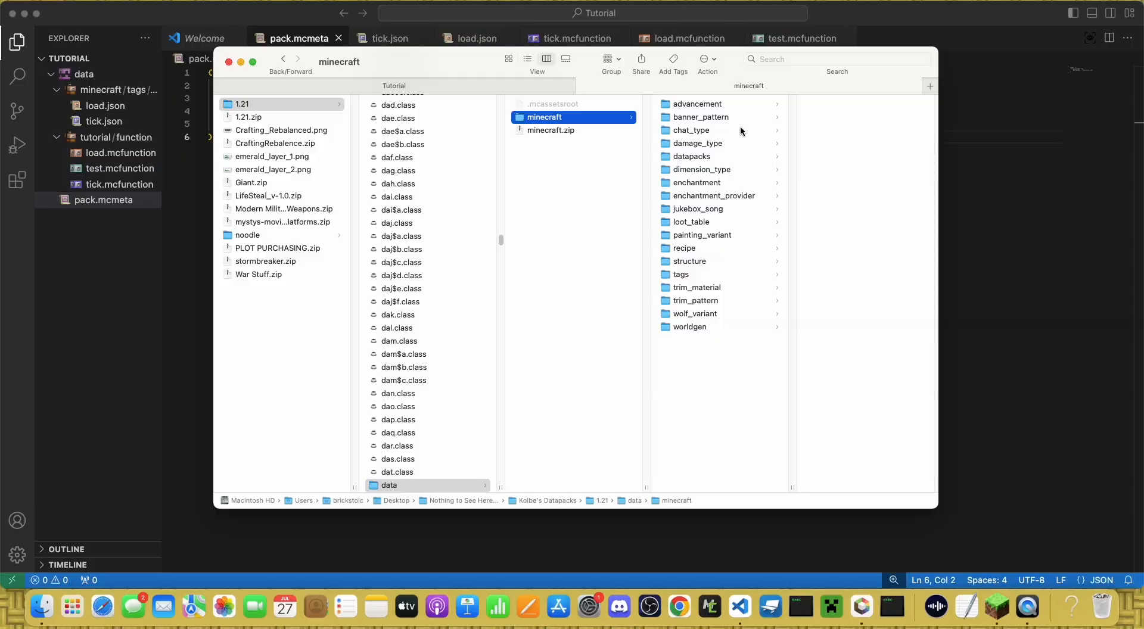
{"action": "mouse_move", "coordinate": [699, 112]}
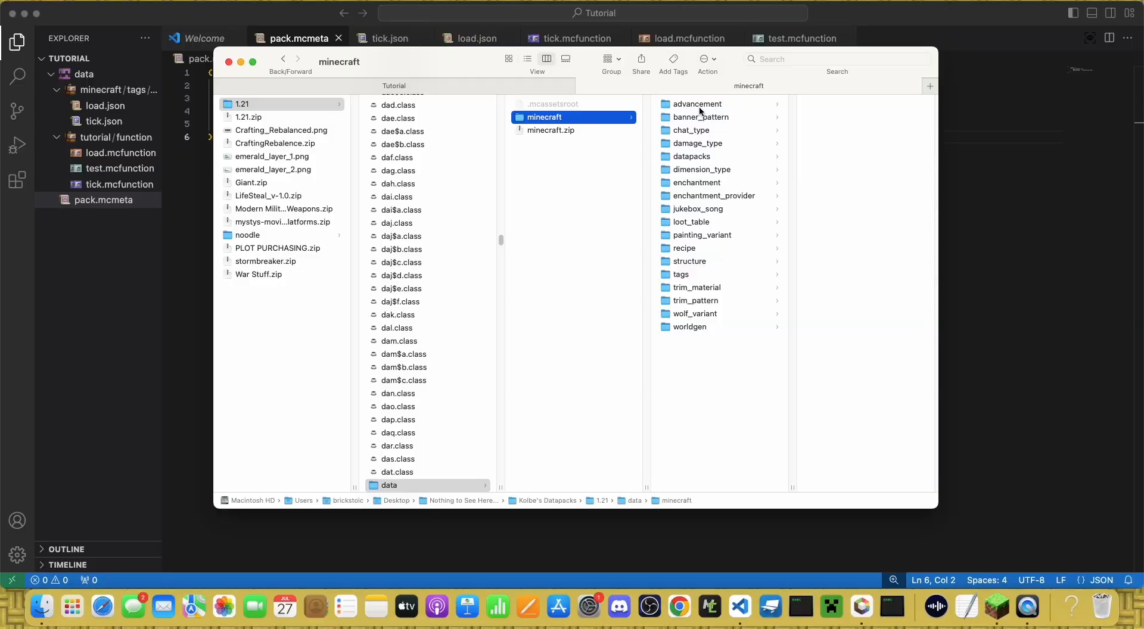
Step: Browse banner_pattern, chat_type, datapacks, enchantment, jukebox_song and loot_table folders in column view
{"action": "left_click", "coordinate": [698, 117]}
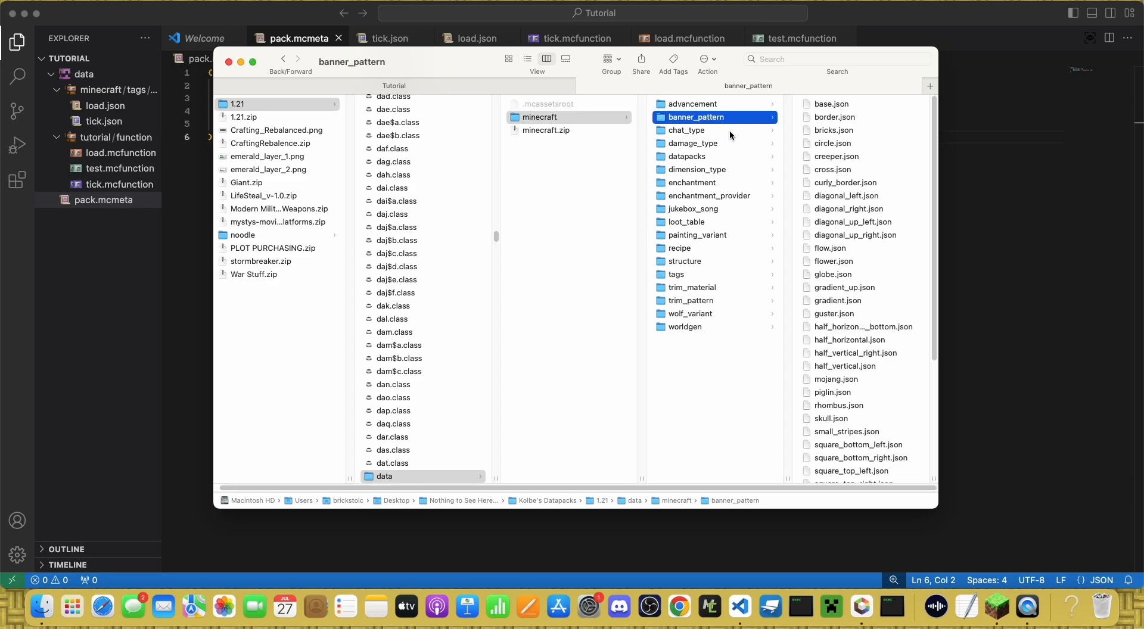
{"action": "left_click", "coordinate": [692, 142]}
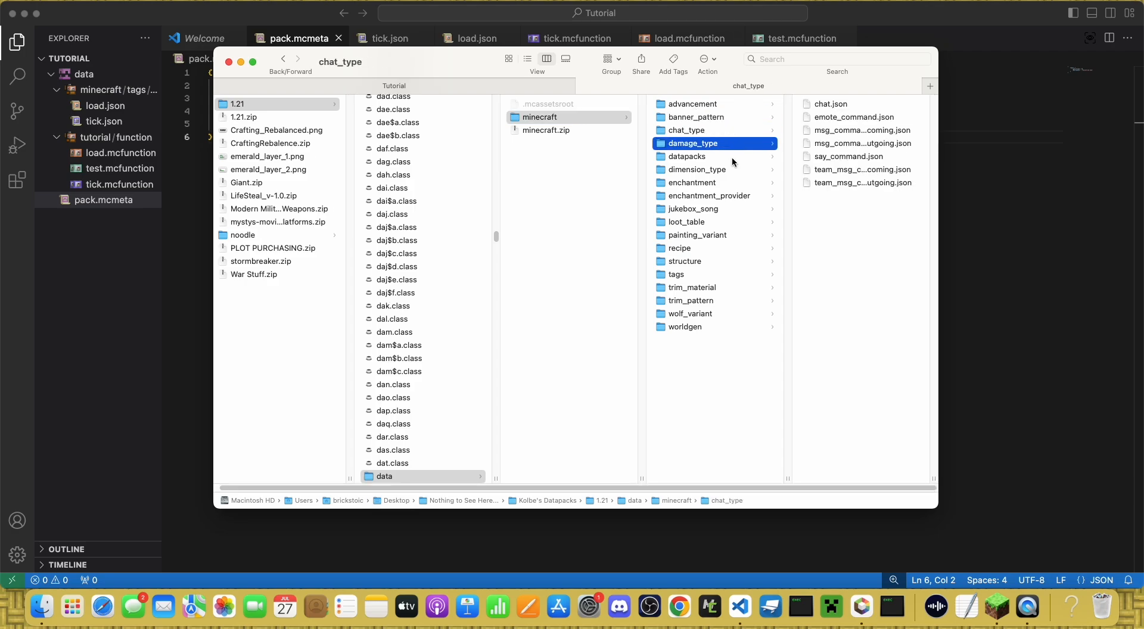
{"action": "left_click", "coordinate": [687, 156]}
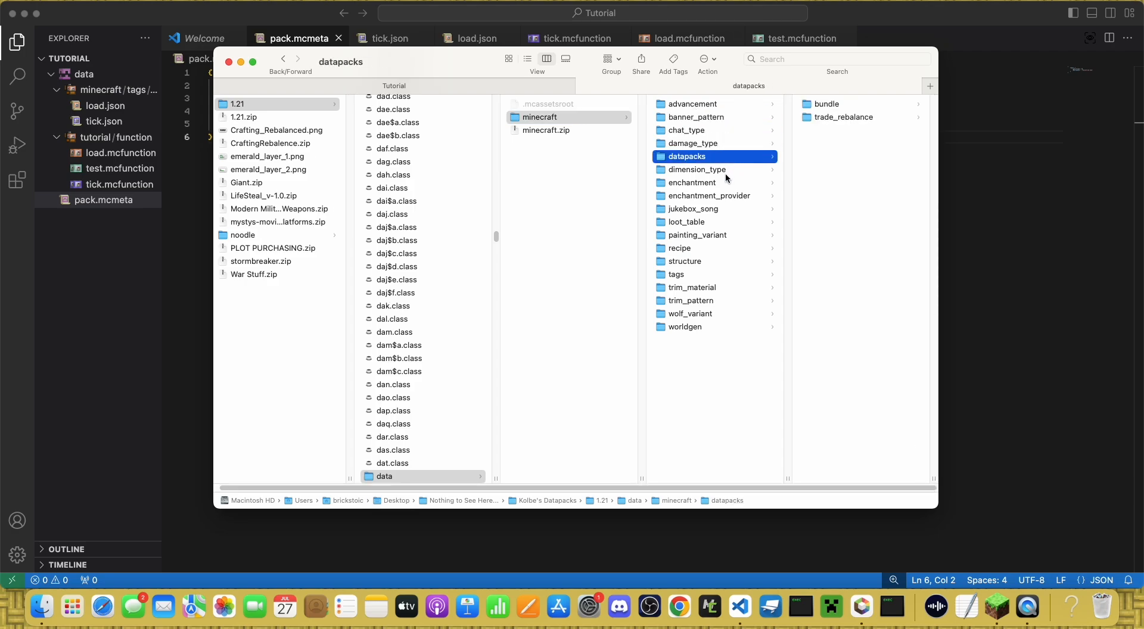
{"action": "left_click", "coordinate": [692, 182]}
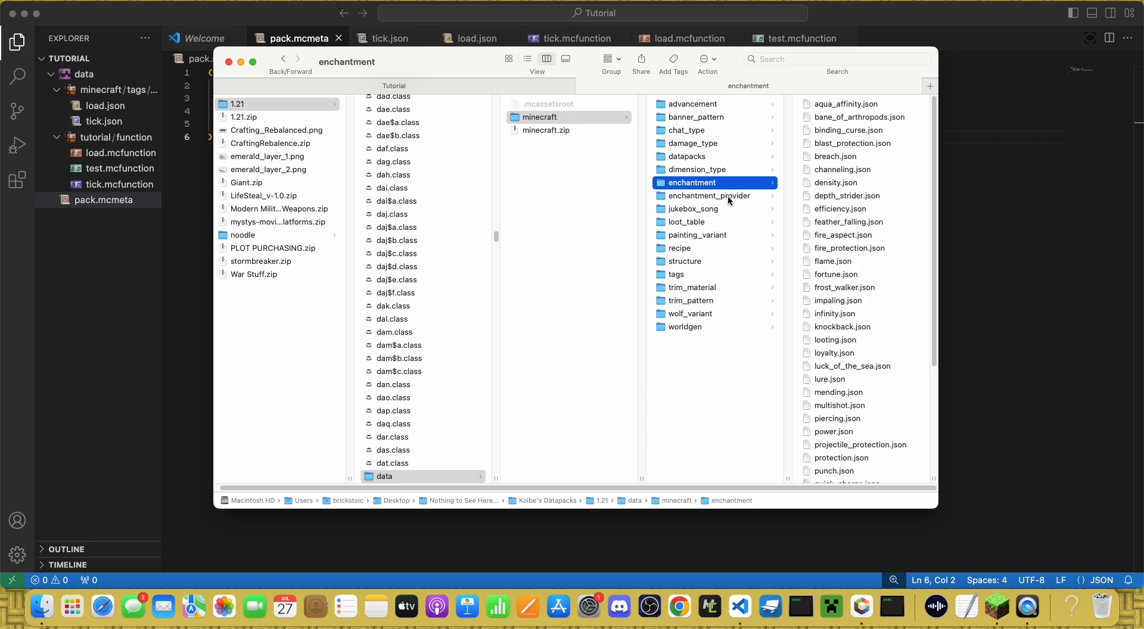
{"action": "left_click", "coordinate": [691, 208]}
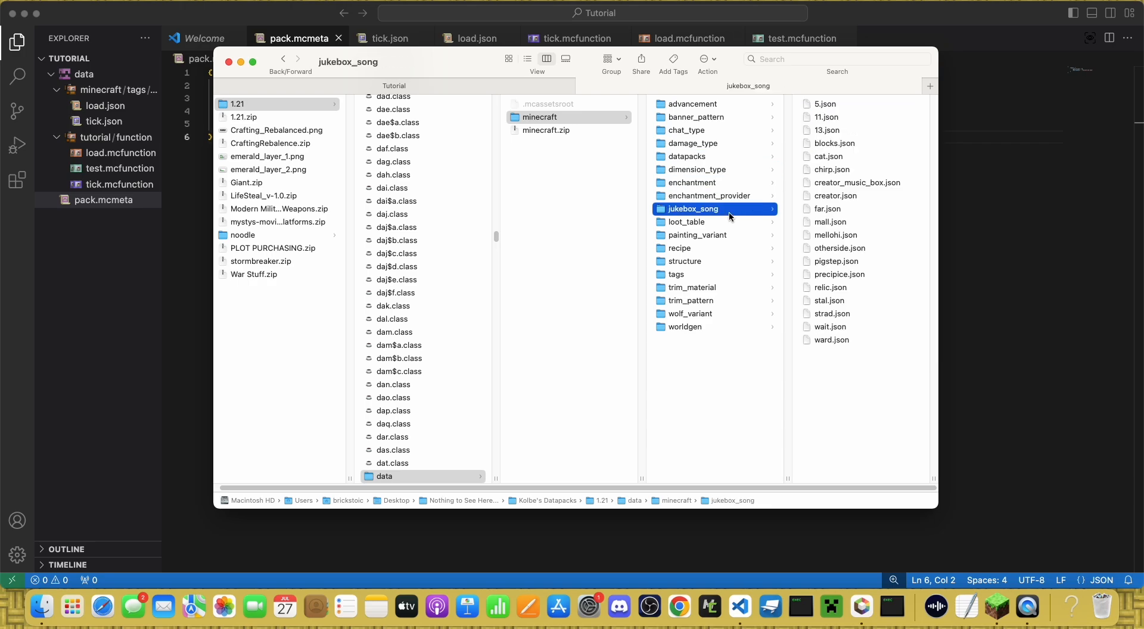
{"action": "left_click", "coordinate": [686, 221]}
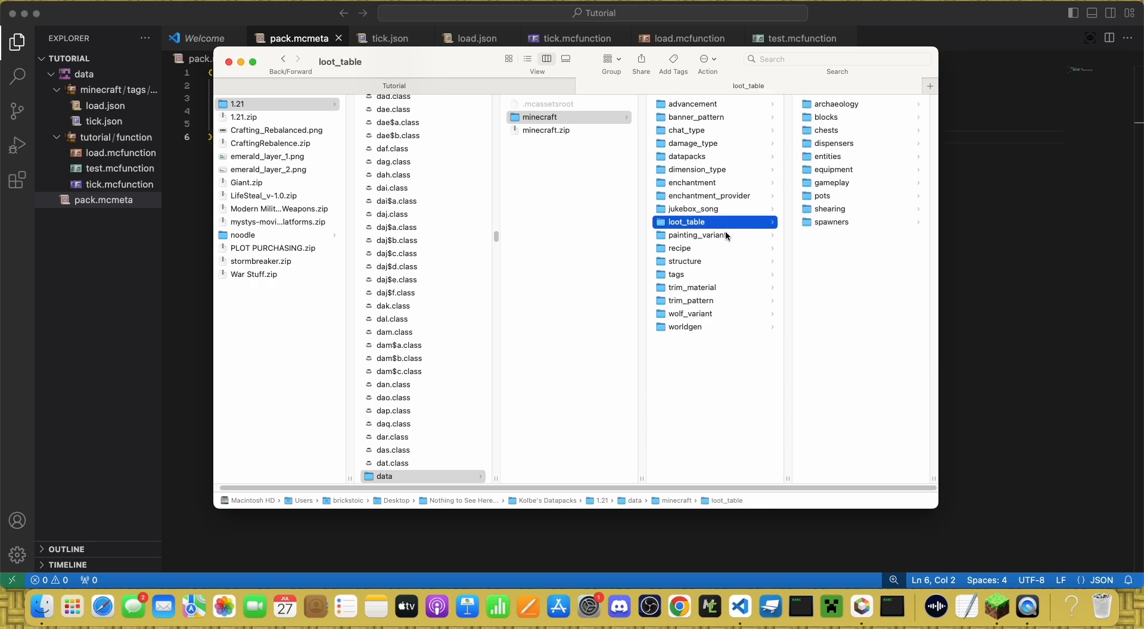
Step: Browse recipe, tags, wolf_variant, worldgen, advancement and banner_pattern, ending on chat_type's JSON files
{"action": "left_click", "coordinate": [697, 234]}
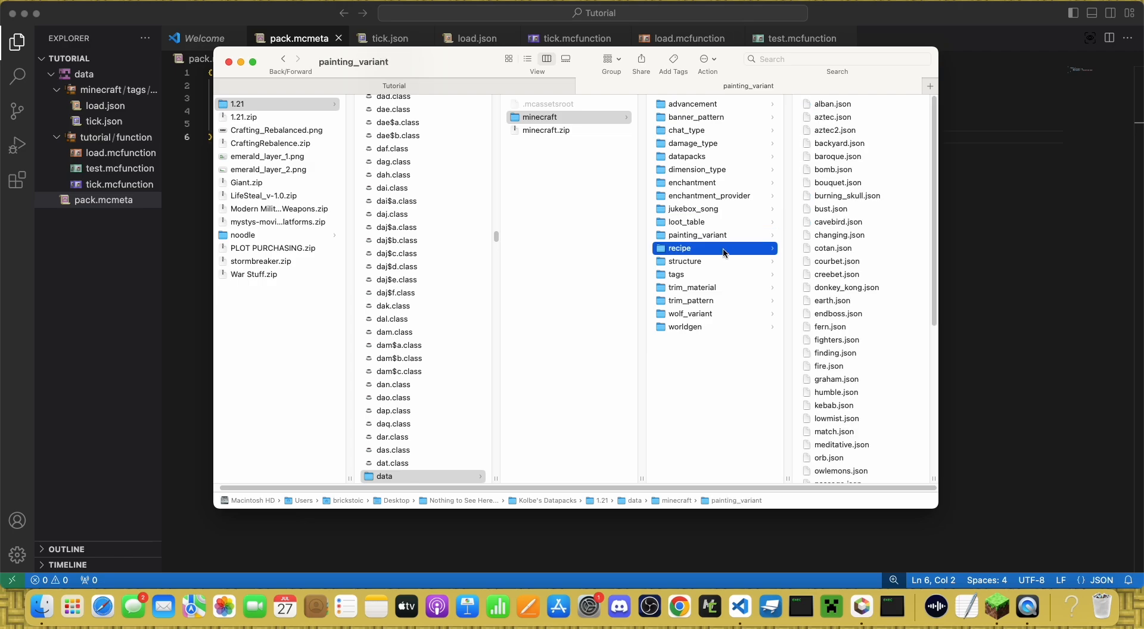
{"action": "left_click", "coordinate": [675, 274]}
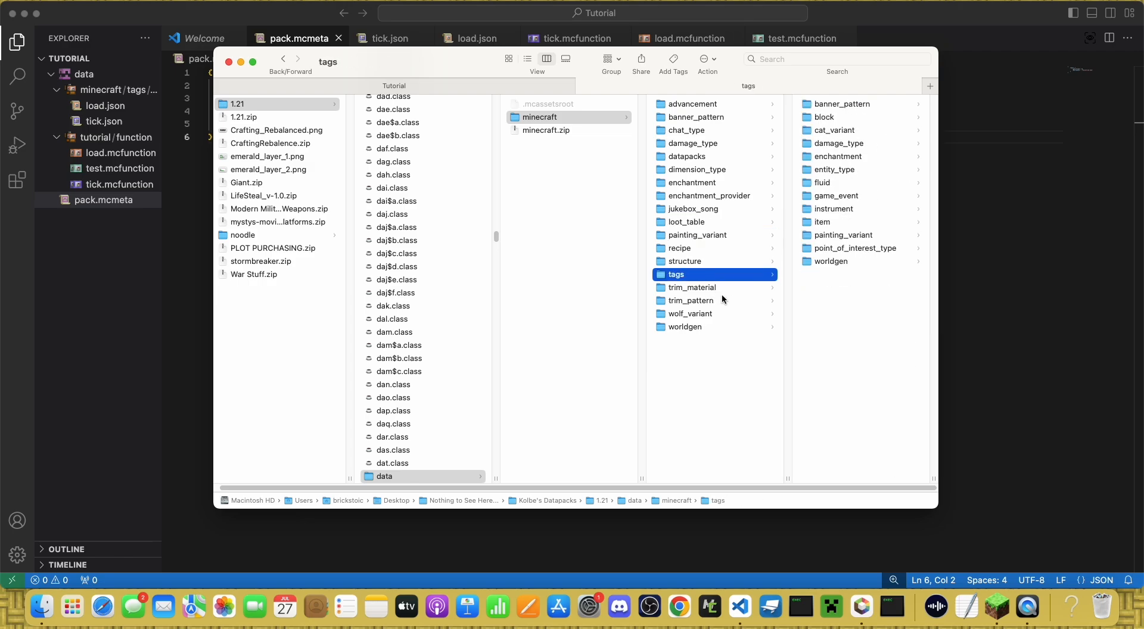
{"action": "left_click", "coordinate": [689, 300]}
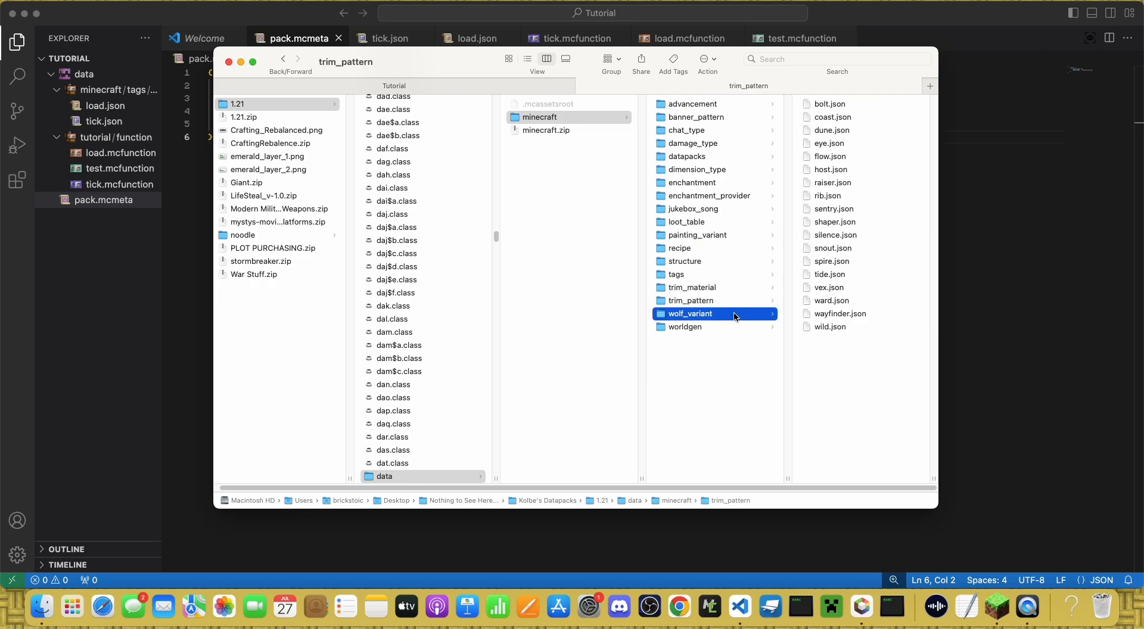
{"action": "left_click", "coordinate": [684, 326]}
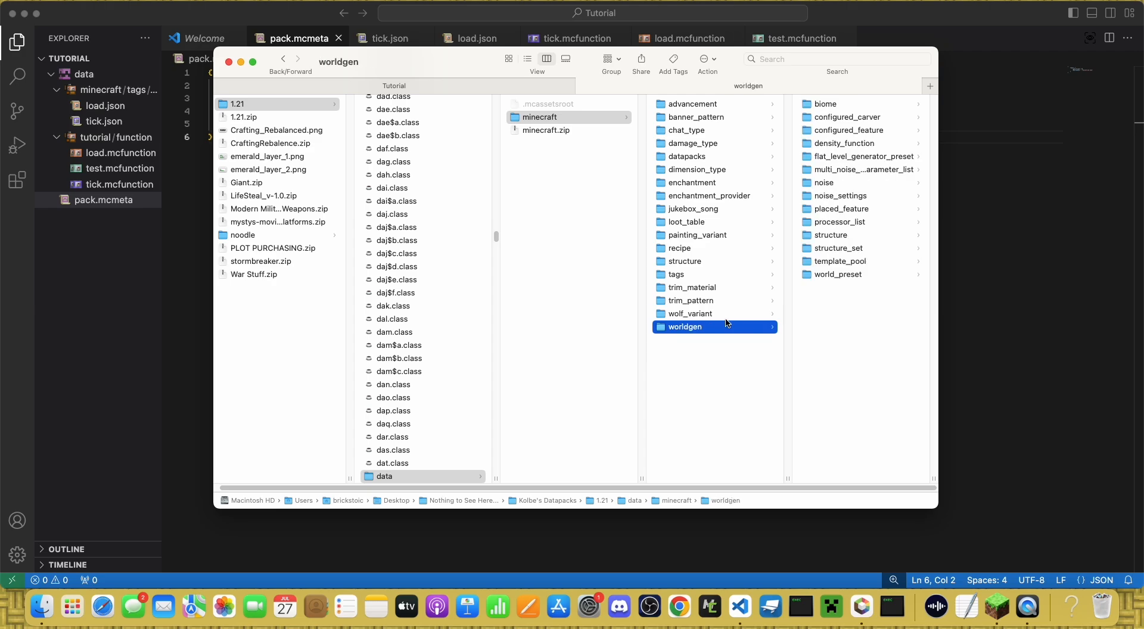
{"action": "mouse_move", "coordinate": [761, 175]}
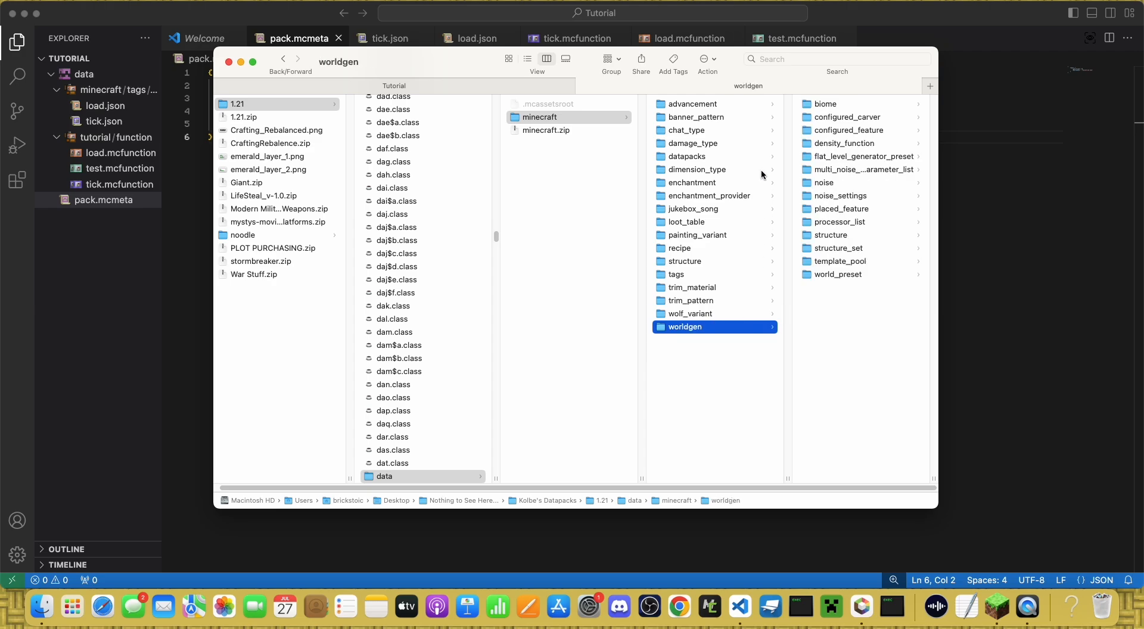
{"action": "mouse_move", "coordinate": [726, 346]}
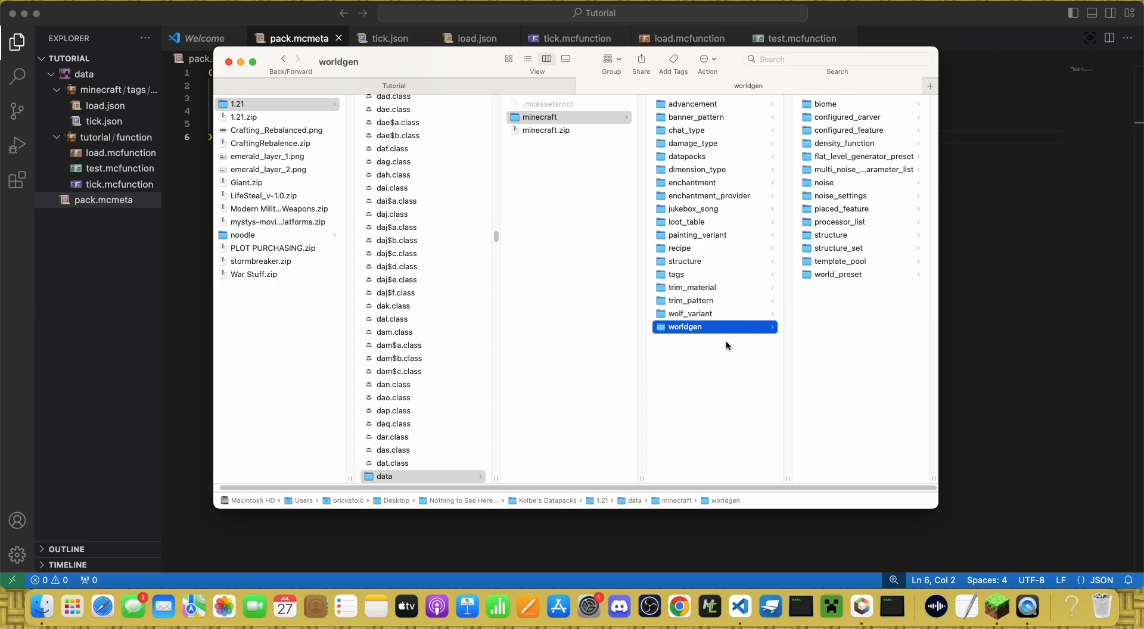
{"action": "left_click", "coordinate": [691, 104]}
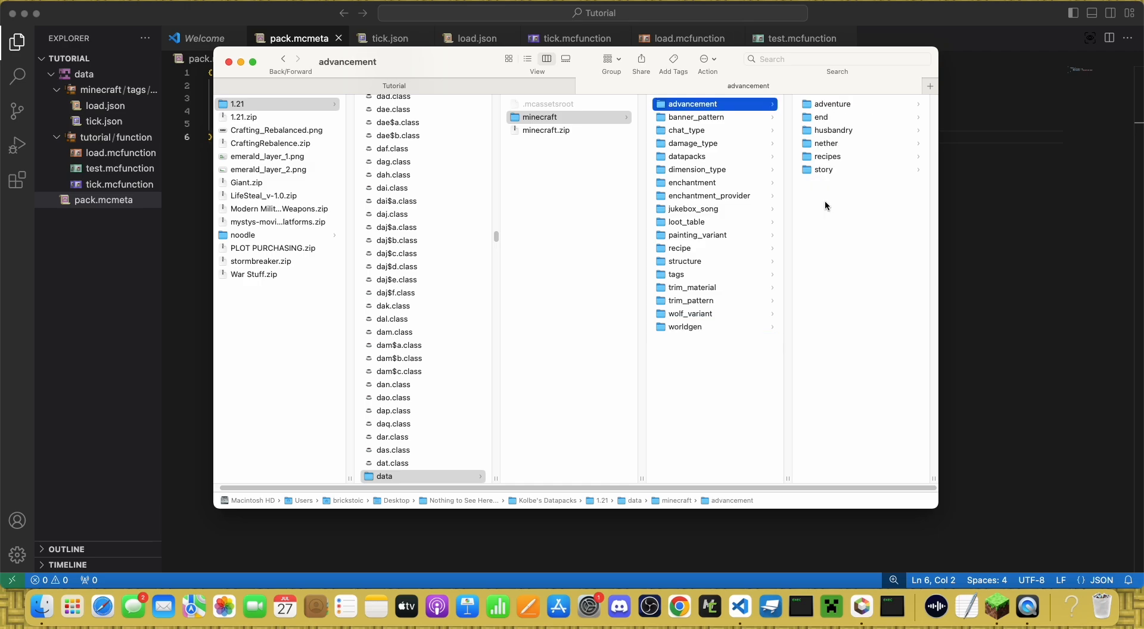
{"action": "mouse_move", "coordinate": [853, 216]}
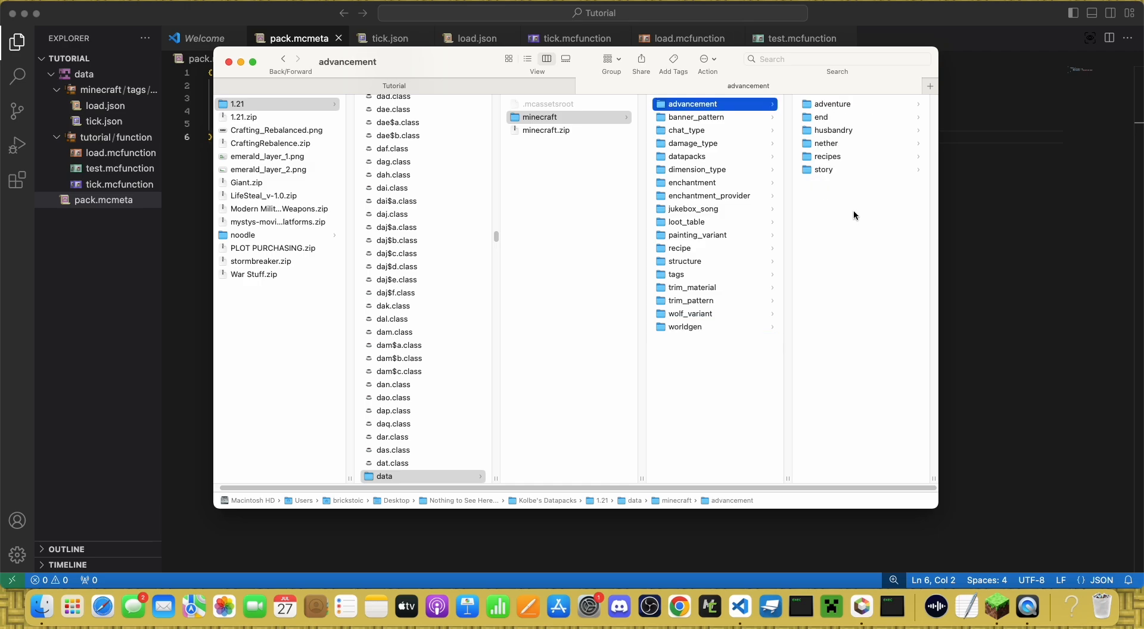
{"action": "left_click", "coordinate": [695, 117]}
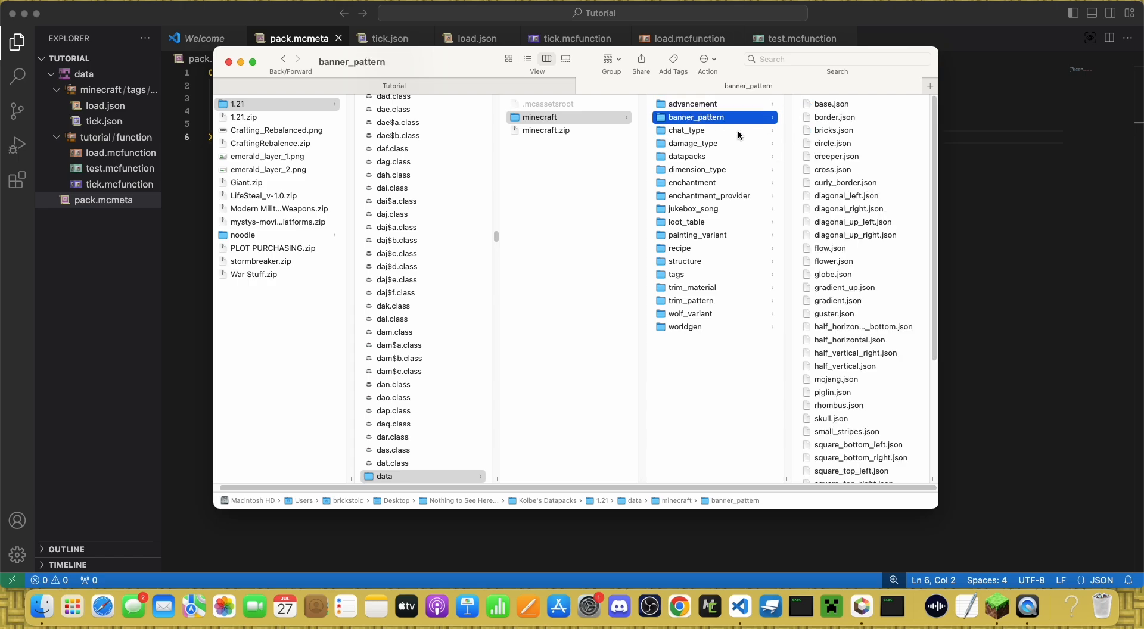
{"action": "left_click", "coordinate": [687, 130]}
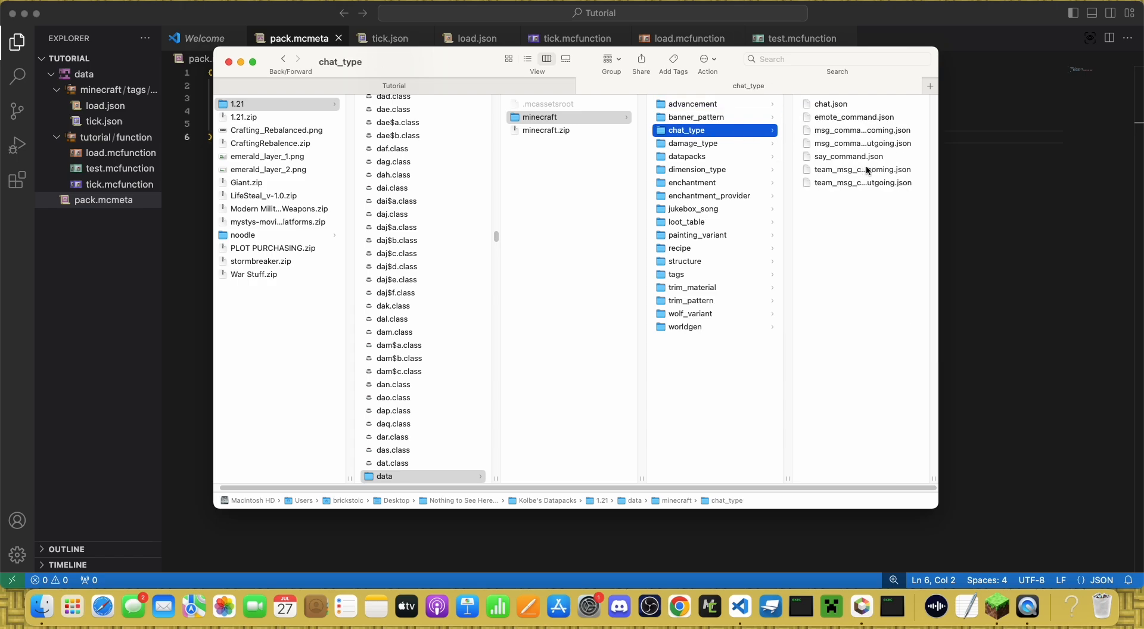
{"action": "mouse_move", "coordinate": [885, 197]}
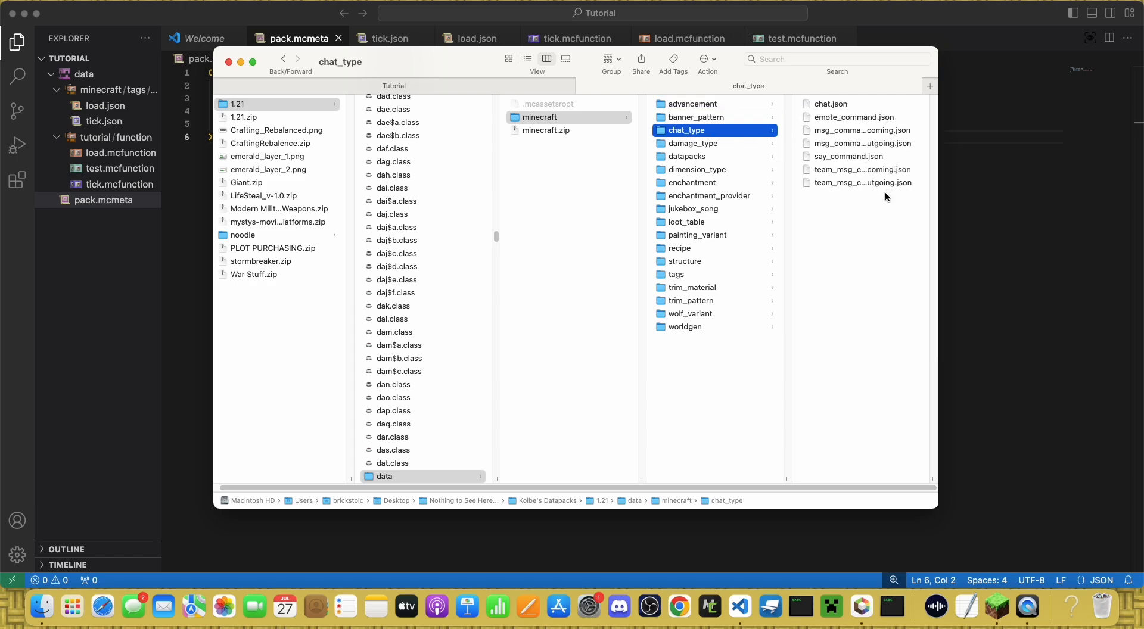
{"action": "mouse_move", "coordinate": [890, 143]}
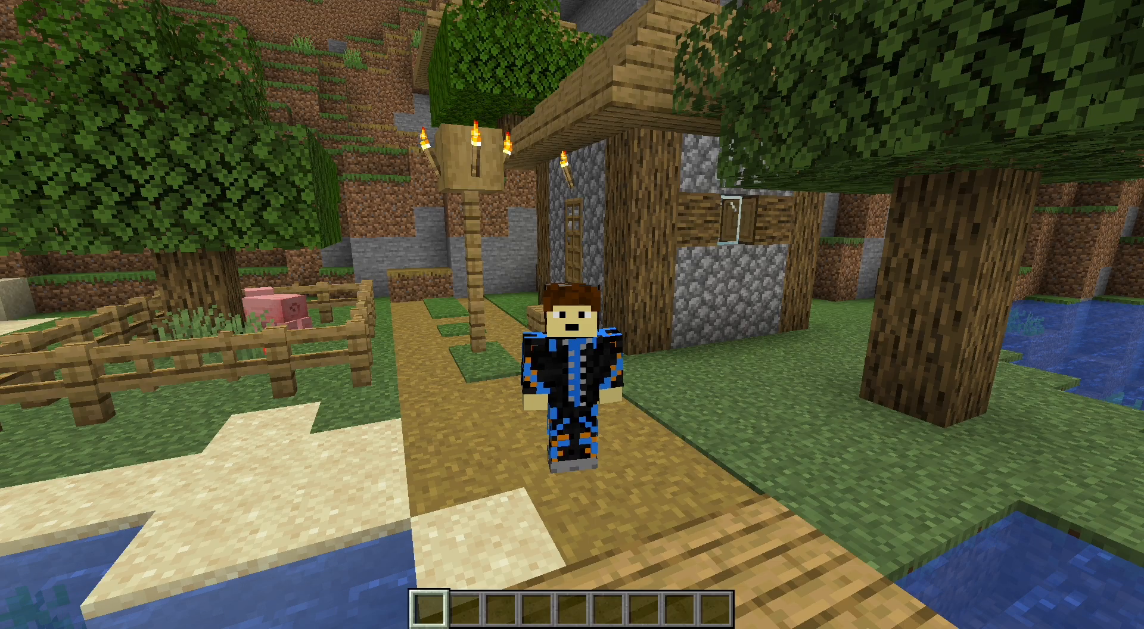
Step: Enter /tell @a in chat, leaving the message part unfilled
{"action": "type", "text": "/tell @a"}
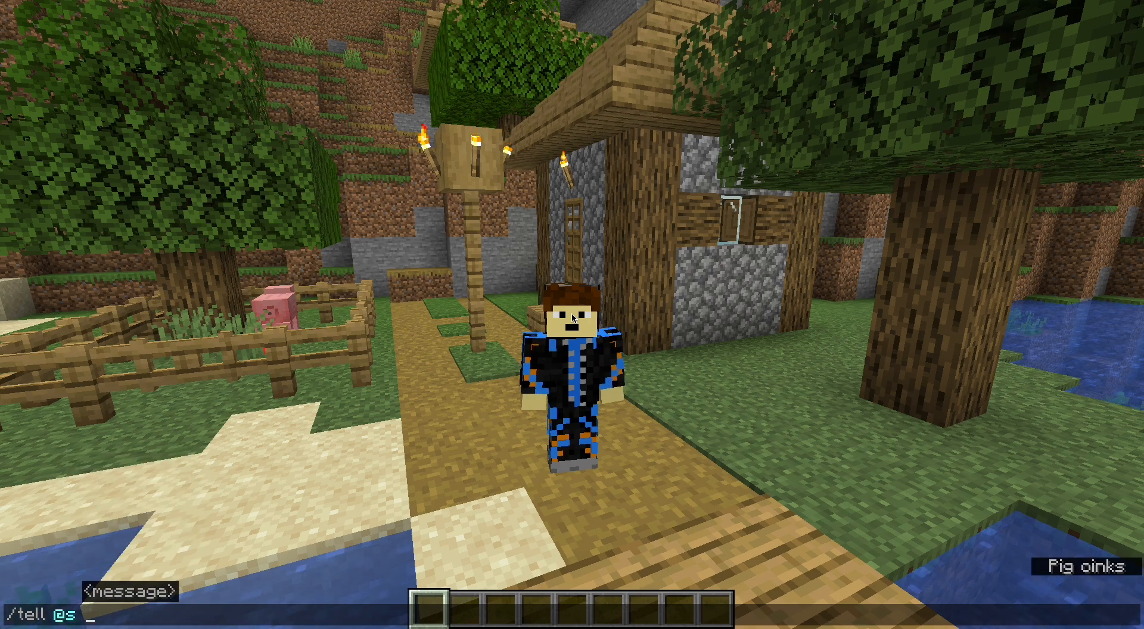
{"action": "key", "text": "Return"}
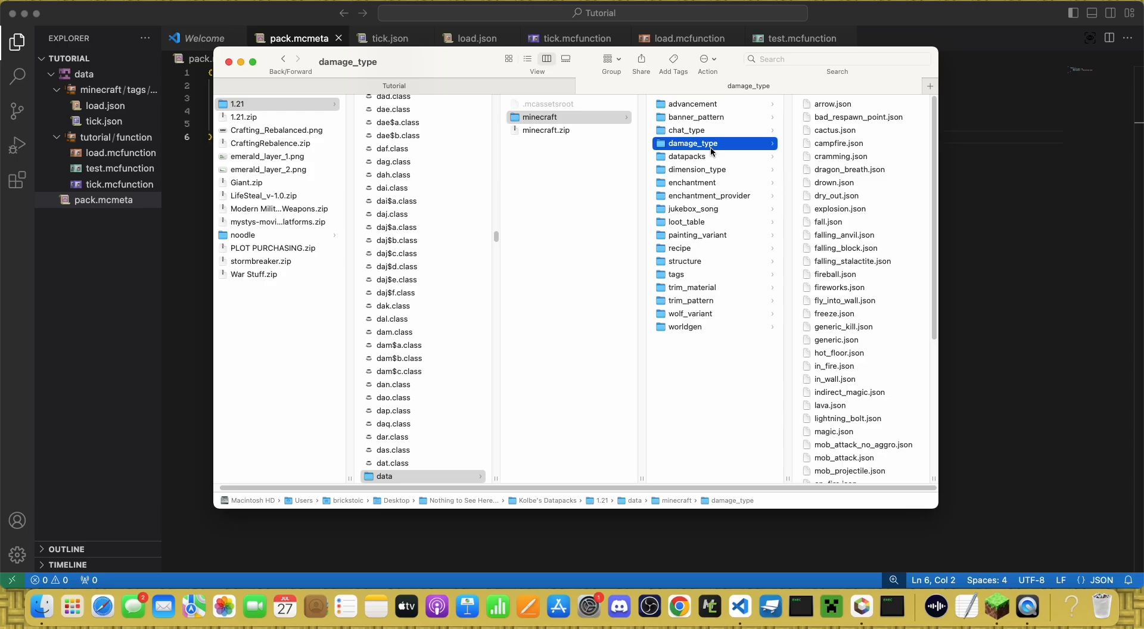
{"action": "mouse_move", "coordinate": [878, 110]}
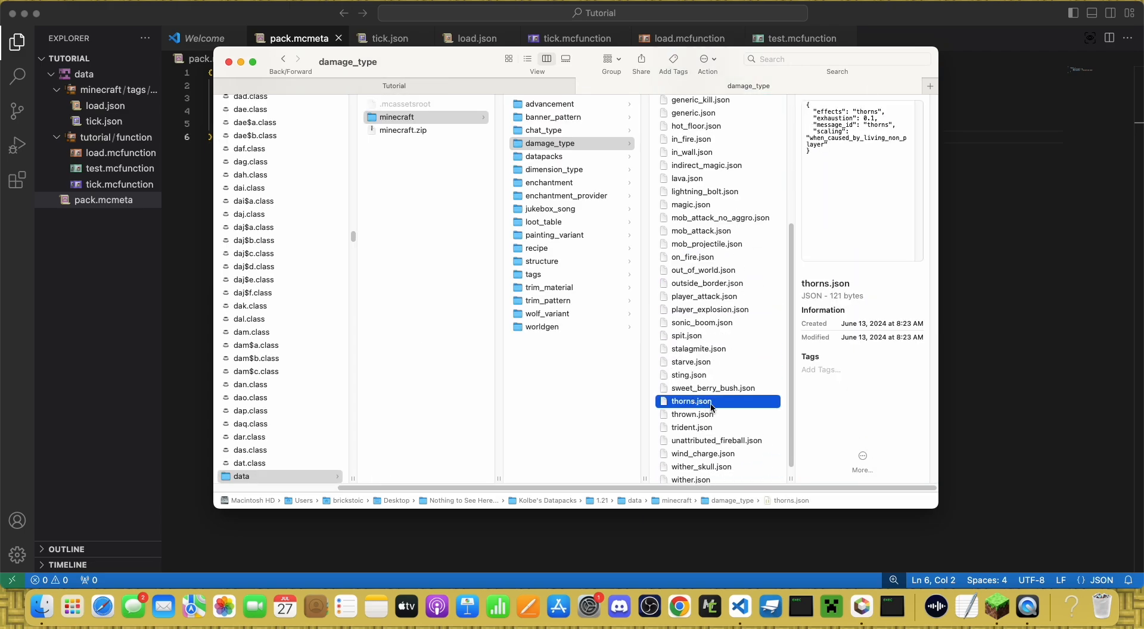
Step: Preview fall.json and freeze.json damage types, then browse datapacks into trade_rebalance and bundle
{"action": "left_click", "coordinate": [686, 221]}
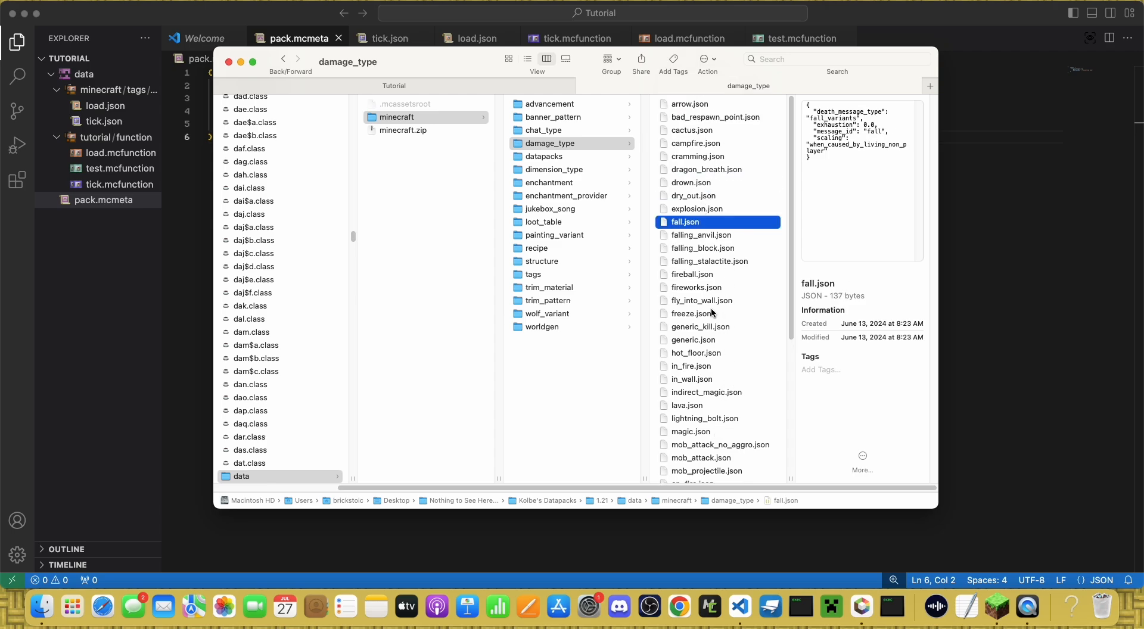
{"action": "left_click", "coordinate": [689, 314]}
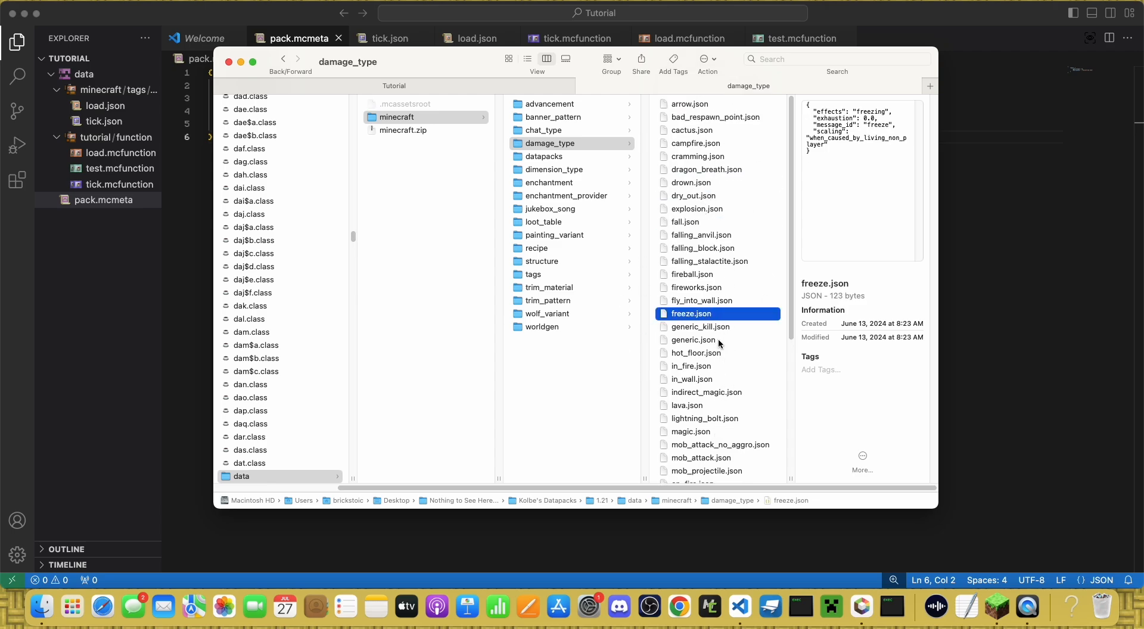
{"action": "left_click", "coordinate": [543, 156]}
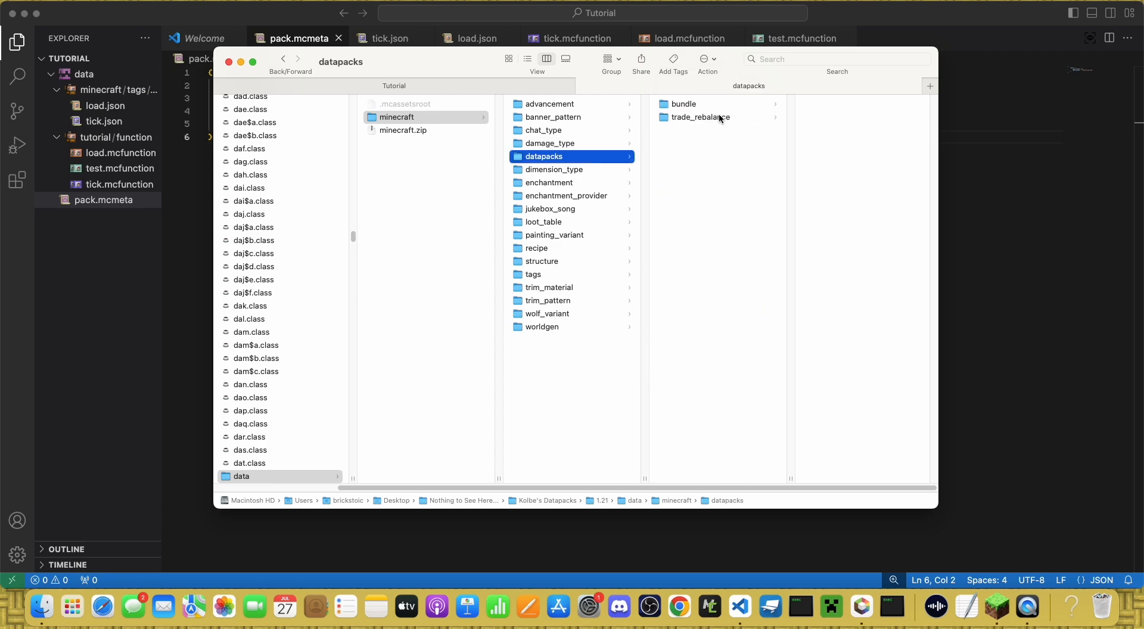
{"action": "left_click", "coordinate": [700, 117]}
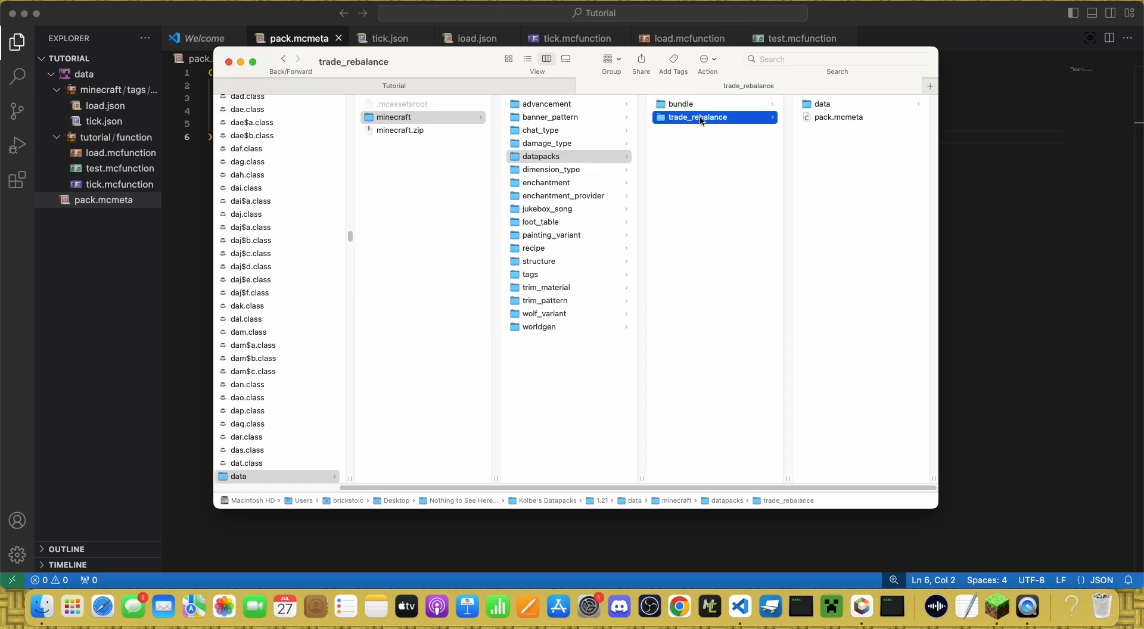
{"action": "left_click", "coordinate": [681, 104]}
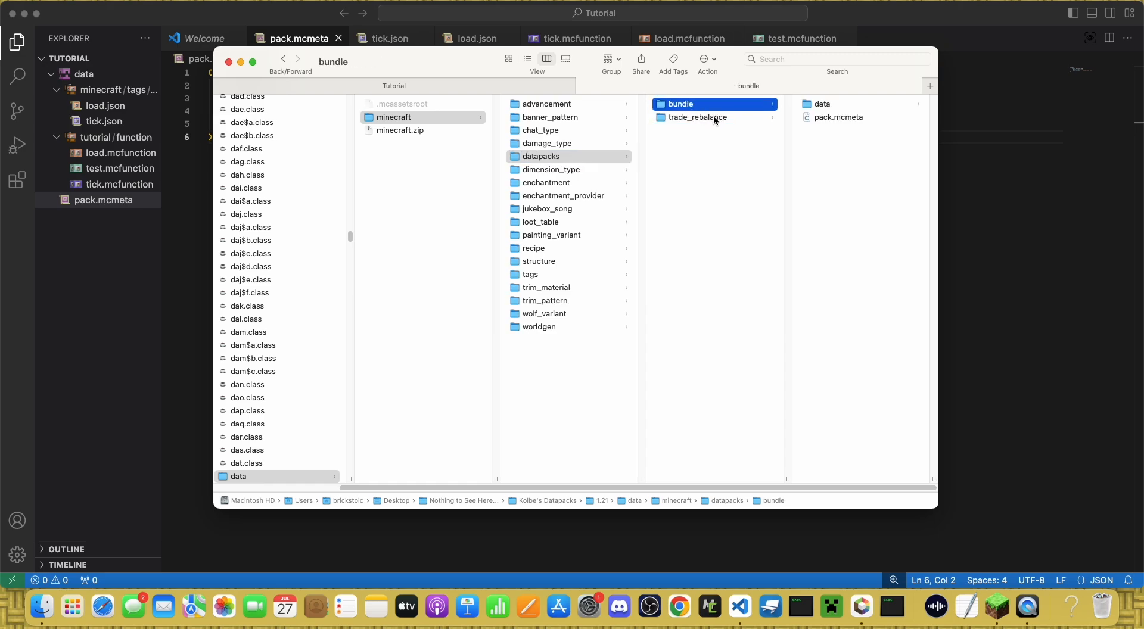
{"action": "mouse_move", "coordinate": [692, 122]}
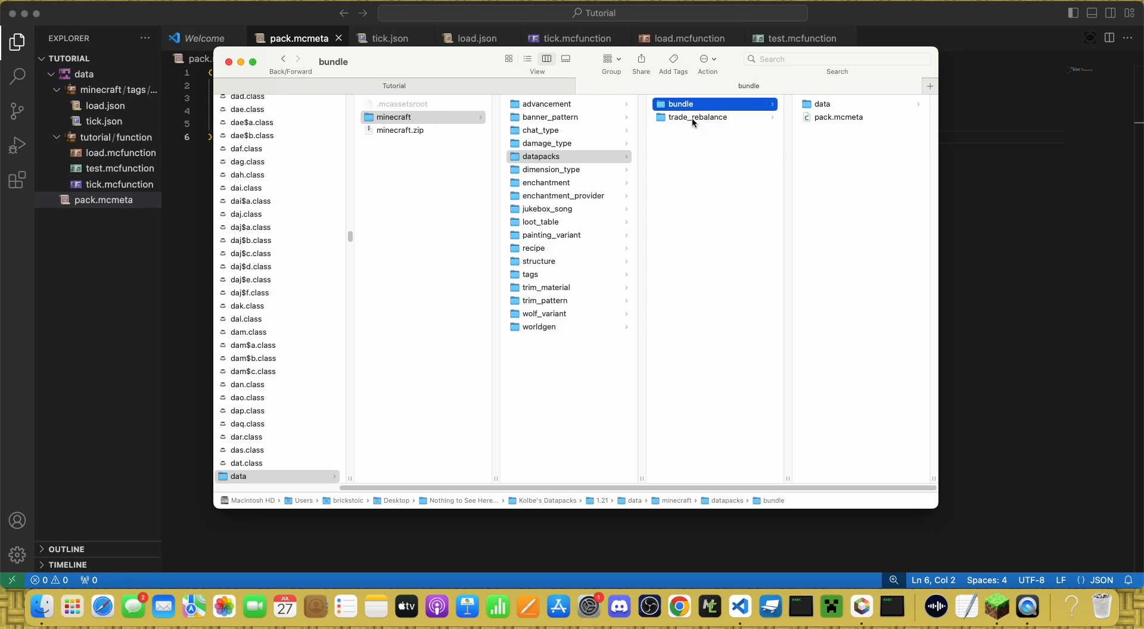
Step: Preview the nether, End, overworld caves and overworld dimension files, ending on the_end.json alone
{"action": "left_click", "coordinate": [551, 169]}
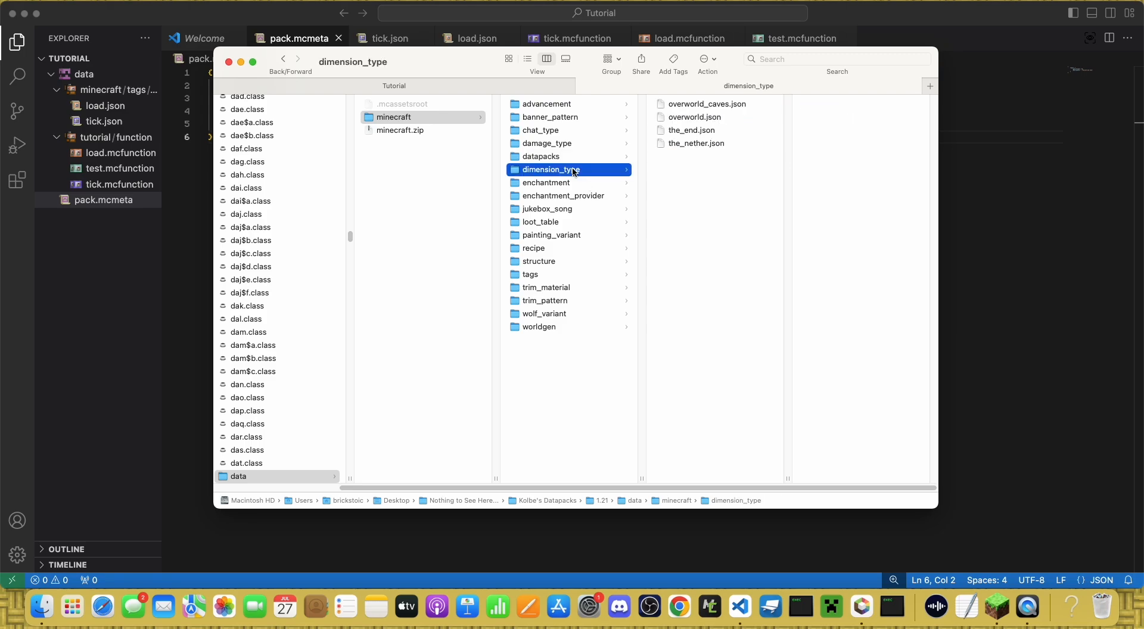
{"action": "left_click", "coordinate": [695, 143]}
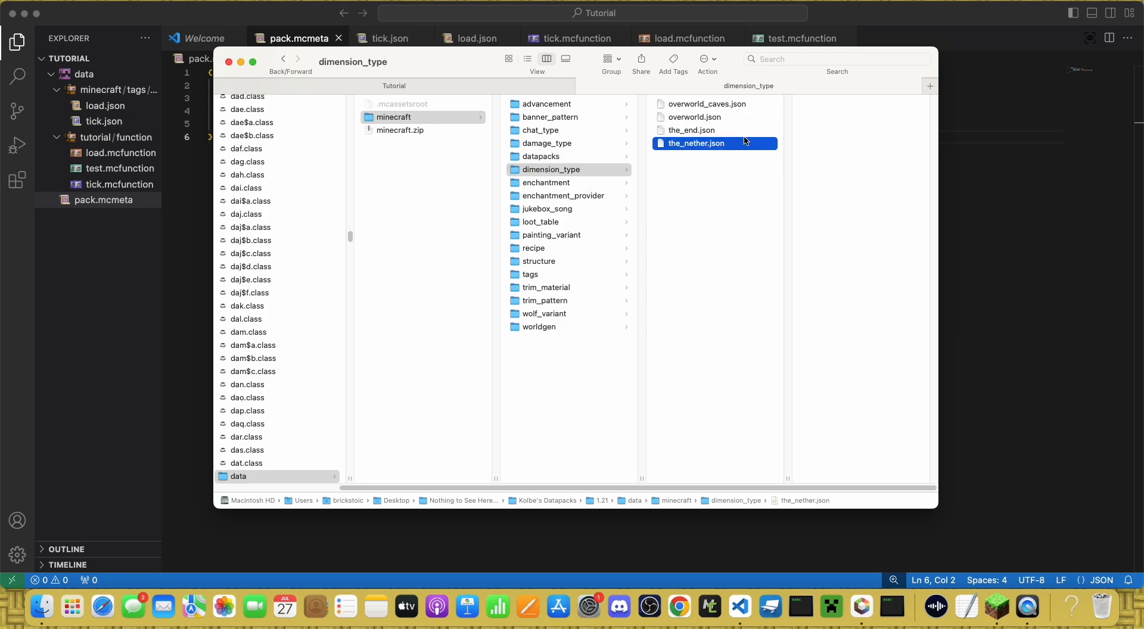
{"action": "left_click", "coordinate": [690, 130]}
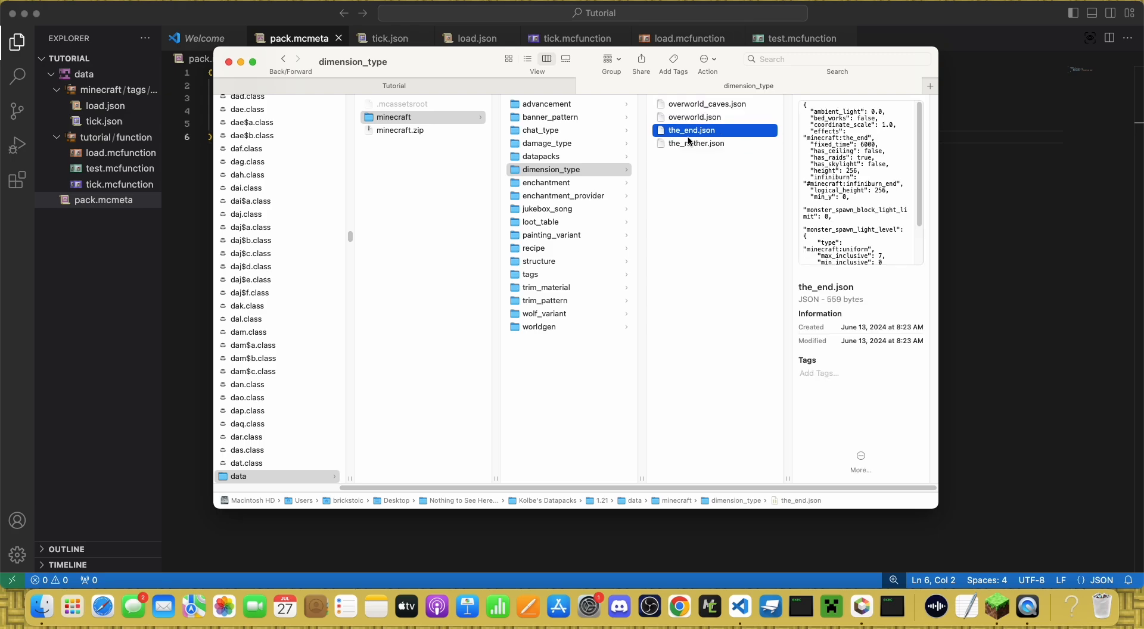
{"action": "left_click", "coordinate": [707, 103]}
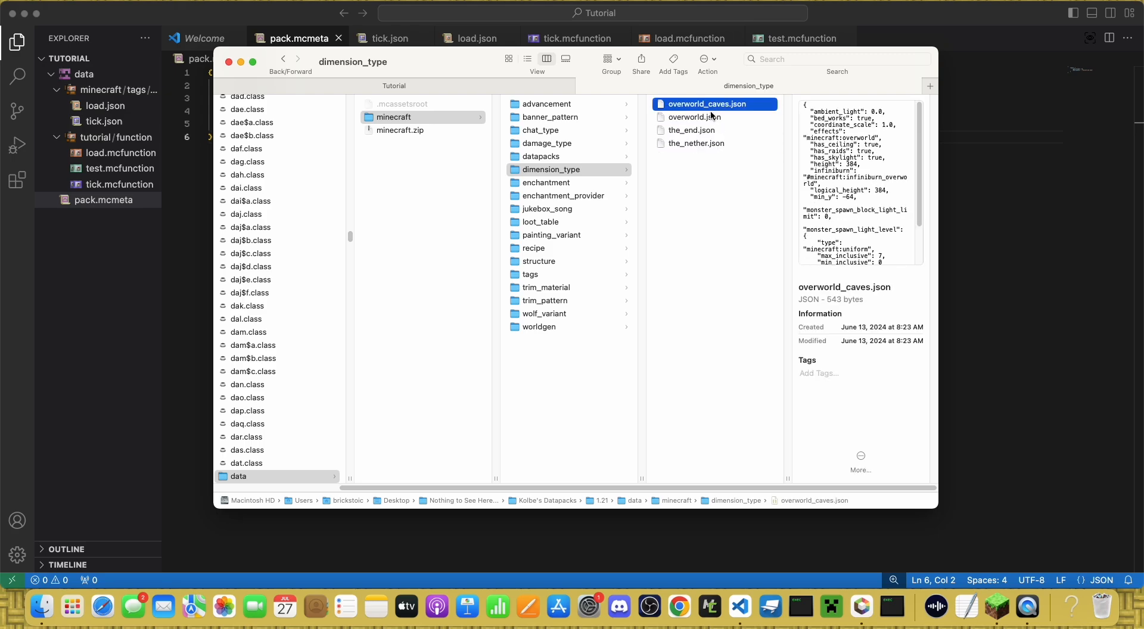
{"action": "left_click", "coordinate": [694, 117]}
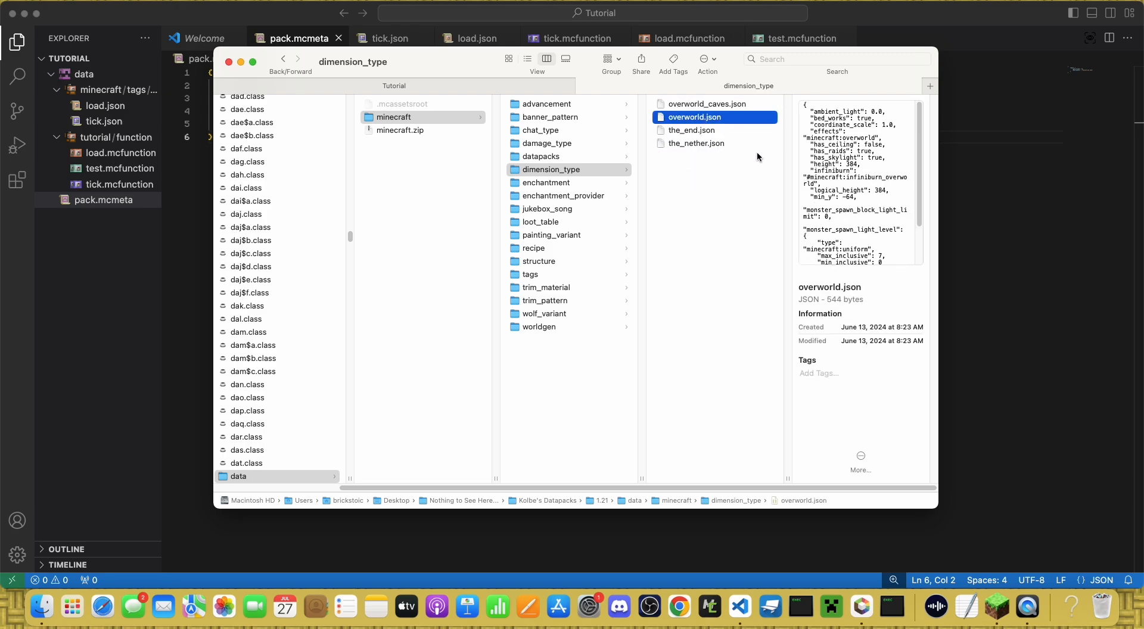
{"action": "left_click", "coordinate": [696, 143]}
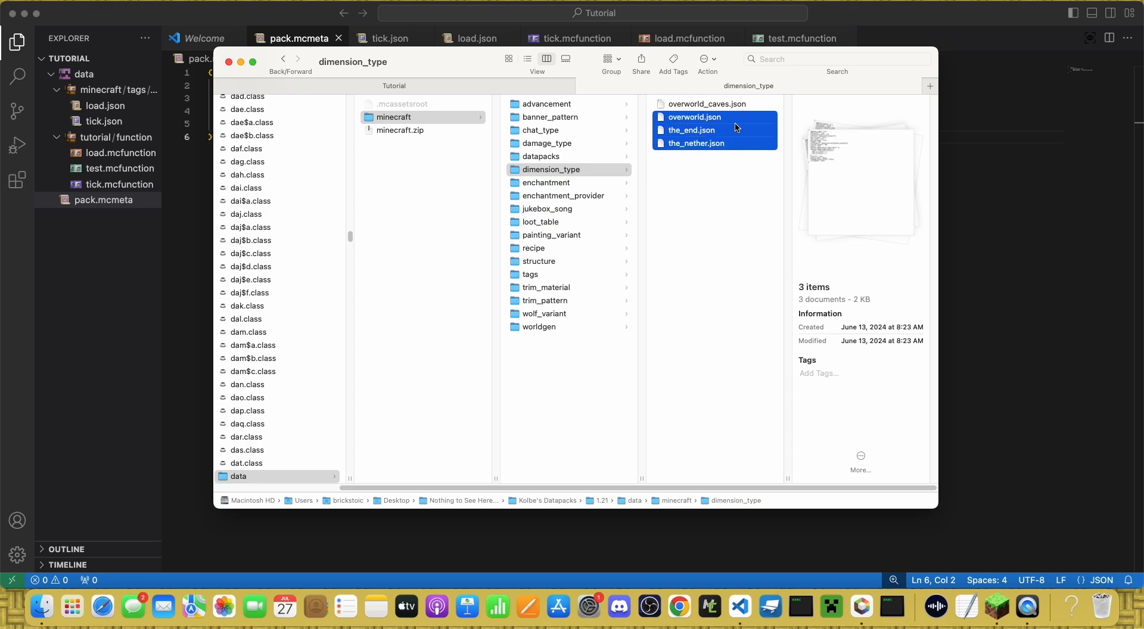
{"action": "left_click", "coordinate": [690, 129]}
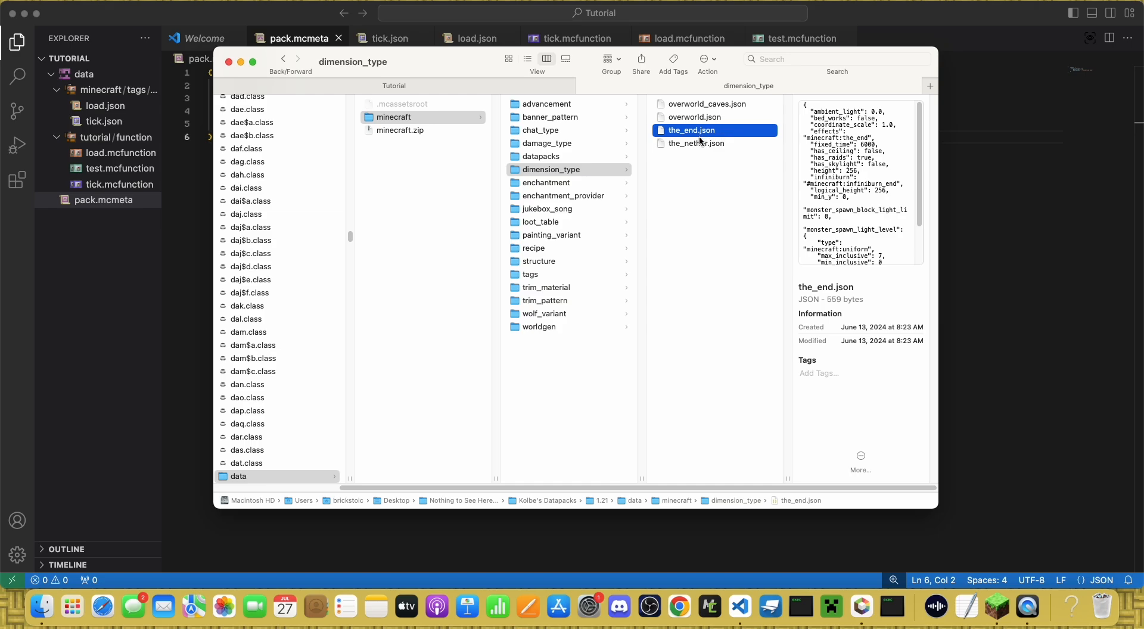
{"action": "mouse_move", "coordinate": [597, 185]}
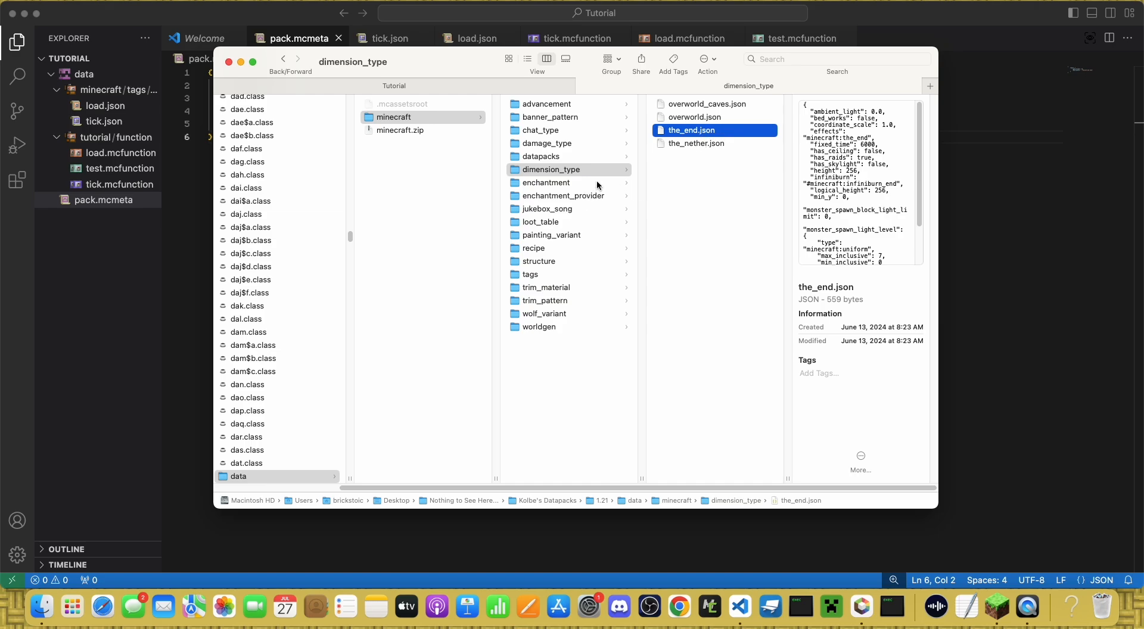
Step: Browse enchantment, enchantment_provider, jukebox_song and loot_table, viewing archaeology and chest loot tables
{"action": "left_click", "coordinate": [547, 182]}
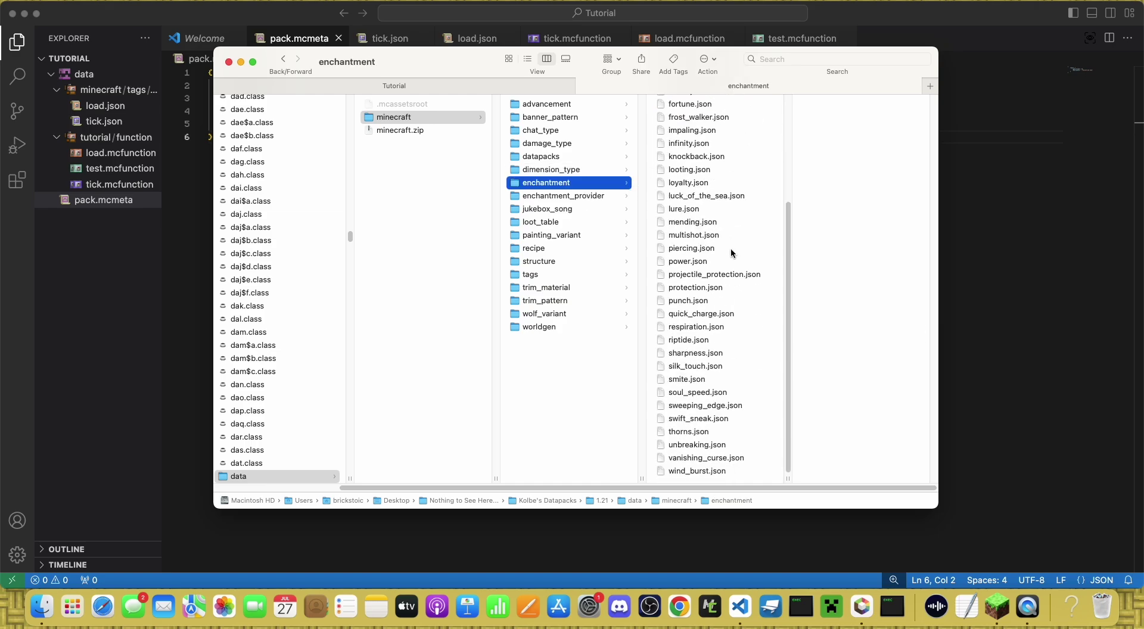
{"action": "left_click", "coordinate": [562, 196]}
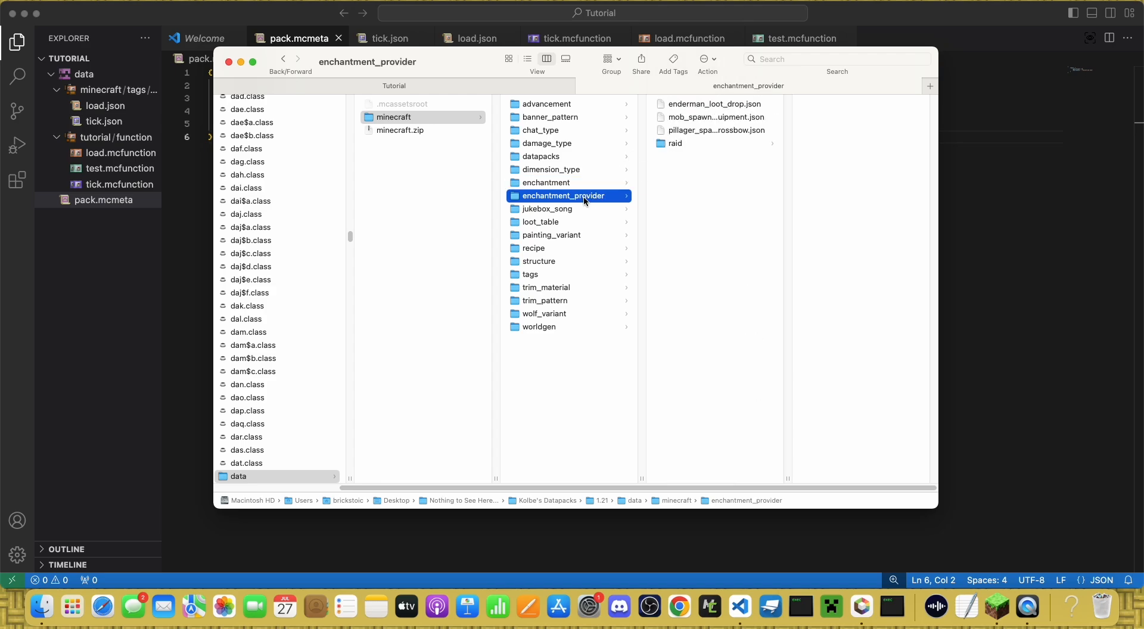
{"action": "mouse_move", "coordinate": [689, 156]}
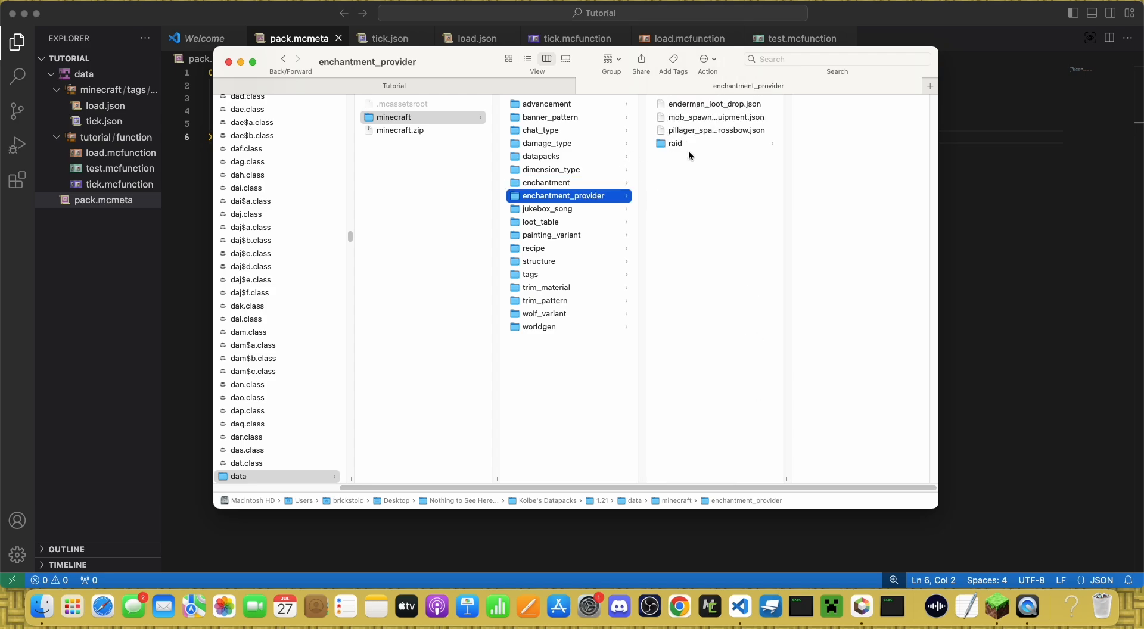
{"action": "mouse_move", "coordinate": [711, 100]}
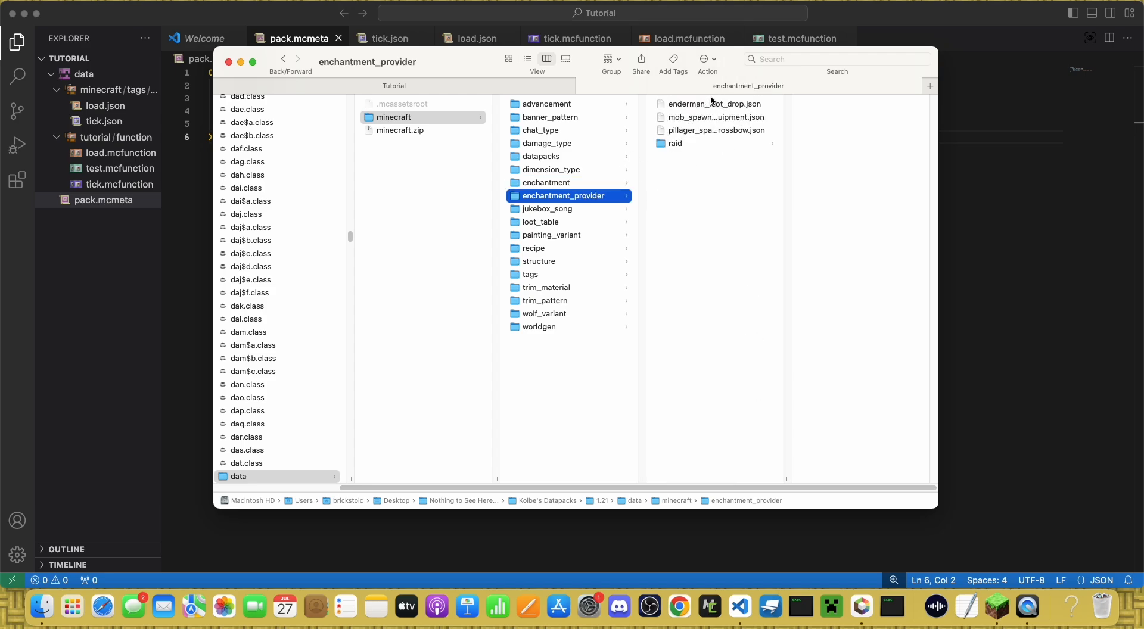
{"action": "mouse_move", "coordinate": [735, 142]}
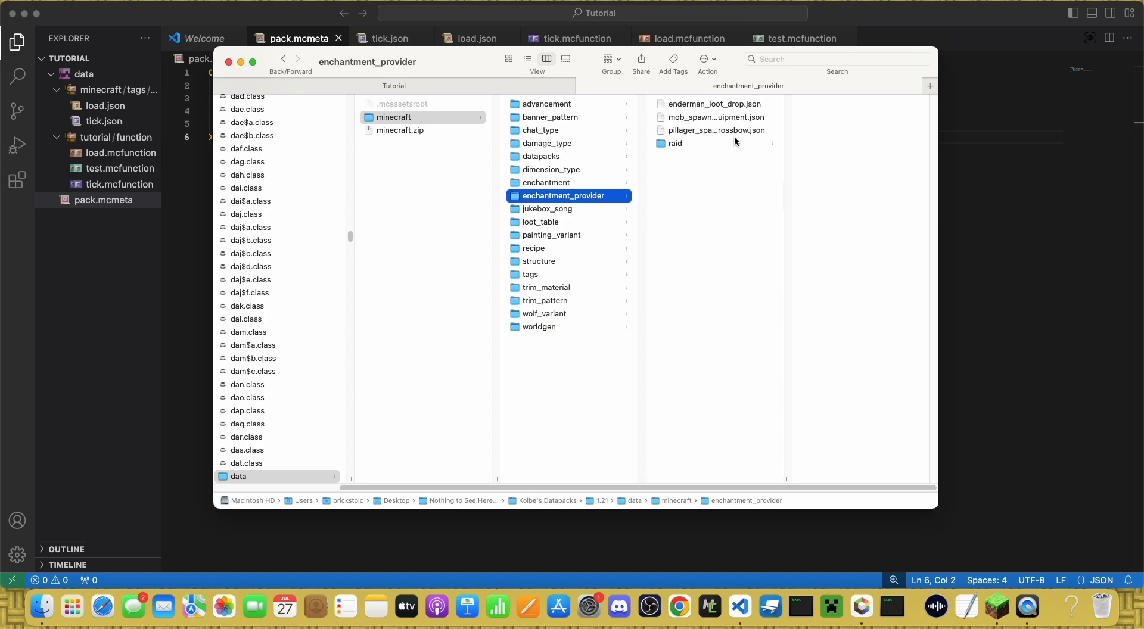
{"action": "mouse_move", "coordinate": [731, 113]}
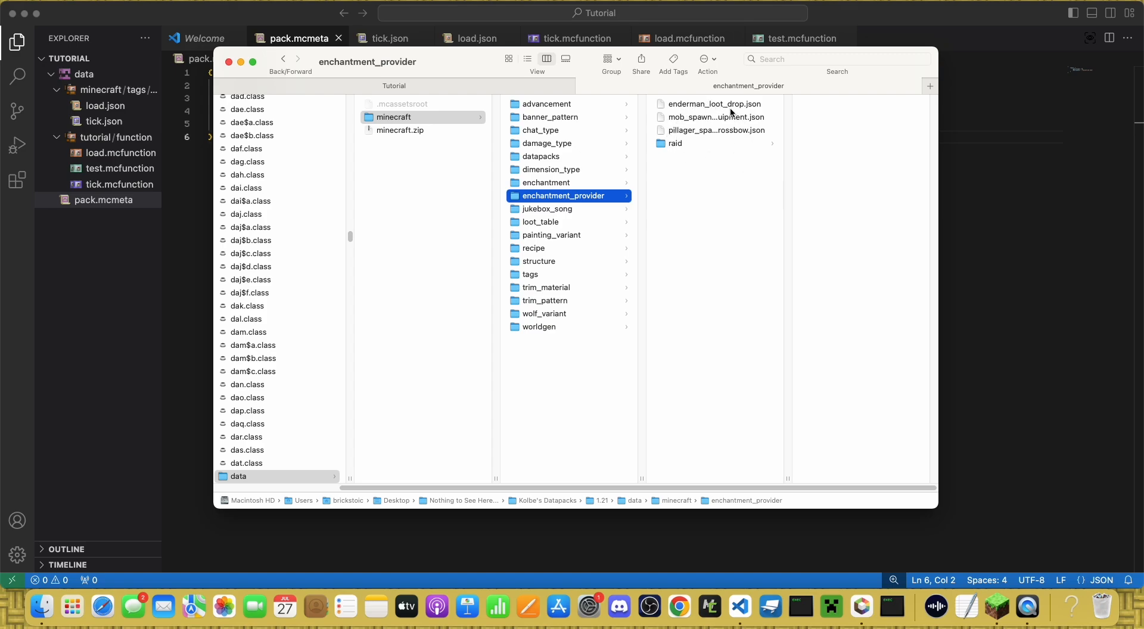
{"action": "mouse_move", "coordinate": [704, 120]}
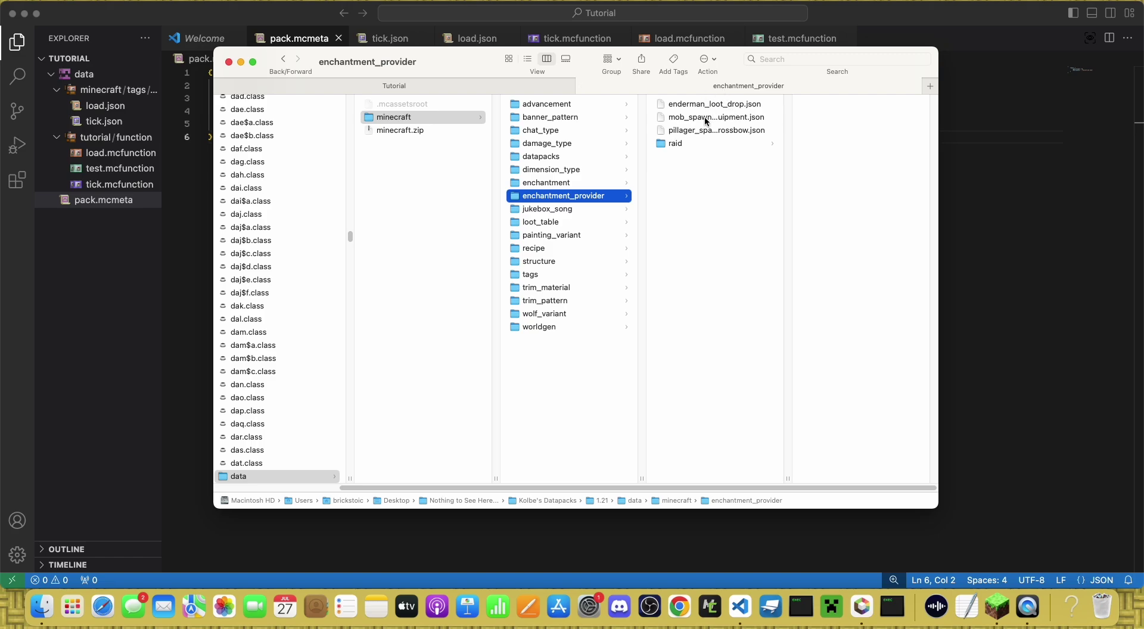
{"action": "left_click", "coordinate": [546, 209]}
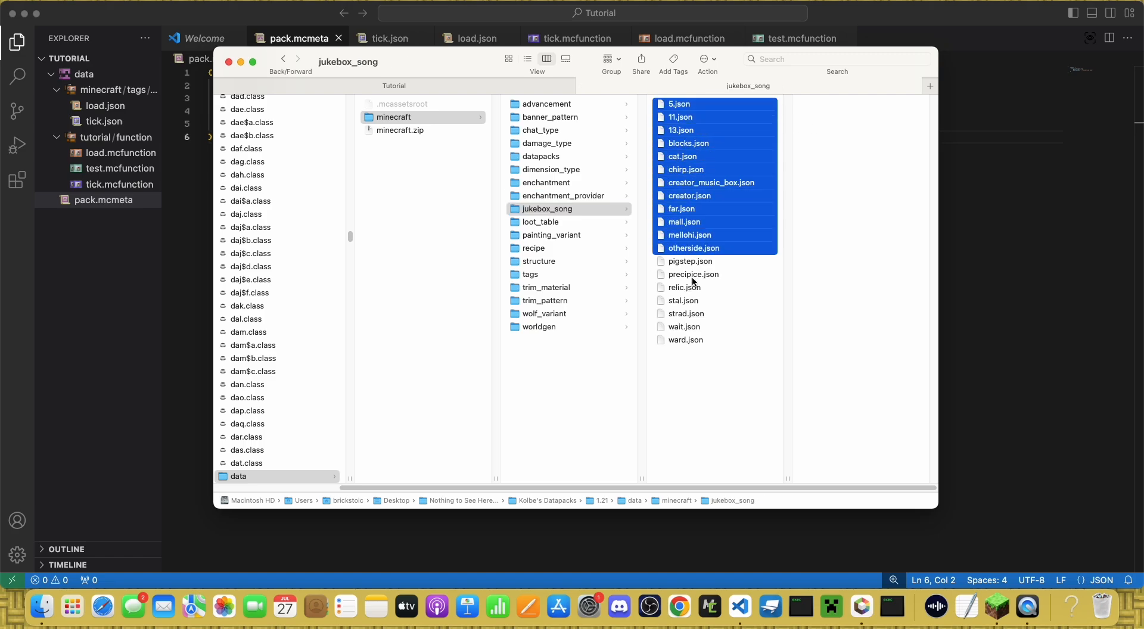
{"action": "left_click", "coordinate": [540, 222]}
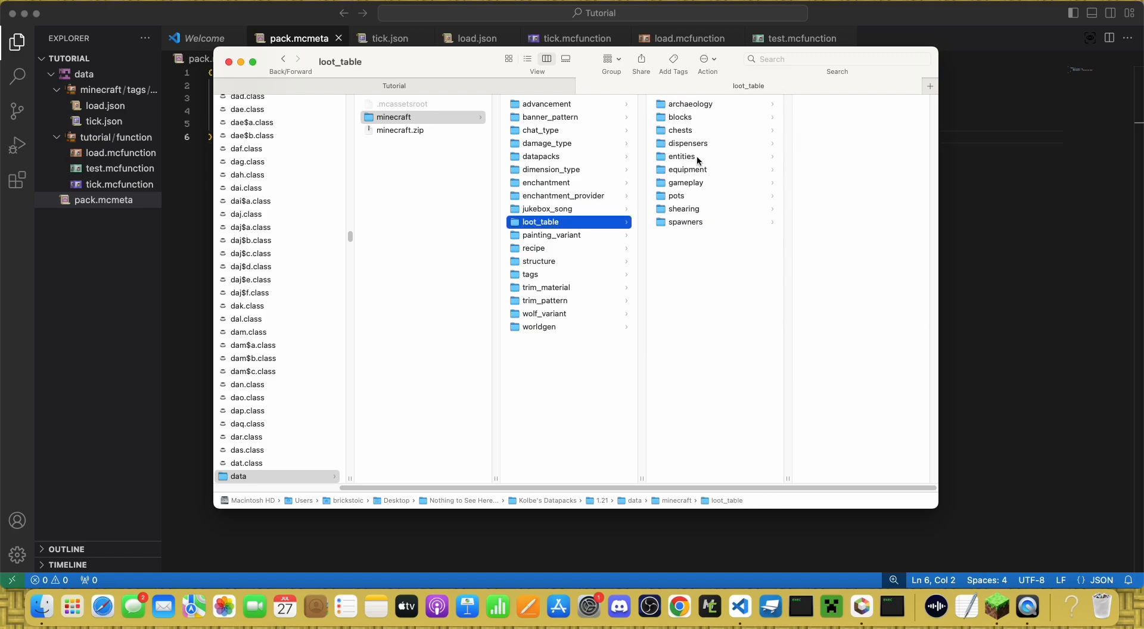
{"action": "mouse_move", "coordinate": [742, 112]}
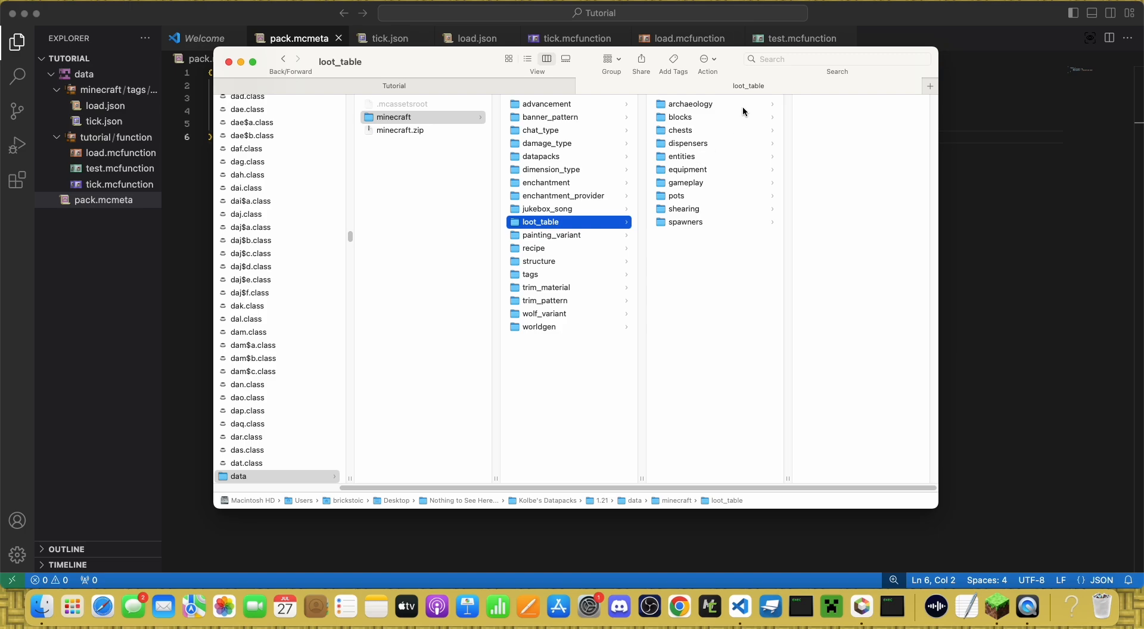
{"action": "left_click", "coordinate": [679, 116]}
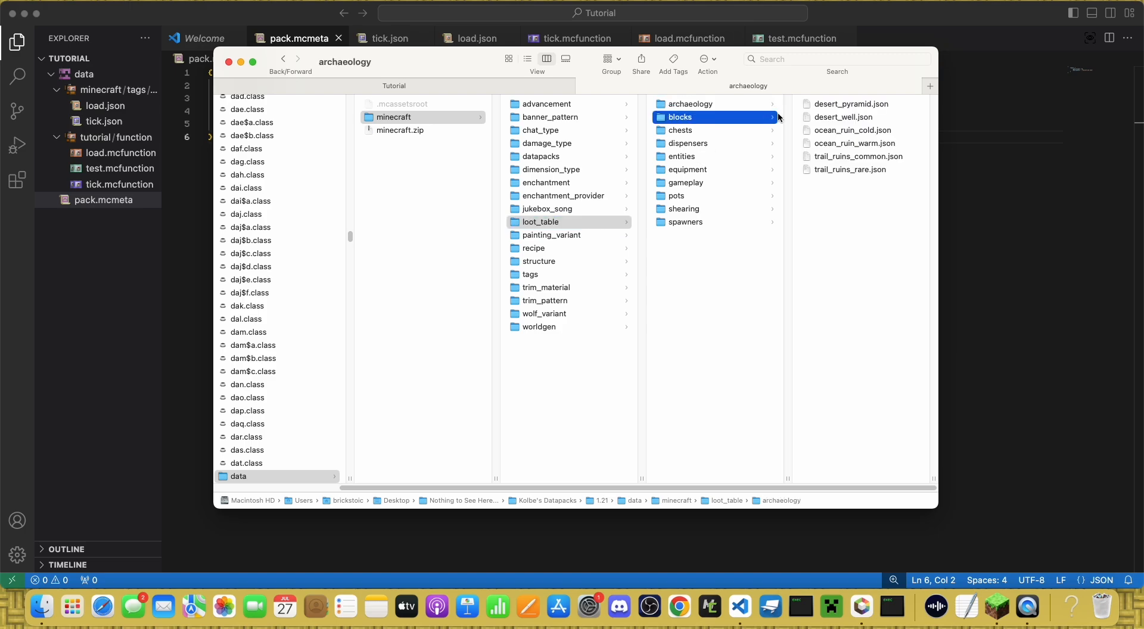
{"action": "left_click", "coordinate": [690, 104]}
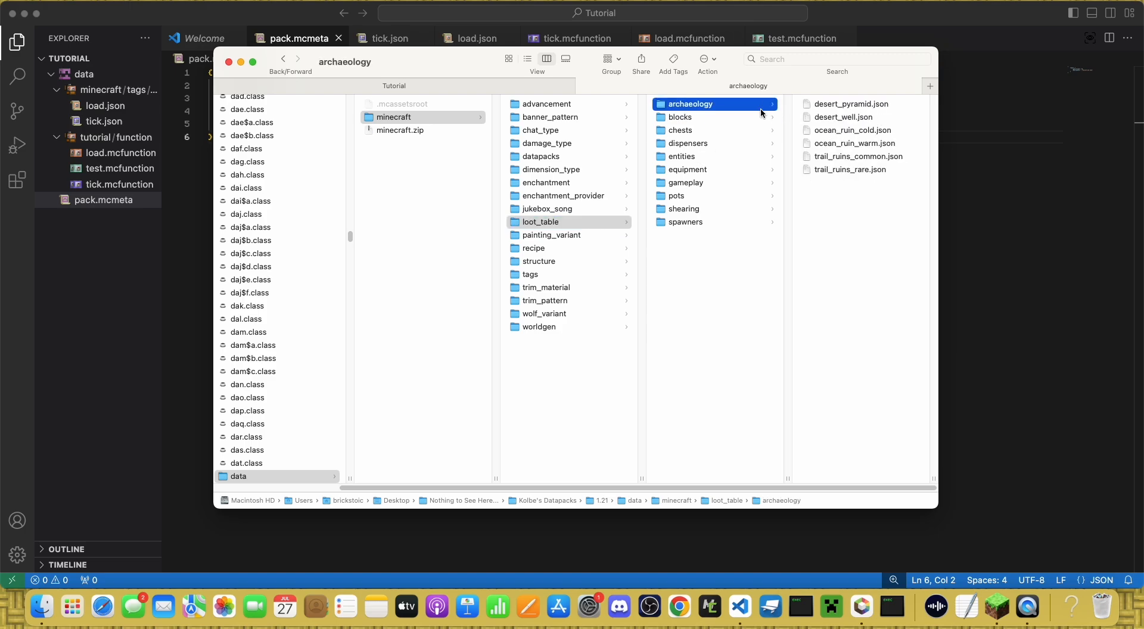
{"action": "left_click", "coordinate": [678, 130]}
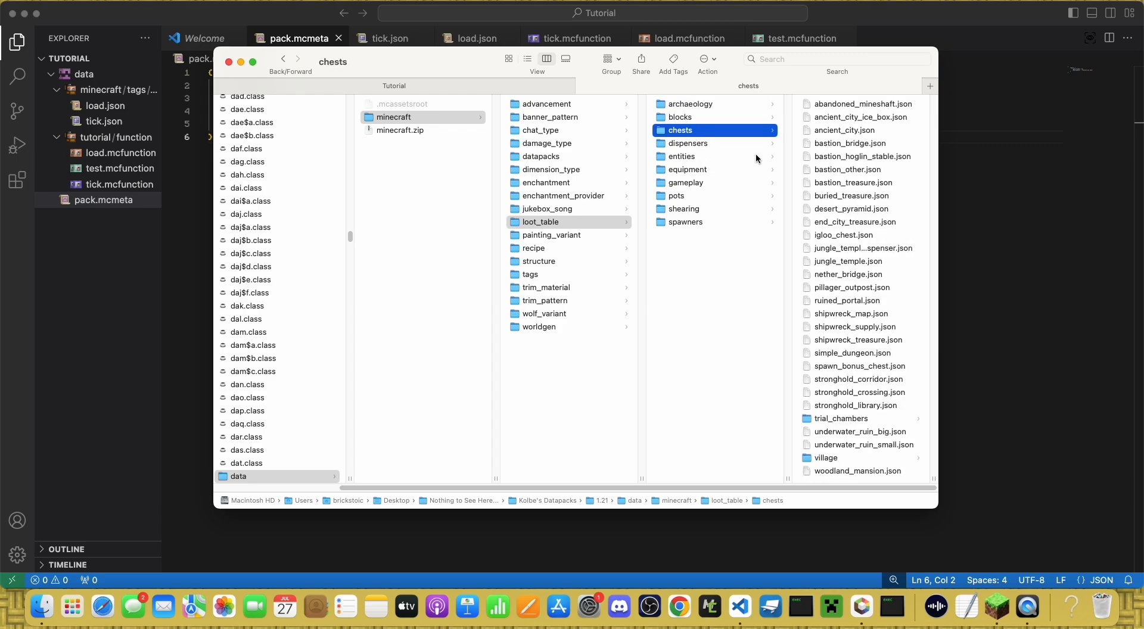
Step: Preview sunflowers.json in painting_variant and nether_wart_block.json in recipe
{"action": "left_click", "coordinate": [552, 235]}
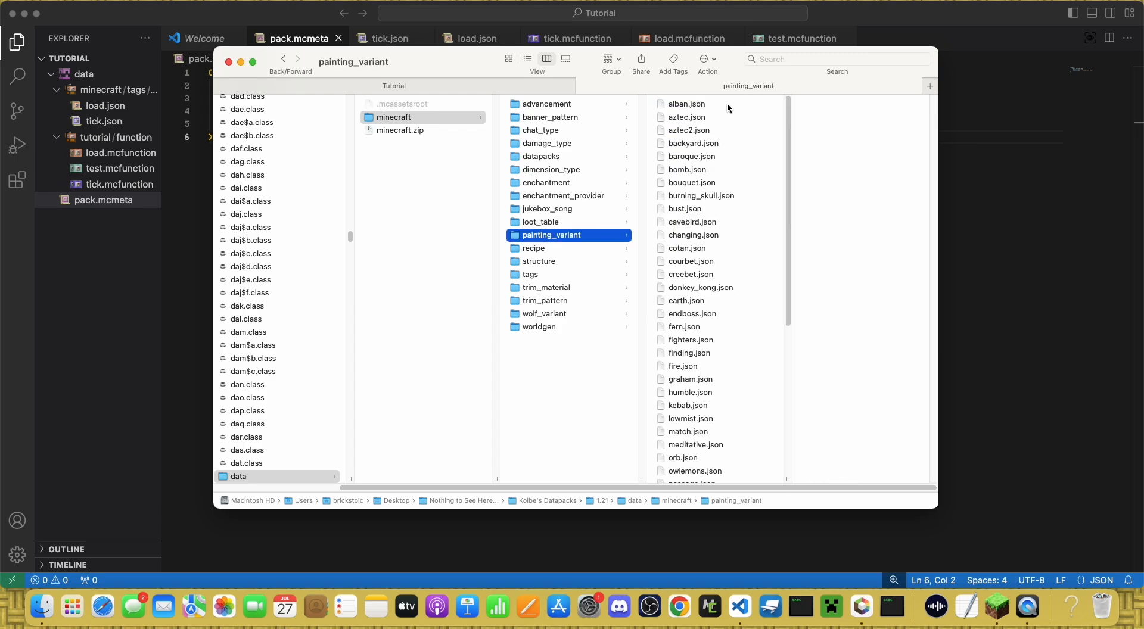
{"action": "mouse_move", "coordinate": [573, 108]}
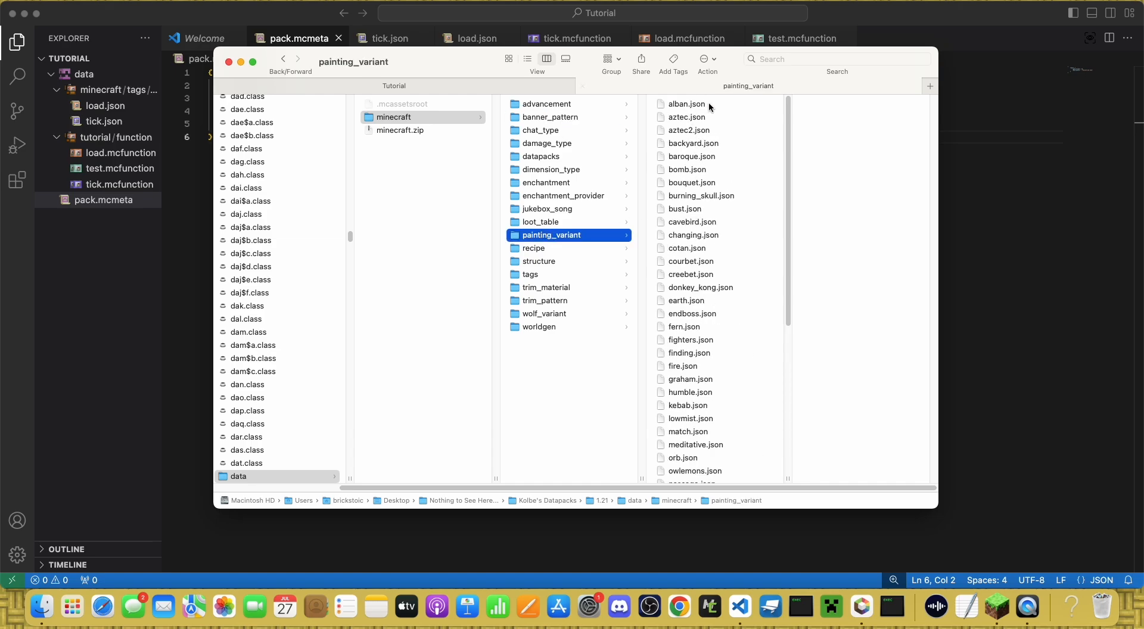
{"action": "left_click", "coordinate": [695, 352]}
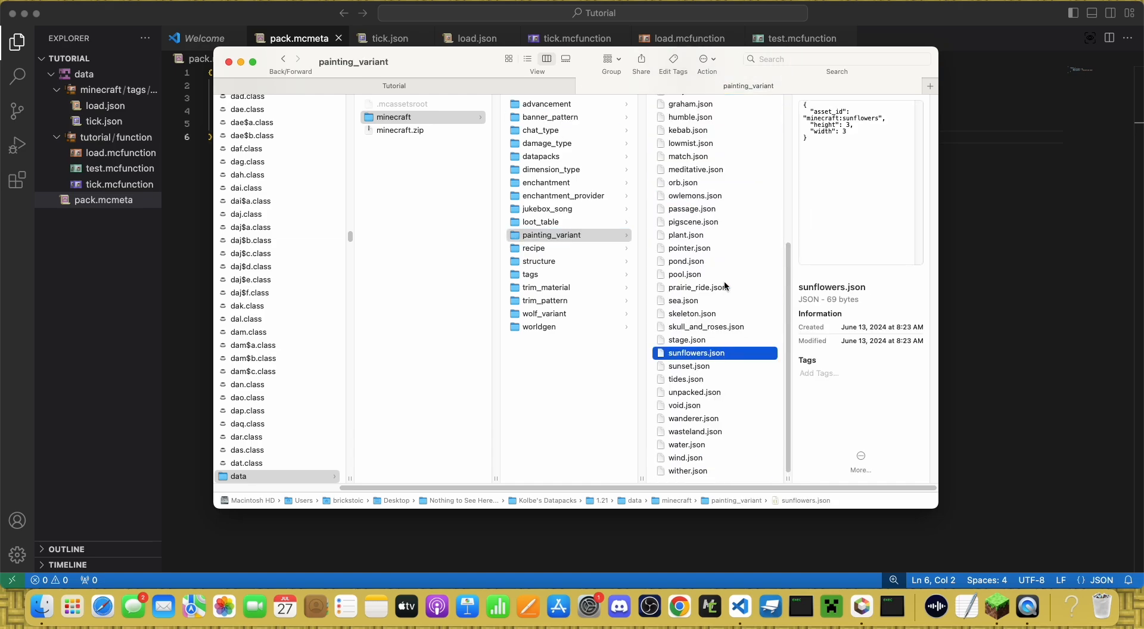
{"action": "left_click", "coordinate": [552, 247]}
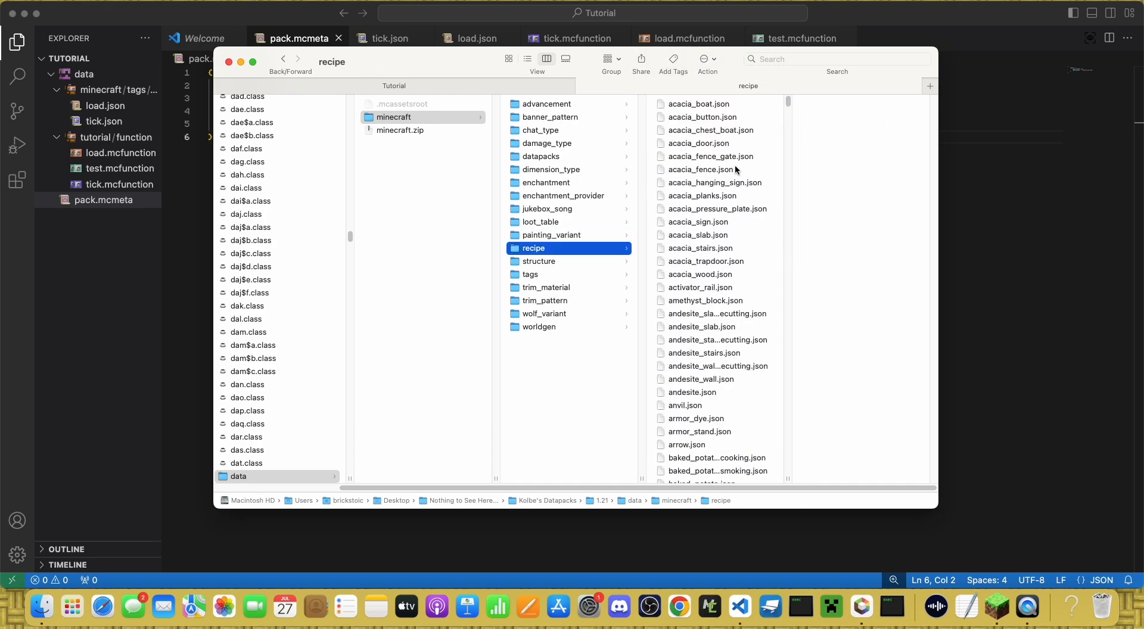
{"action": "scroll", "scroll_direction": "down", "scroll_amount": 3}
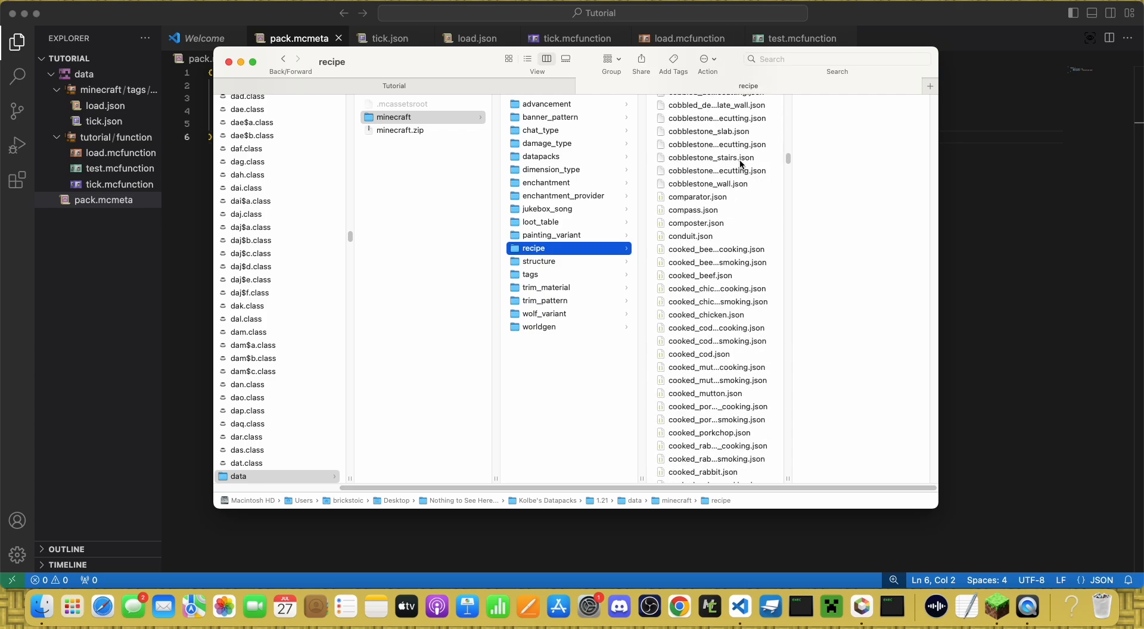
{"action": "left_click", "coordinate": [708, 373]}
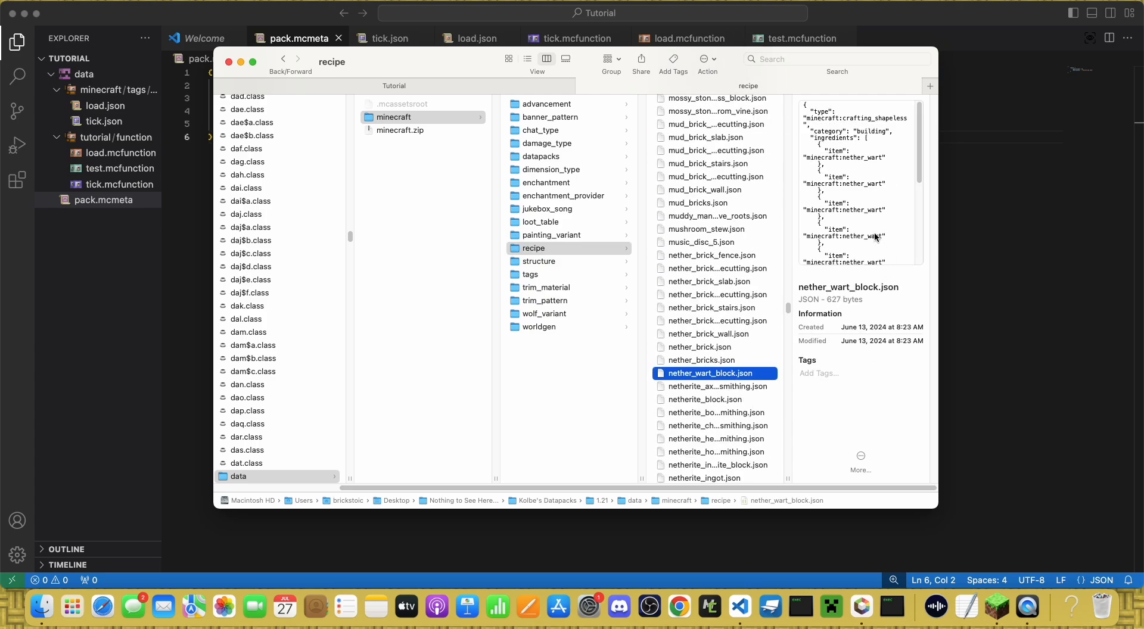
{"action": "mouse_move", "coordinate": [822, 199]}
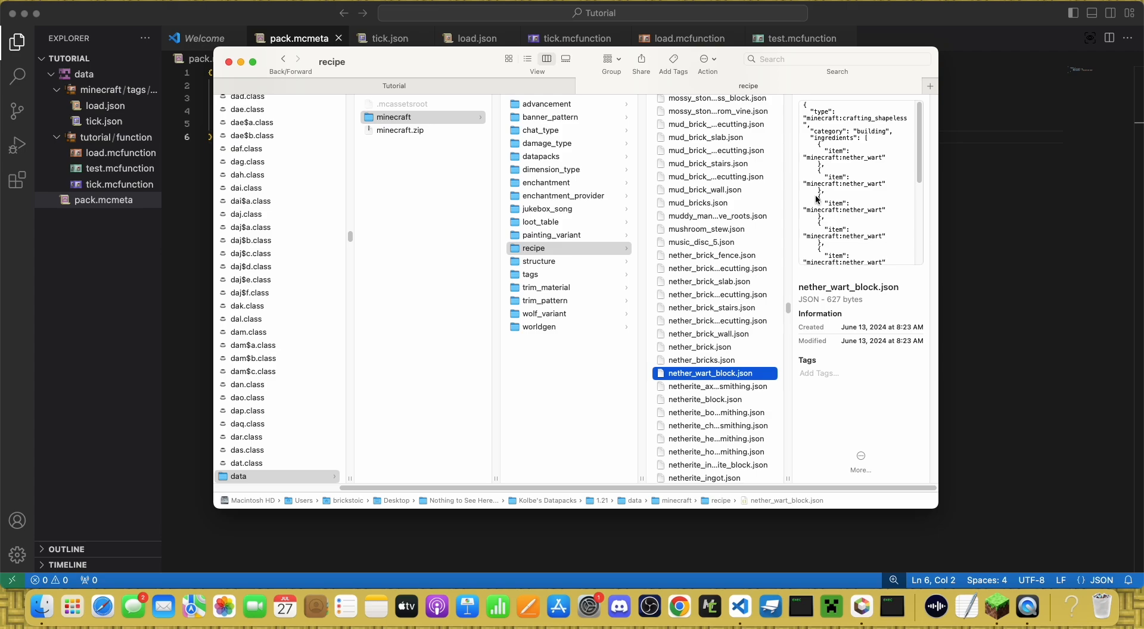
{"action": "mouse_move", "coordinate": [876, 384]}
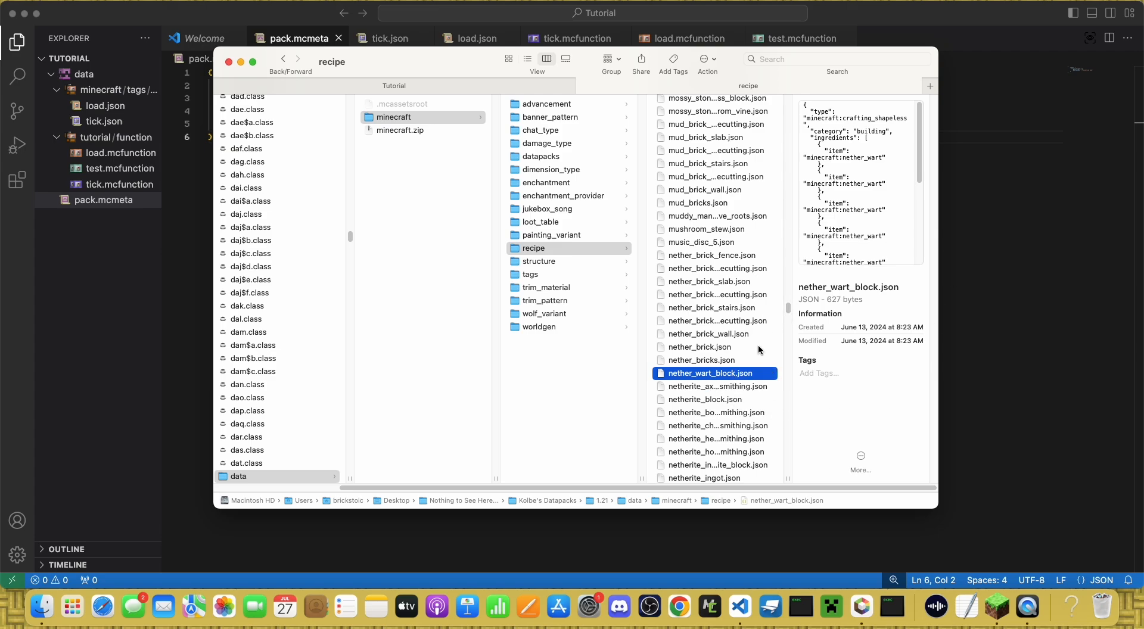
{"action": "mouse_move", "coordinate": [764, 373]}
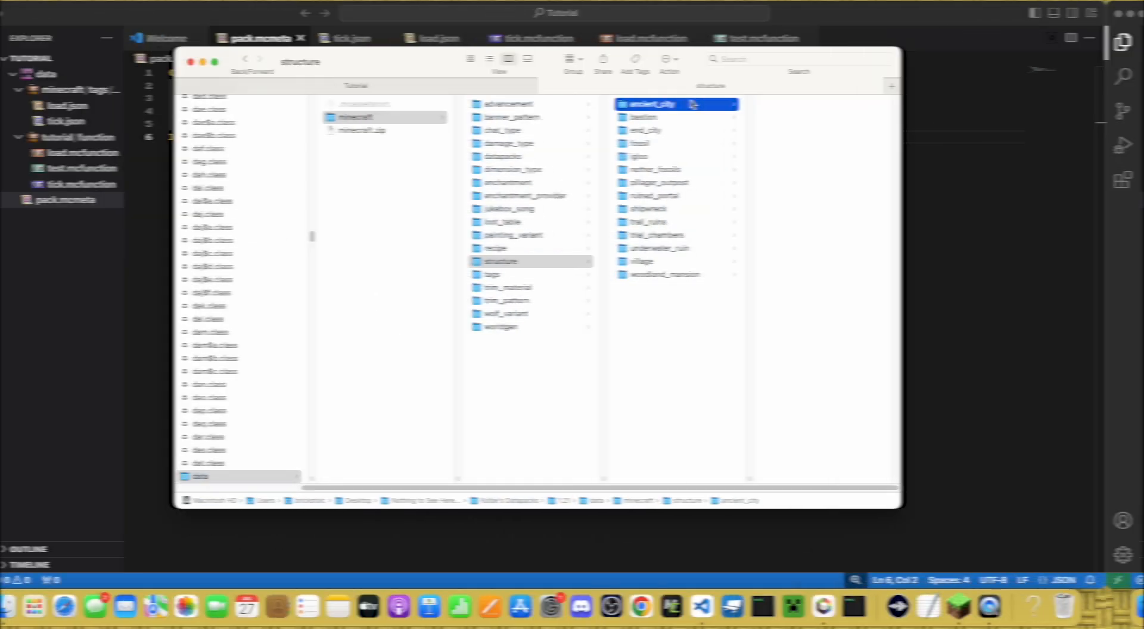
Step: Browse tags, trim_material and the remaining folders down to wolf_variant
{"action": "left_click", "coordinate": [529, 274]}
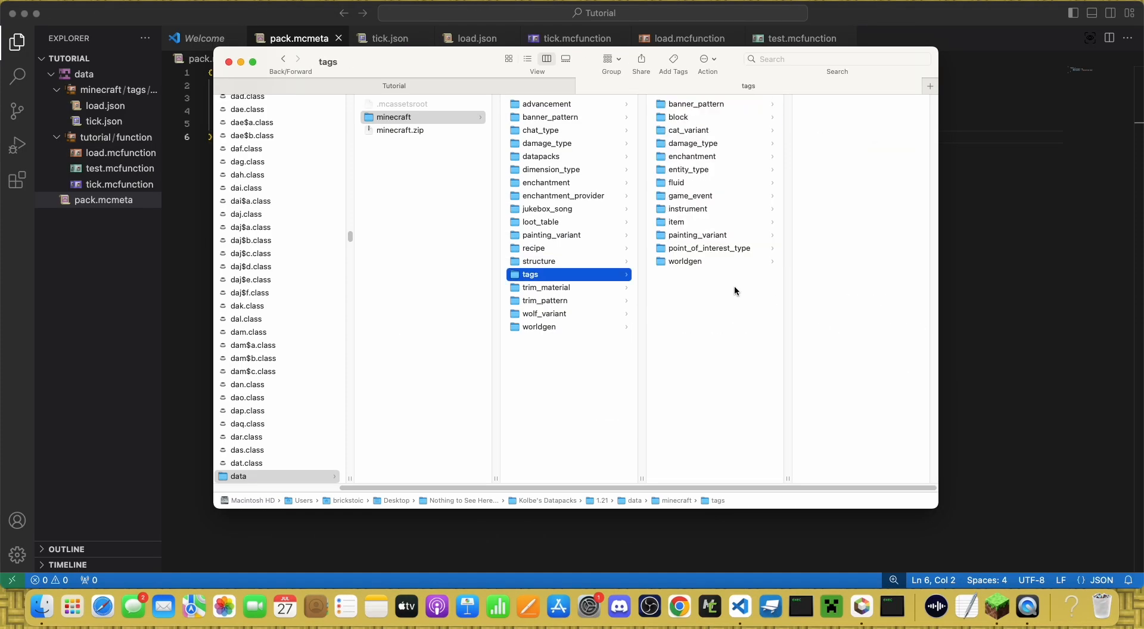
{"action": "mouse_move", "coordinate": [551, 304]}
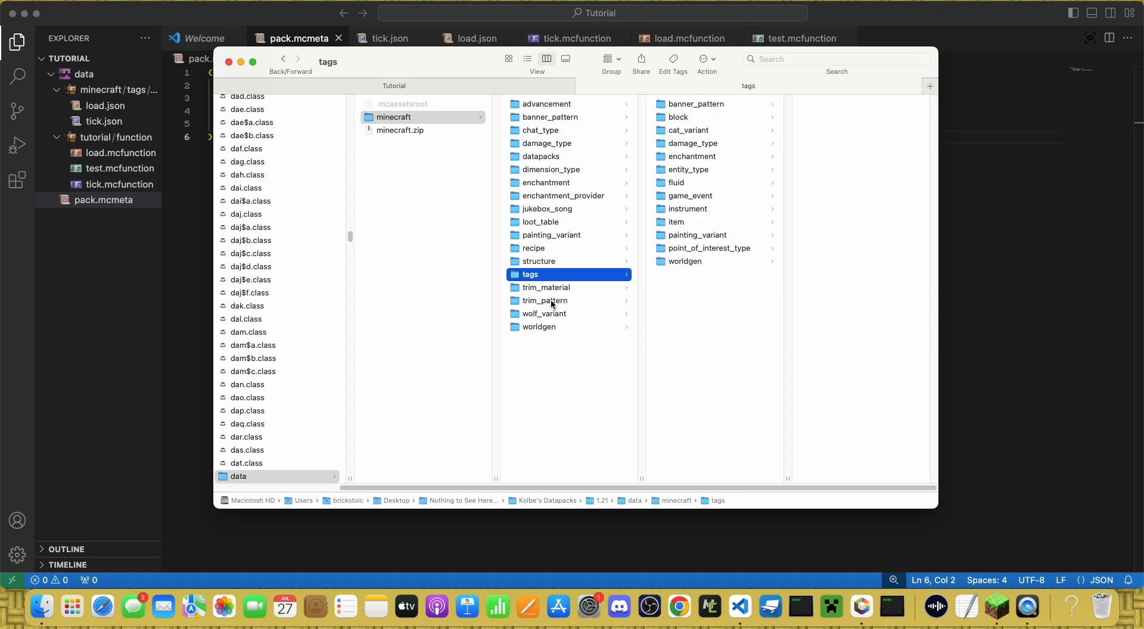
{"action": "left_click", "coordinate": [544, 287]}
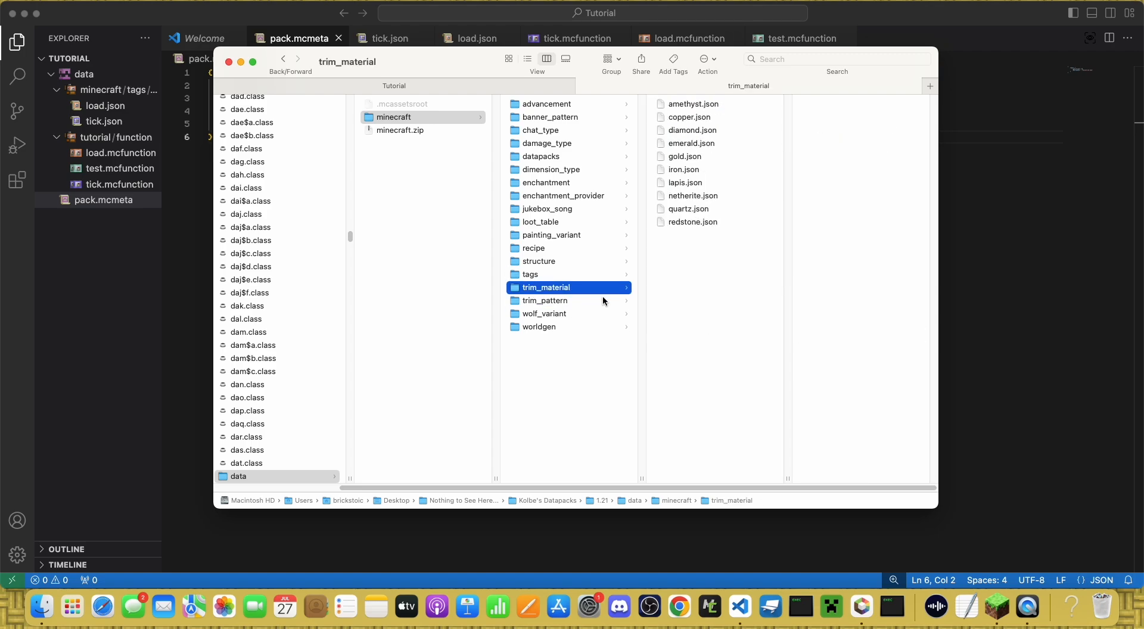
{"action": "left_click", "coordinate": [544, 313]}
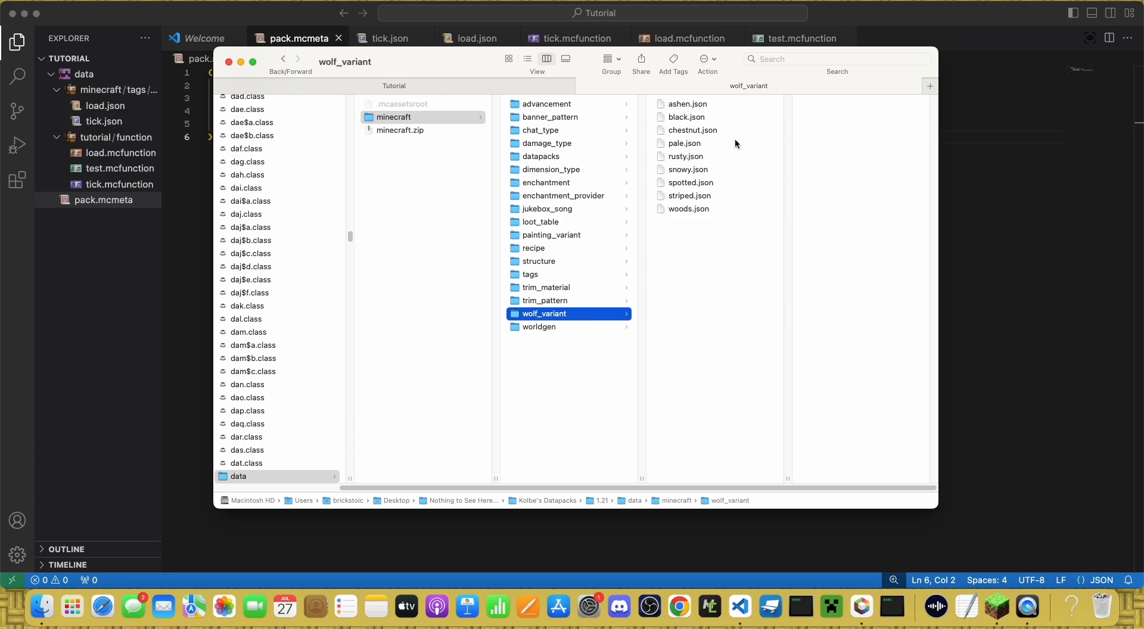
{"action": "left_click", "coordinate": [538, 326]}
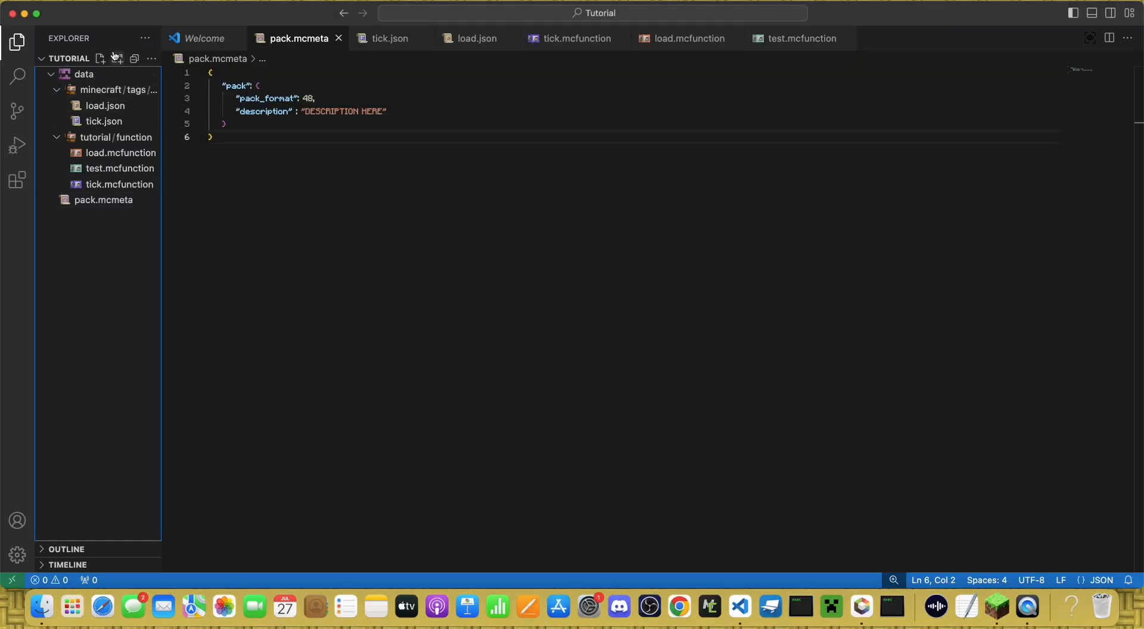
Step: Return to VS Code and collapse the Explorer so data shows only minecraft and tutorial
{"action": "left_click", "coordinate": [118, 59]}
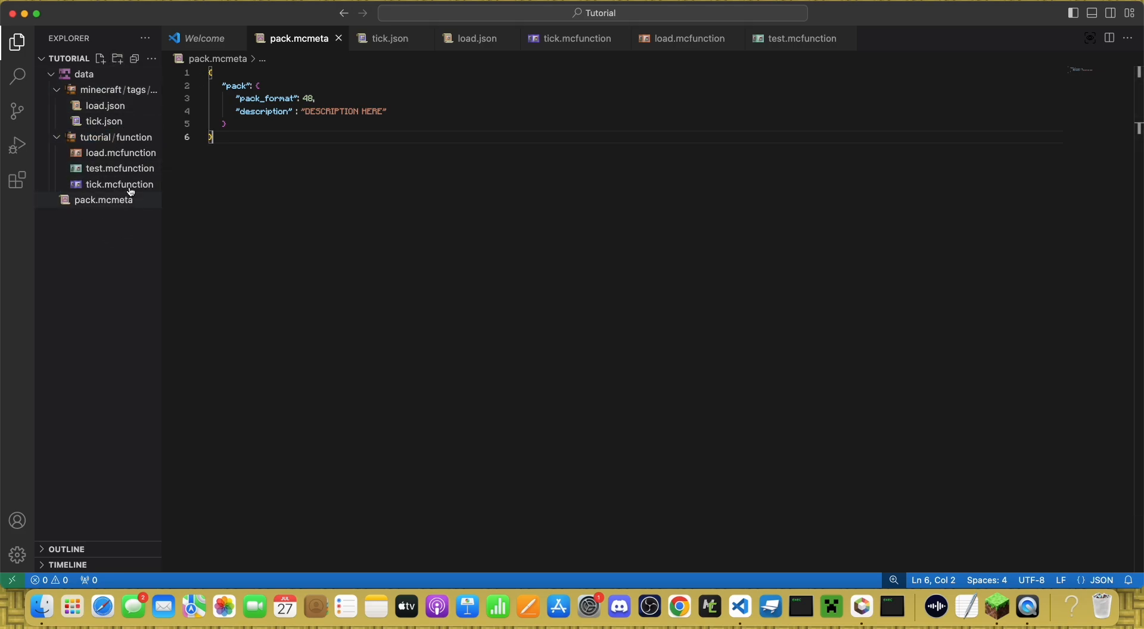
{"action": "mouse_move", "coordinate": [108, 148]}
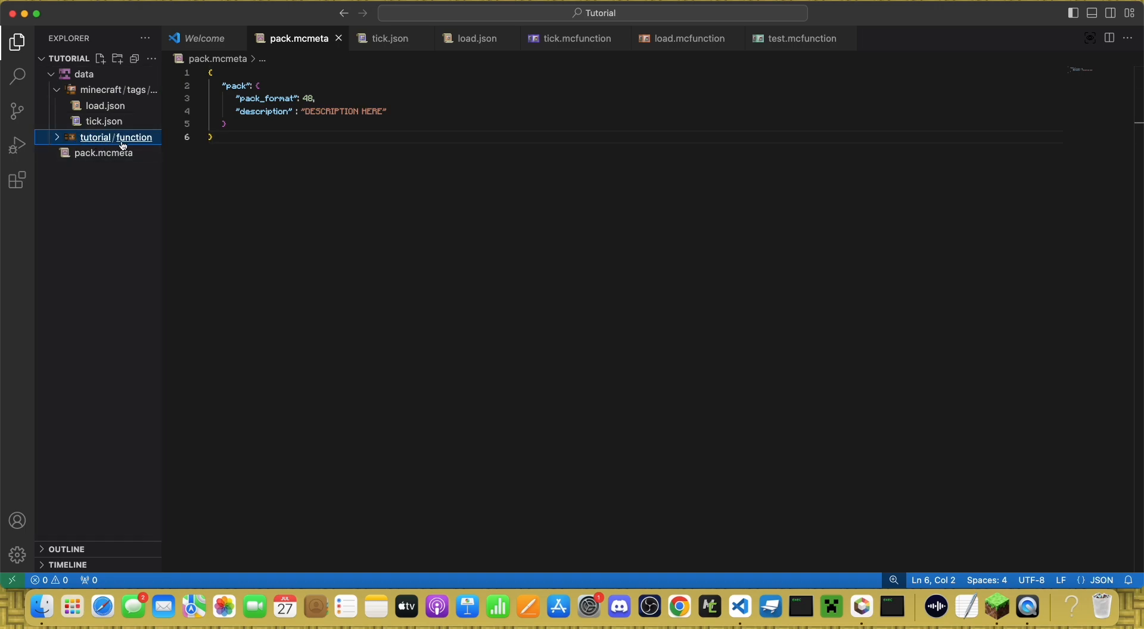
{"action": "mouse_move", "coordinate": [100, 90]}
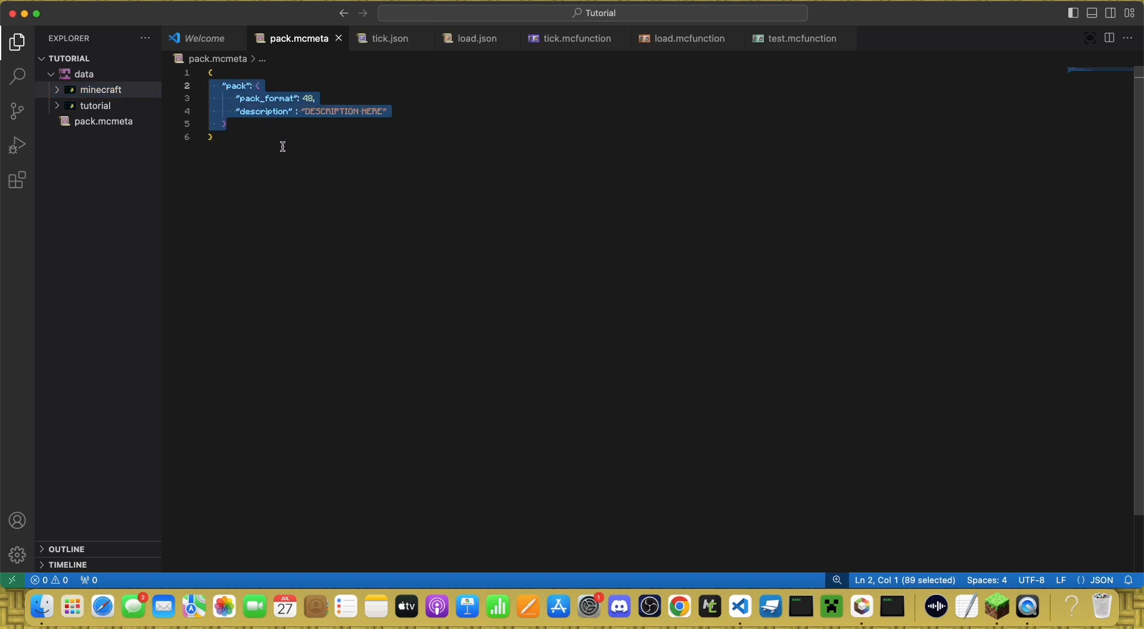
{"action": "left_click", "coordinate": [225, 124]}
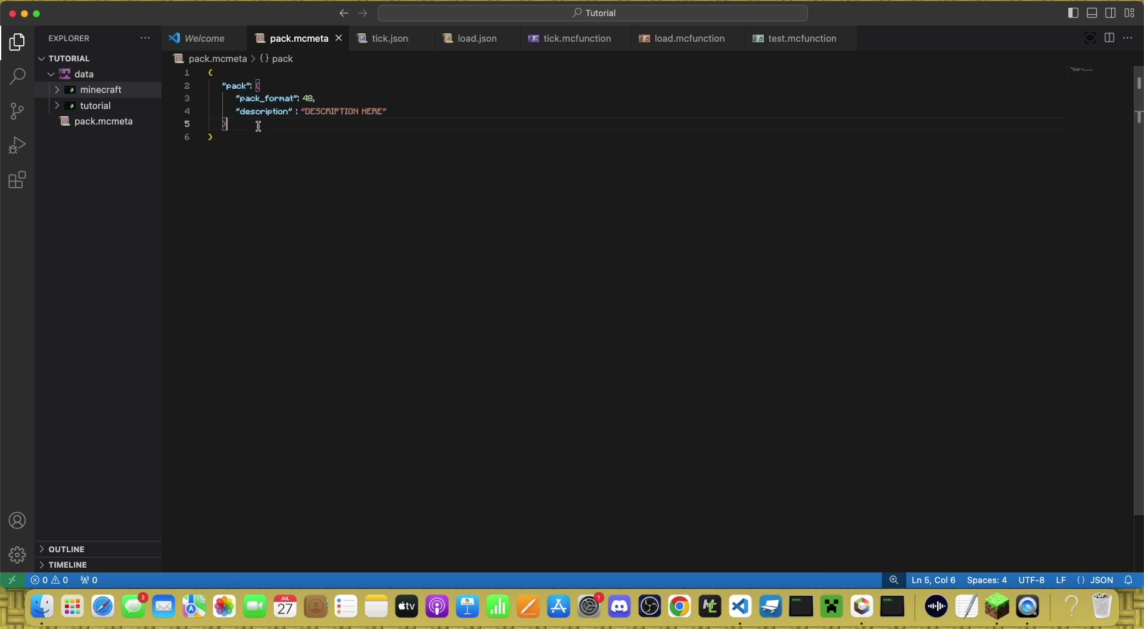
Step: Bring up Settings from the gear menu and search 'font', showing size 12 and family Minecraft
{"action": "left_click", "coordinate": [16, 555]}
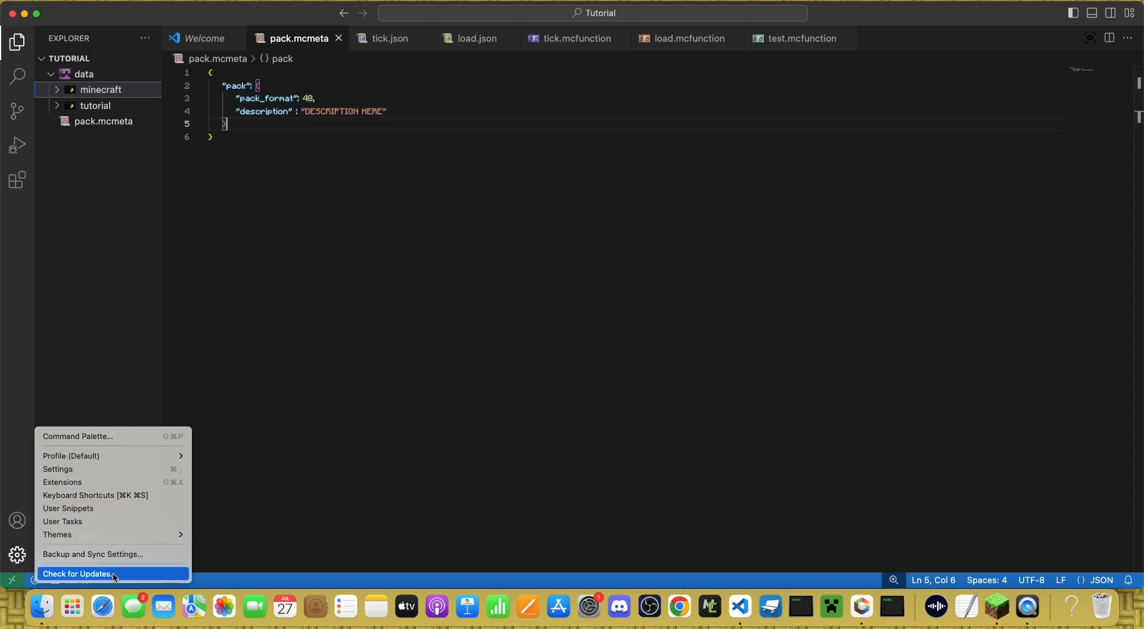
{"action": "left_click", "coordinate": [57, 469]}
{"action": "type", "text": "font"}
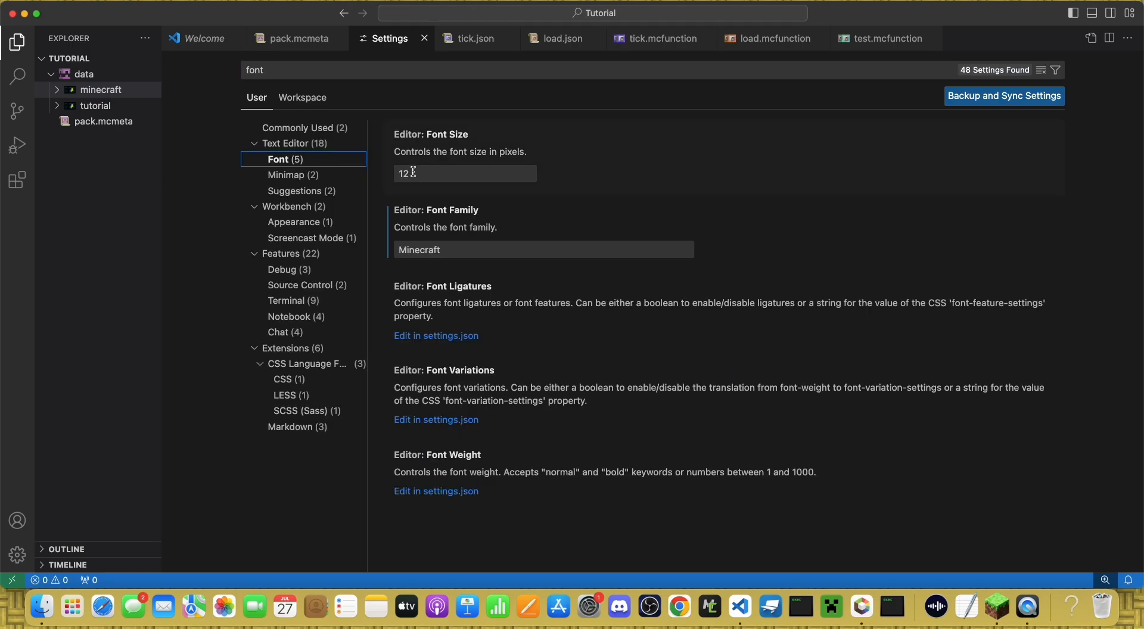
{"action": "left_click", "coordinate": [543, 249]}
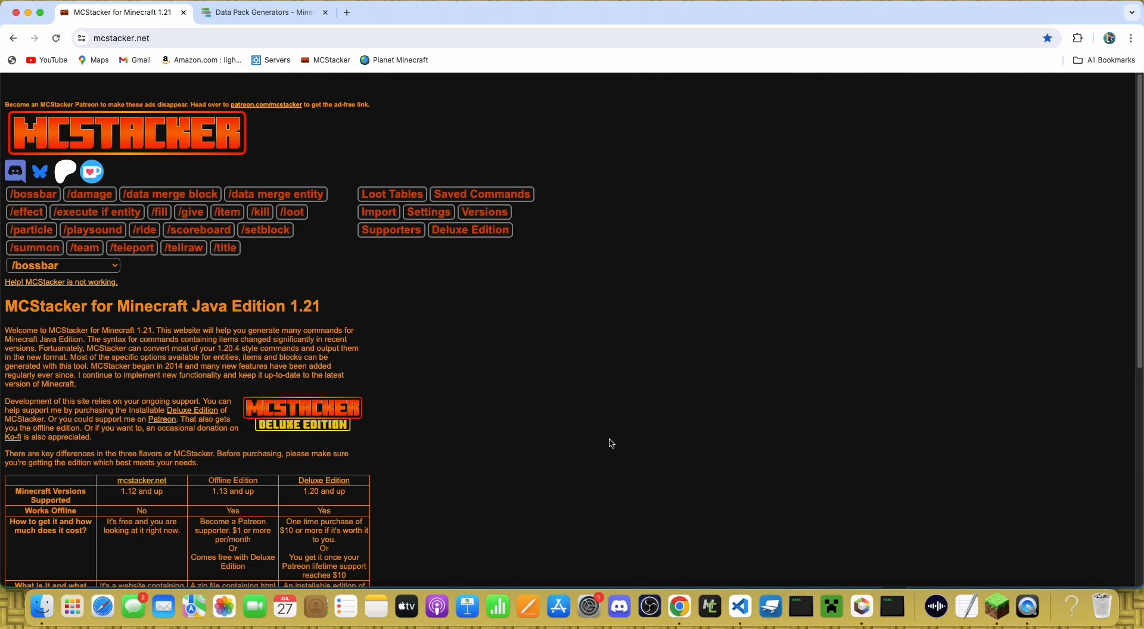
{"action": "mouse_move", "coordinate": [573, 151]}
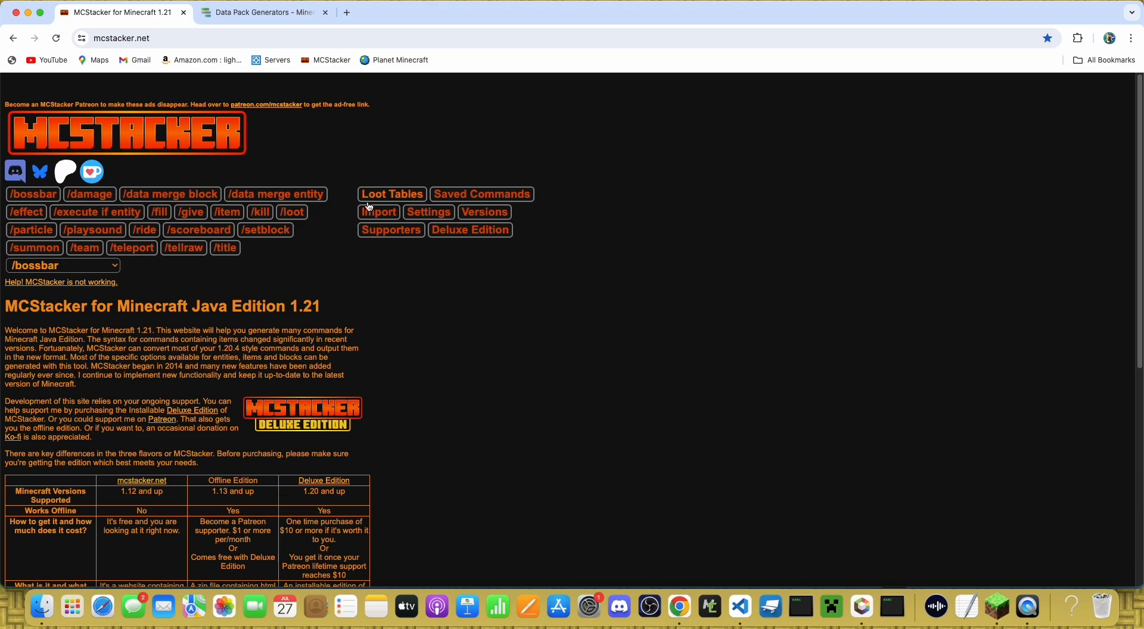
{"action": "mouse_move", "coordinate": [319, 170]}
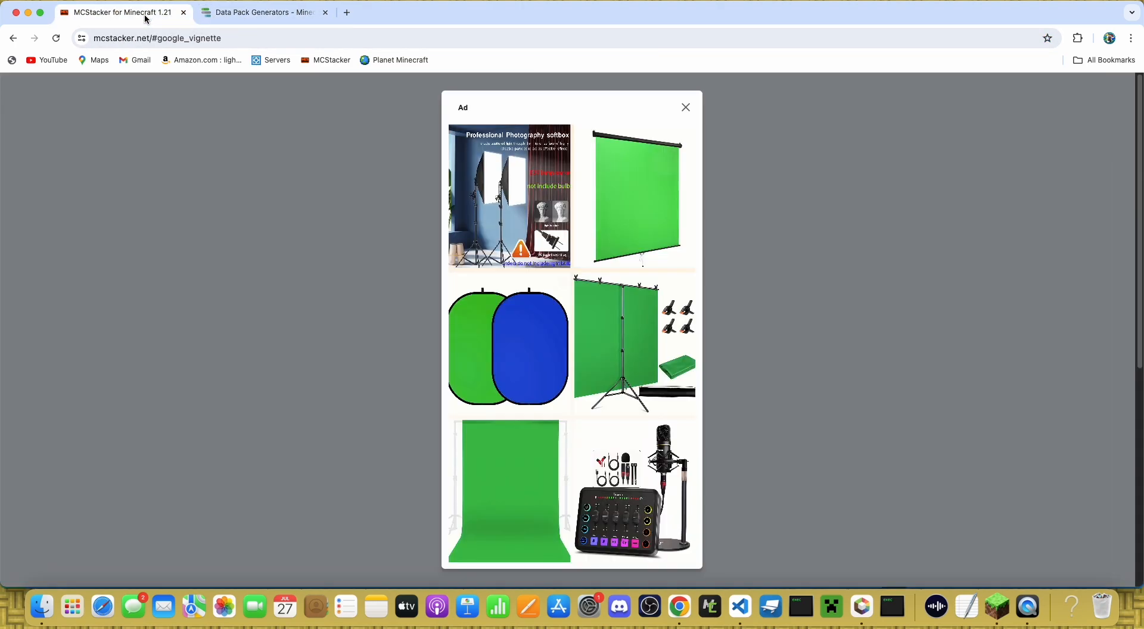
Step: Dismiss the ad and build a /give command for a Diamond with food properties added
{"action": "left_click", "coordinate": [684, 107]}
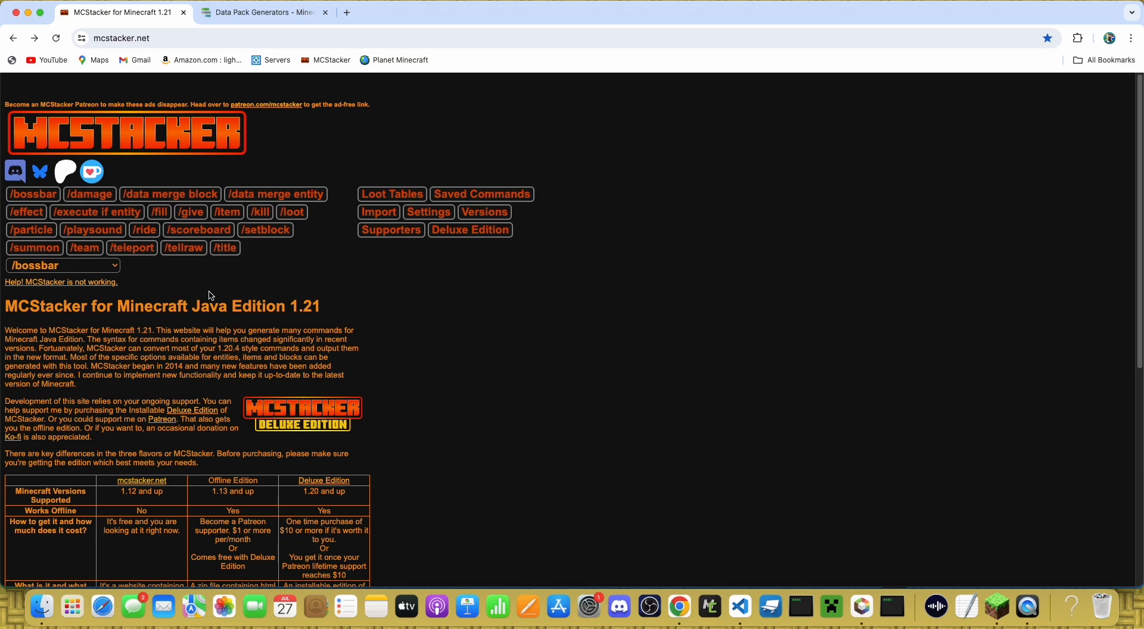
{"action": "mouse_move", "coordinate": [92, 230]}
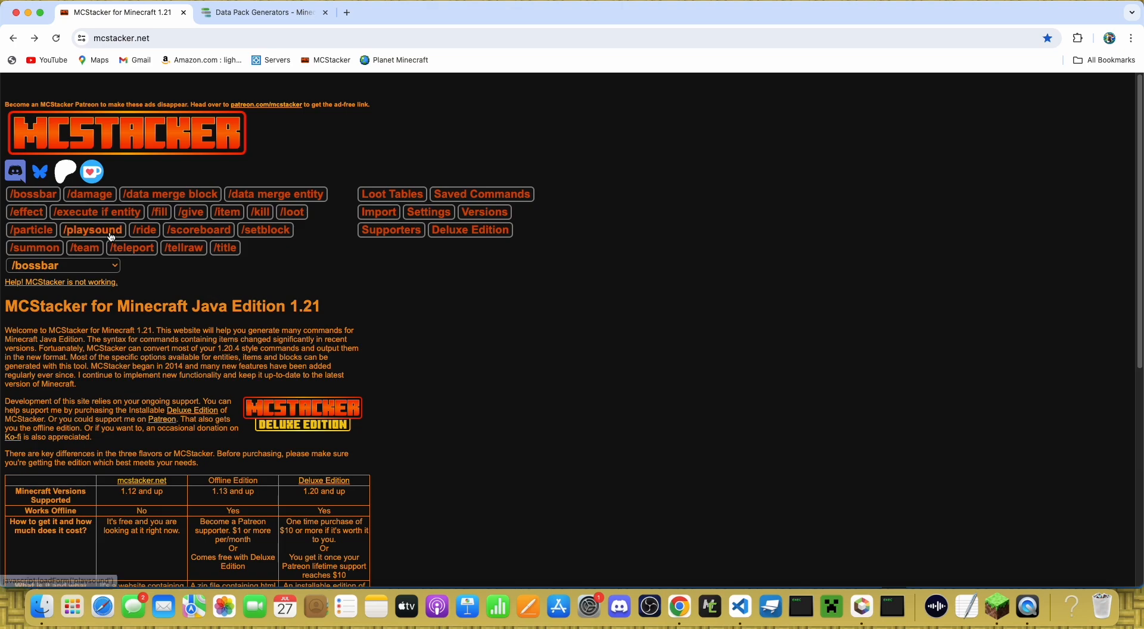
{"action": "left_click", "coordinate": [190, 212]}
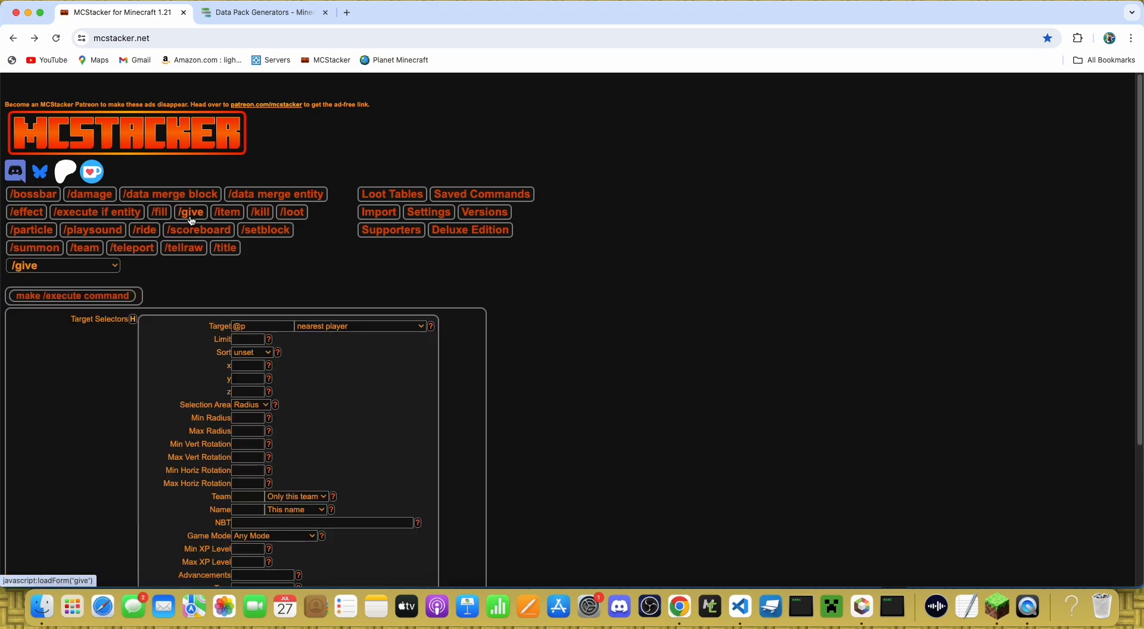
{"action": "left_click", "coordinate": [33, 247]}
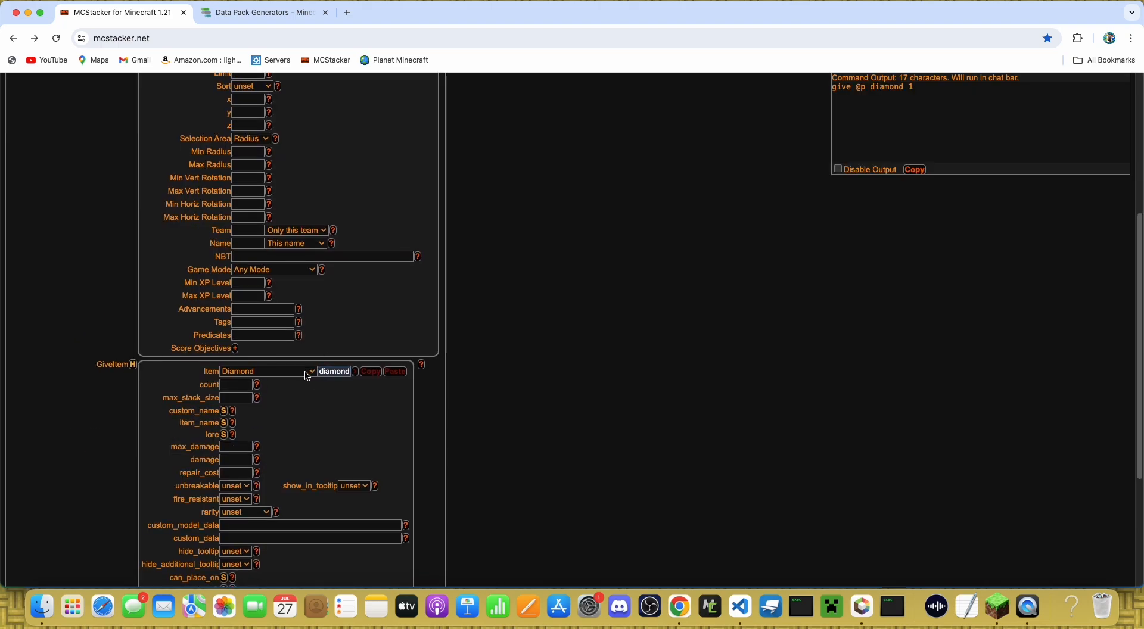
{"action": "scroll", "scroll_direction": "down", "scroll_amount": 3}
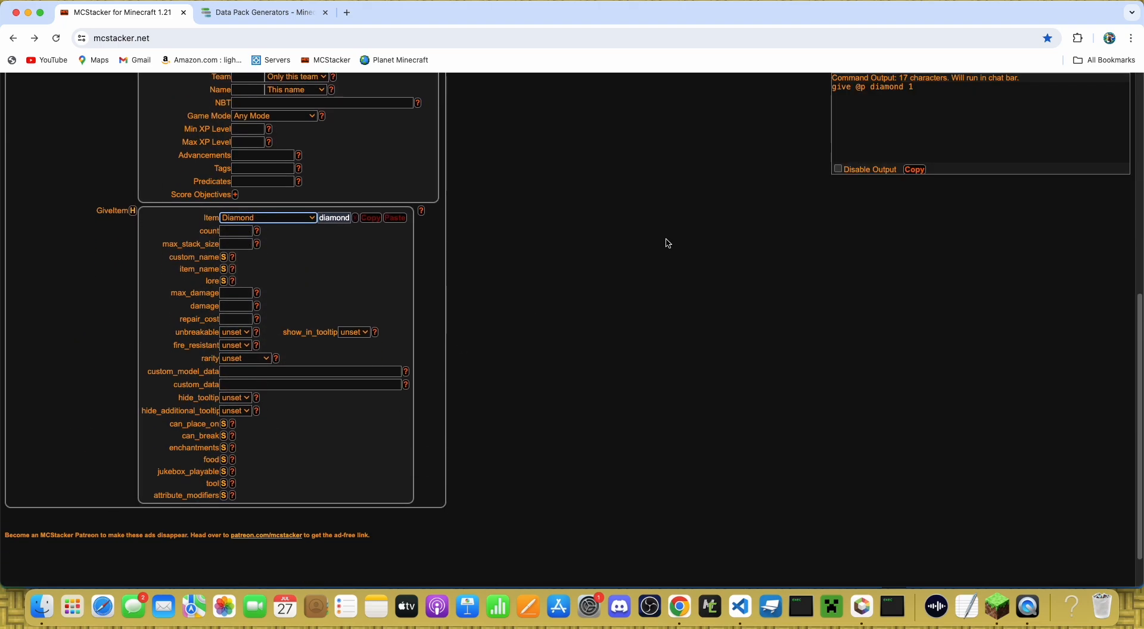
{"action": "left_click", "coordinate": [222, 459]}
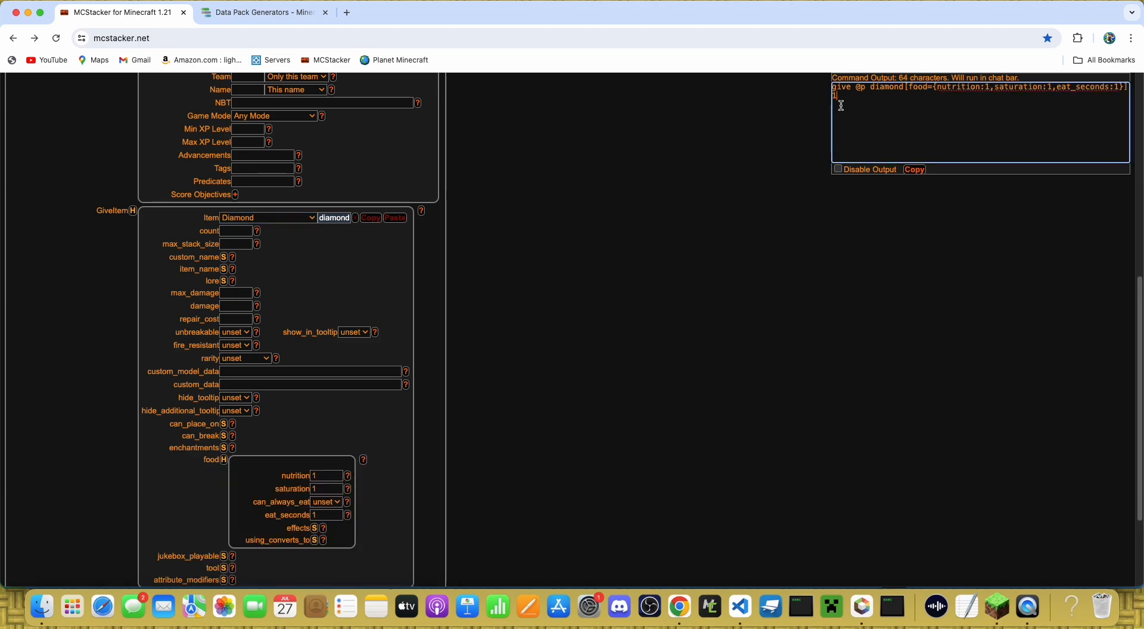
{"action": "scroll", "scroll_direction": "down", "scroll_amount": 3}
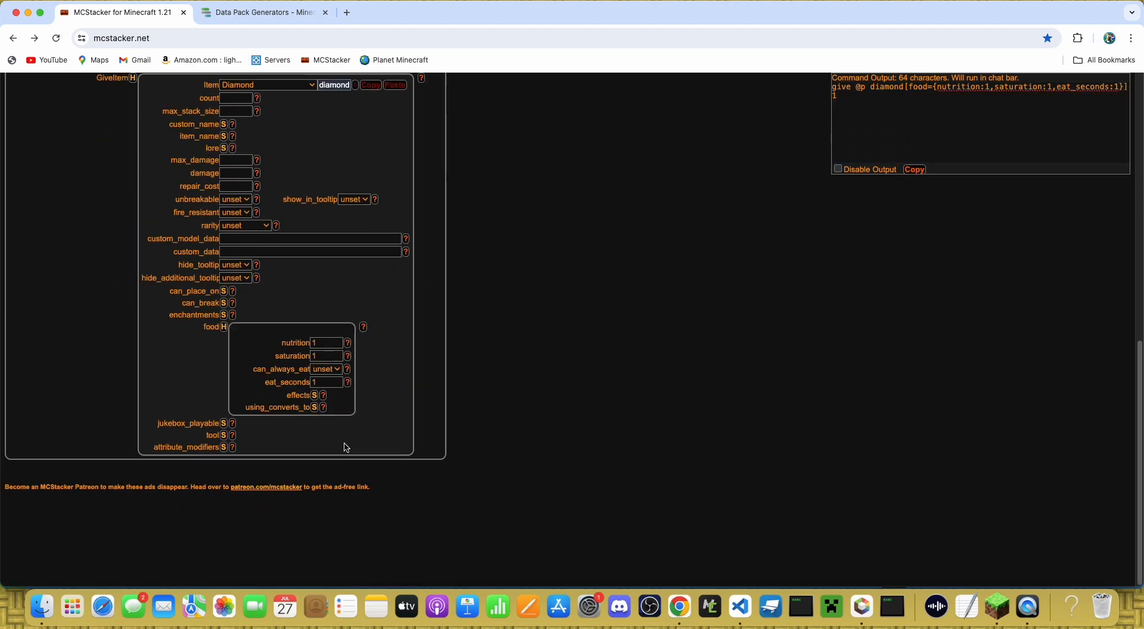
{"action": "scroll", "scroll_direction": "up", "scroll_amount": 3}
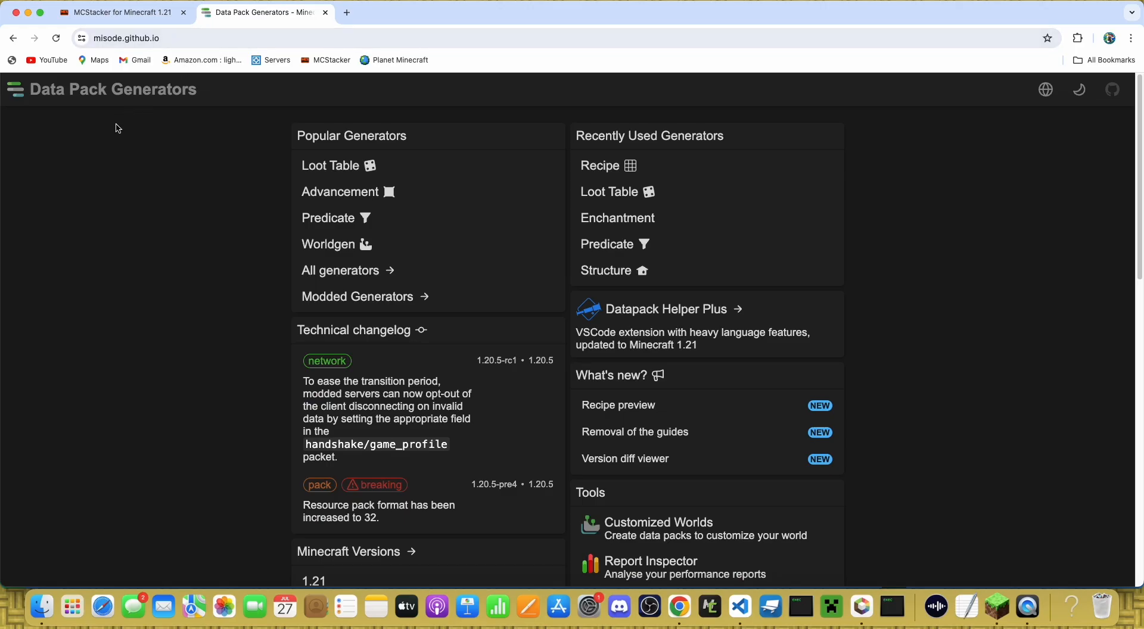
{"action": "mouse_move", "coordinate": [203, 127]}
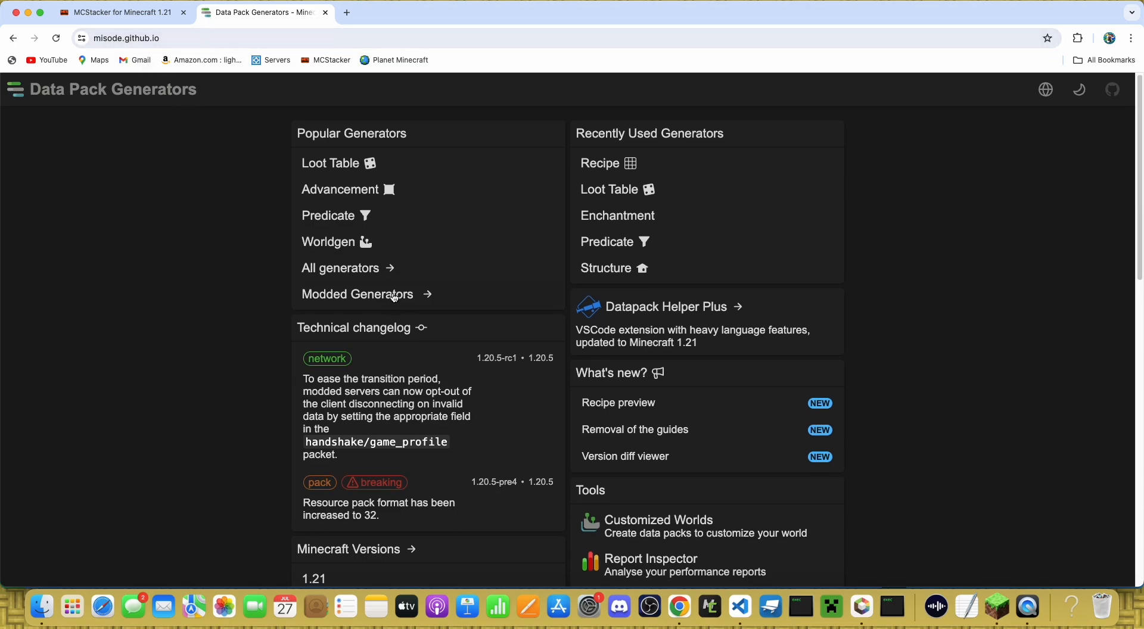
Step: Bring up Misode's Loot Table generator with its stone-pool preview options, then return to MCStacker
{"action": "left_click", "coordinate": [339, 268]}
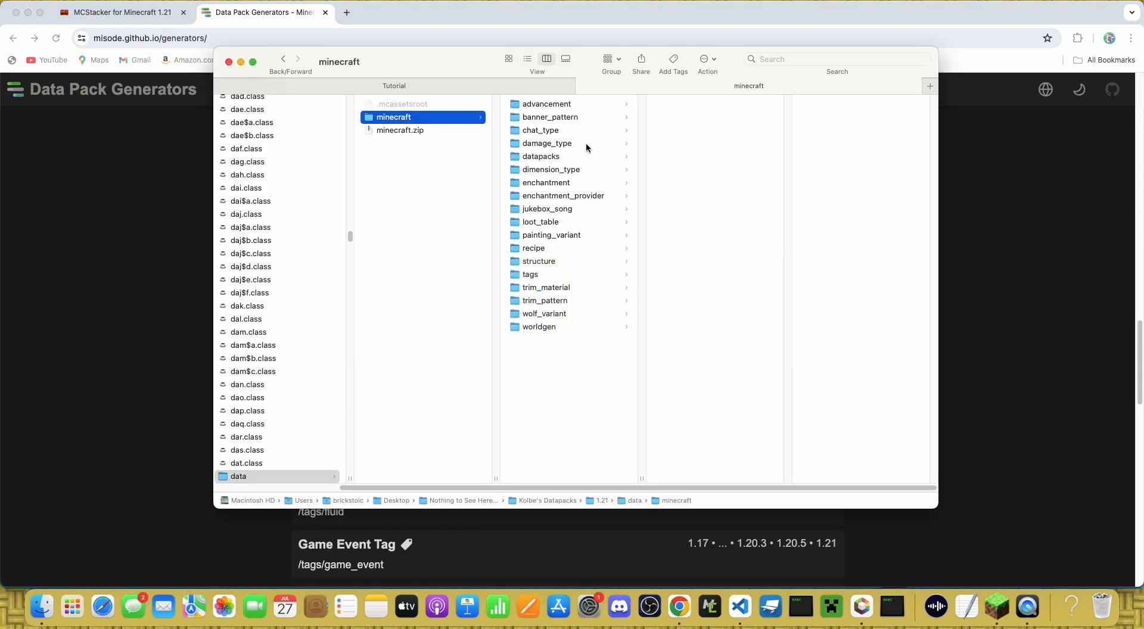
{"action": "left_click", "coordinate": [546, 103]}
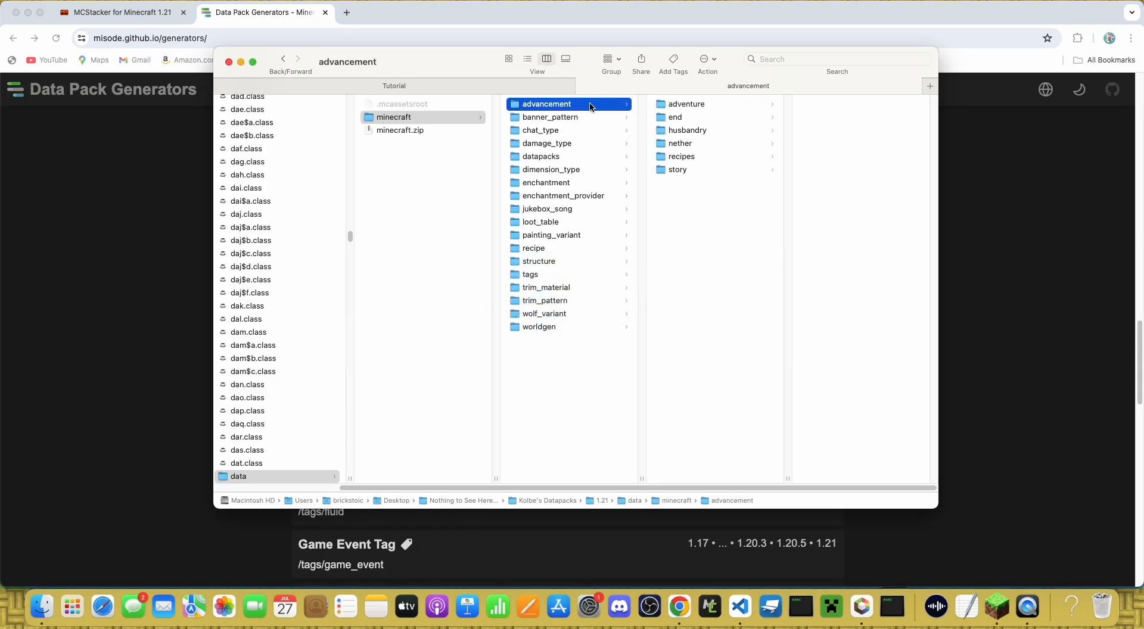
{"action": "left_click", "coordinate": [549, 117]}
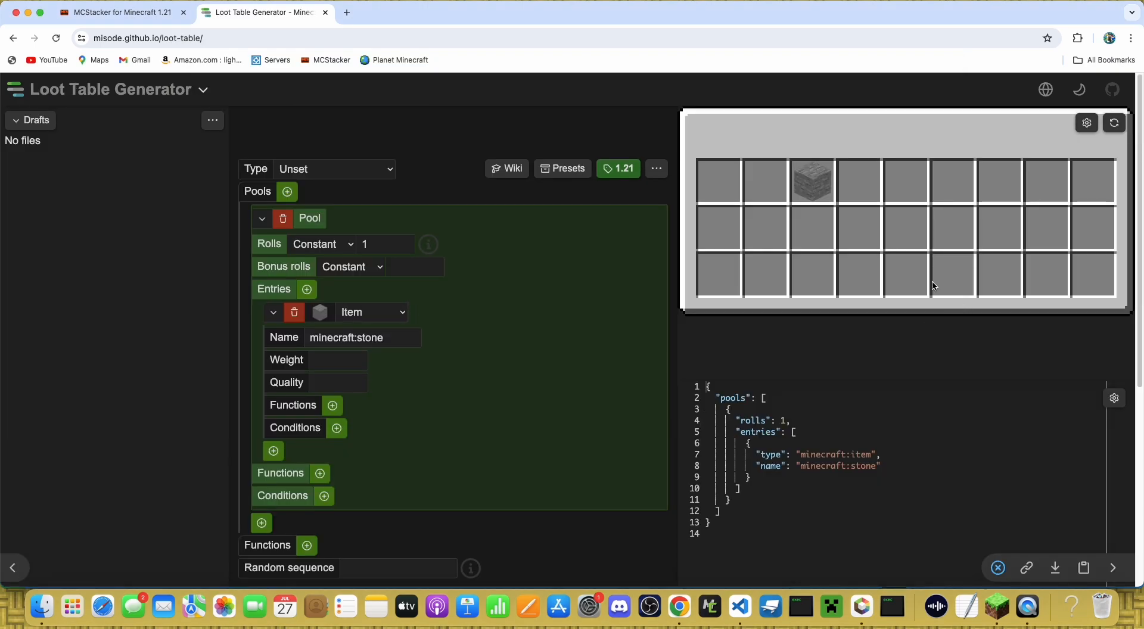
{"action": "left_click", "coordinate": [1086, 123]}
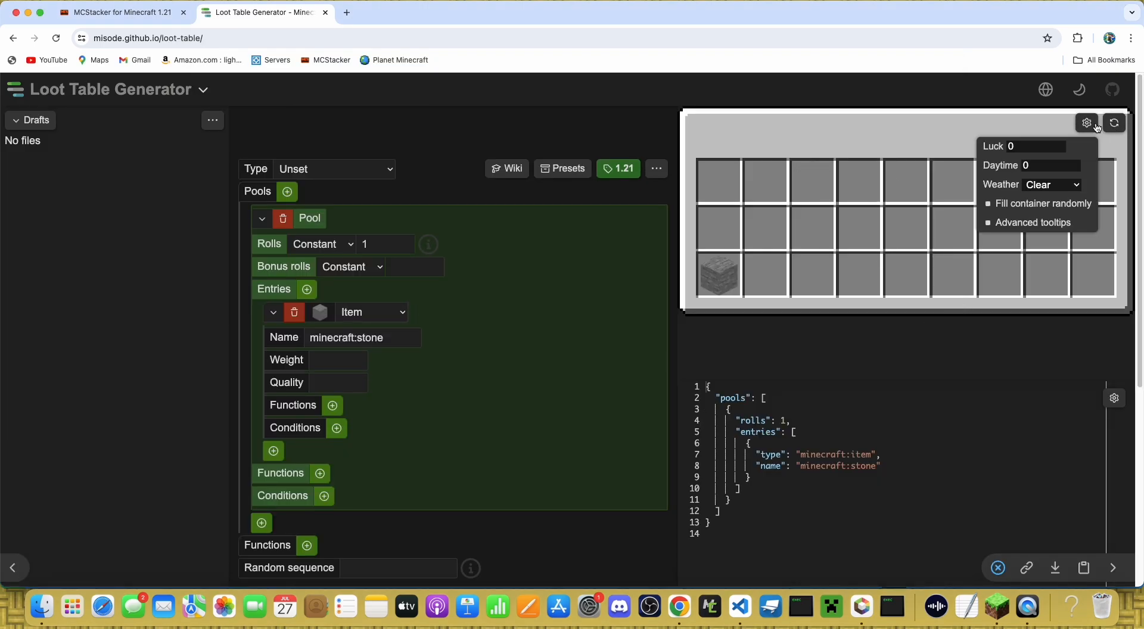
{"action": "left_click", "coordinate": [120, 12]}
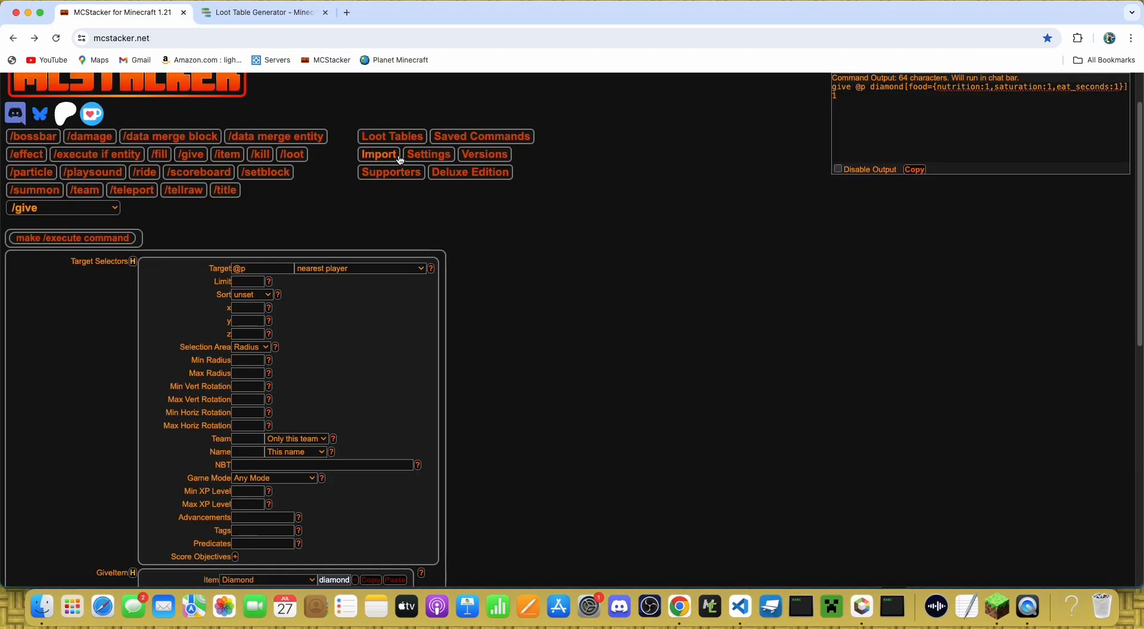
Step: Compare MCStacker's loot table builder against Misode's loot table generator
{"action": "left_click", "coordinate": [391, 136]}
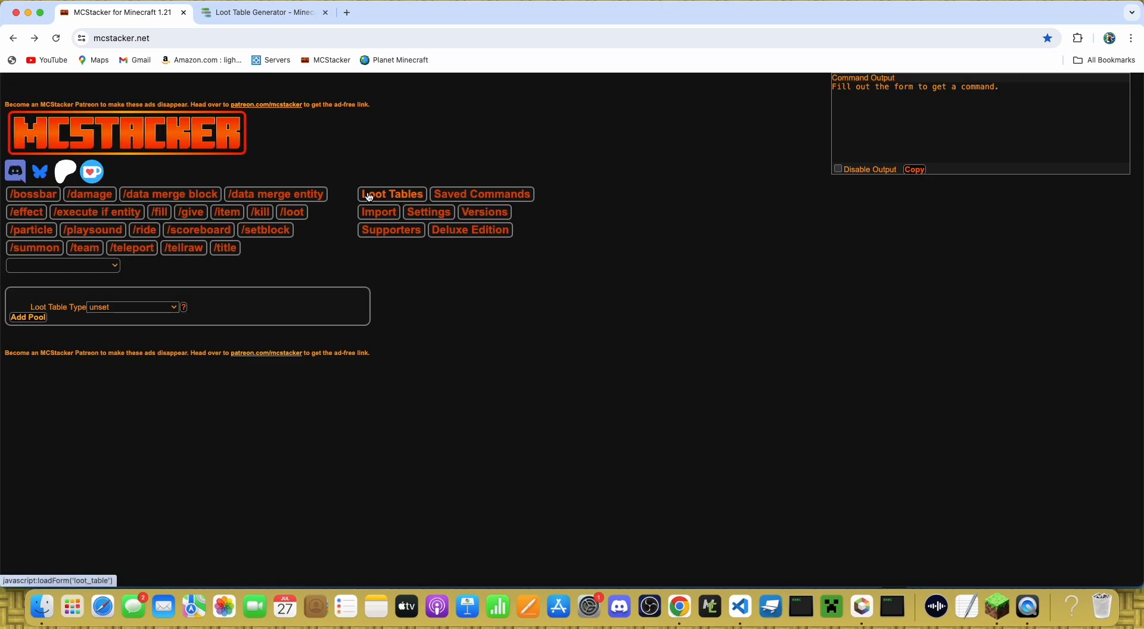
{"action": "left_click", "coordinate": [262, 12]}
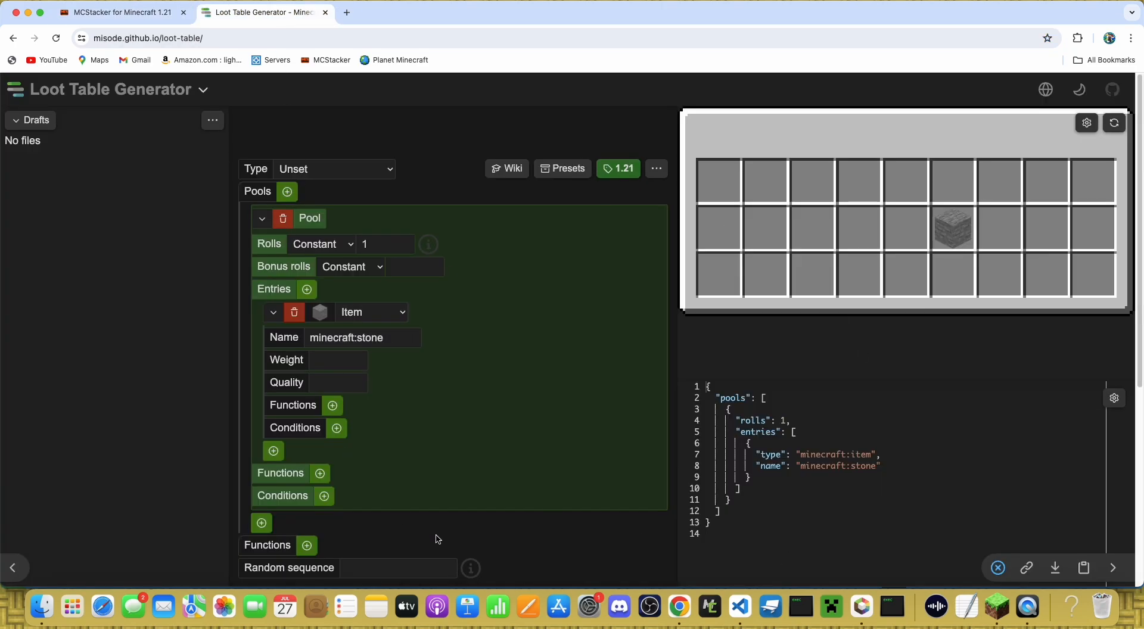
{"action": "left_click", "coordinate": [121, 12]}
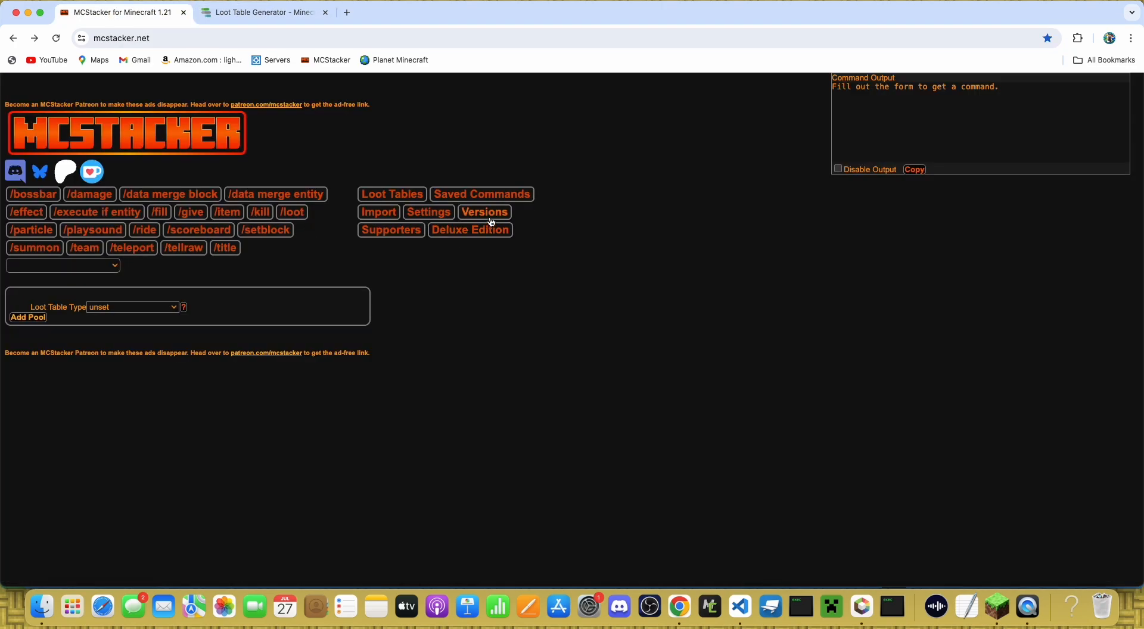
Step: Choose the MCStacker 1.20.3/1.20.4 edition from the Versions list
{"action": "left_click", "coordinate": [484, 212]}
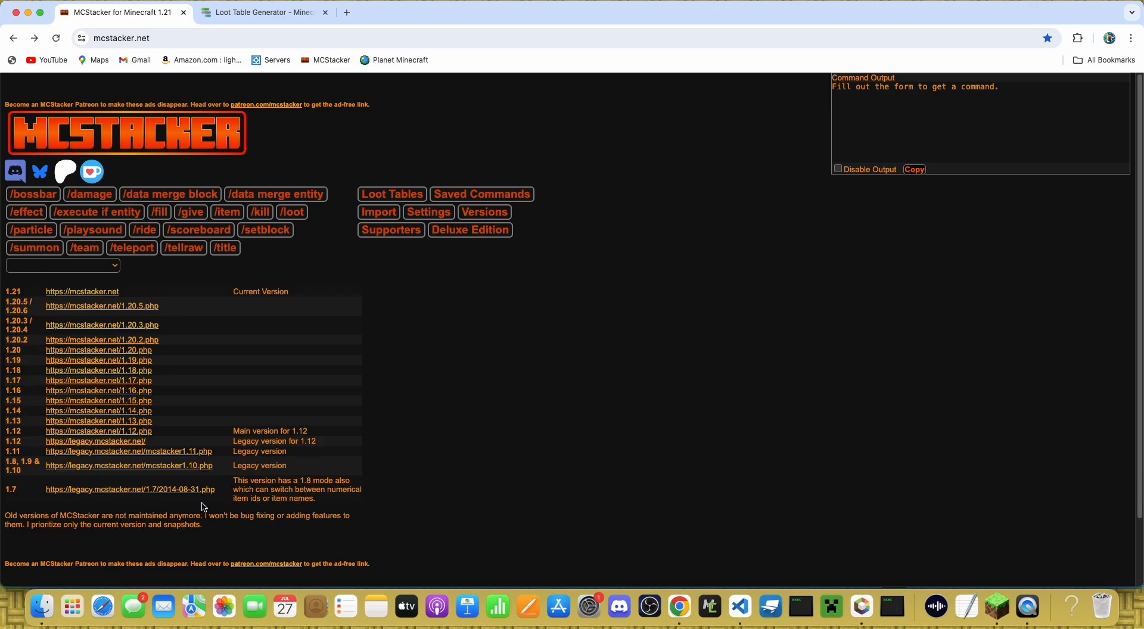
{"action": "mouse_move", "coordinate": [57, 501]}
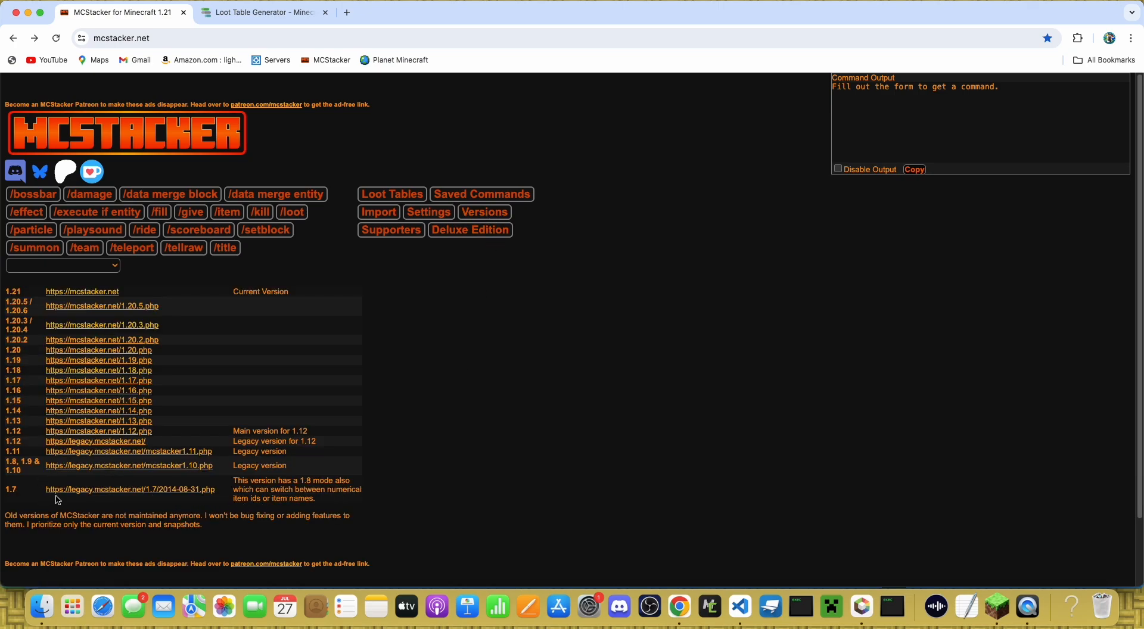
{"action": "mouse_move", "coordinate": [92, 326]}
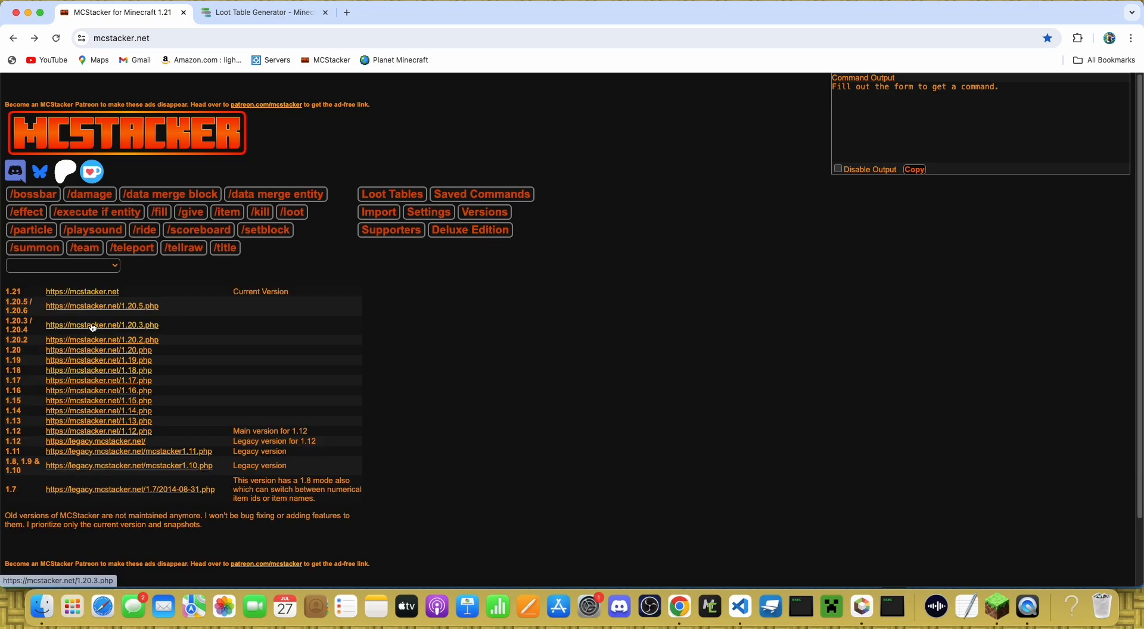
{"action": "left_click", "coordinate": [101, 326]}
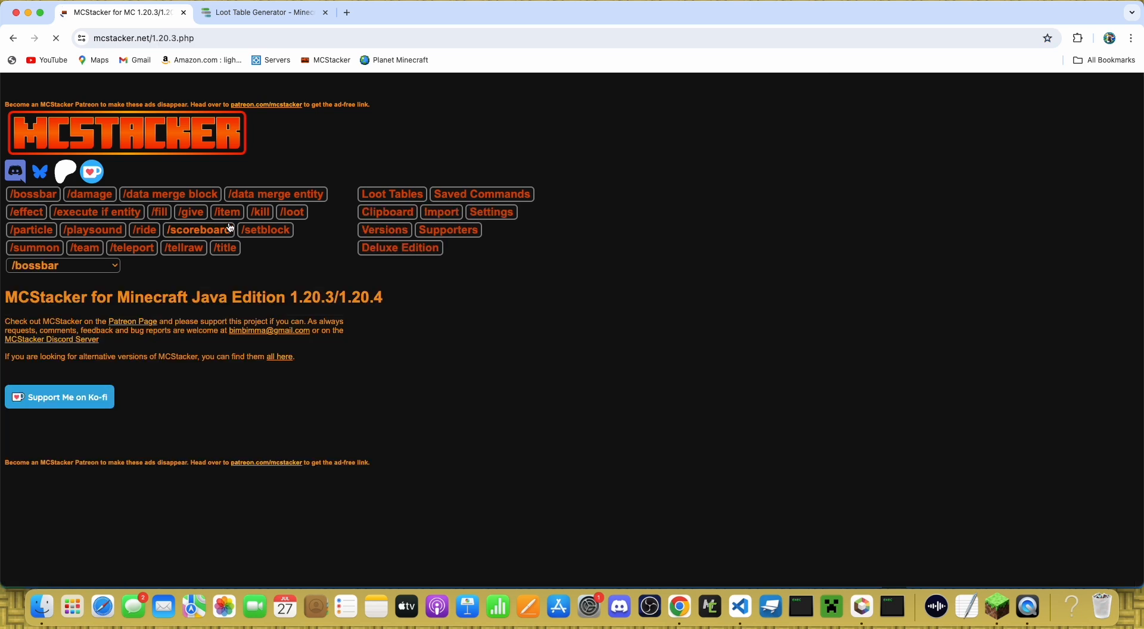